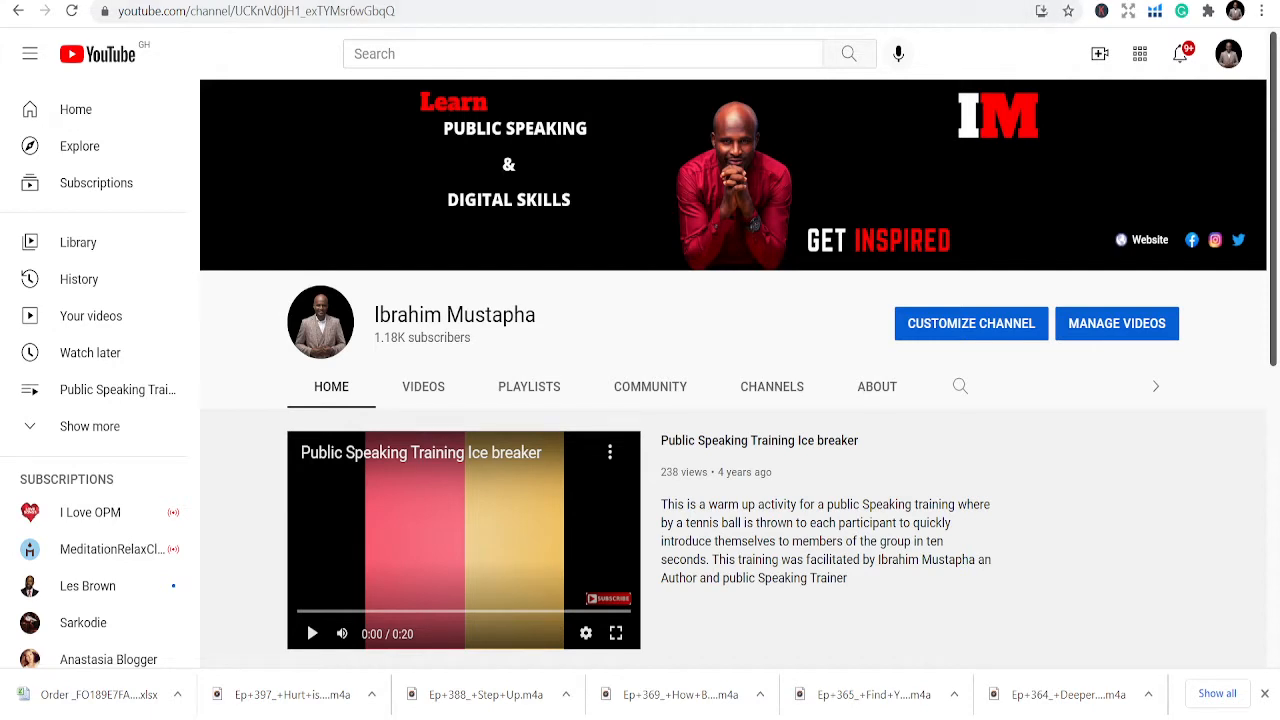
Step: Switch from the YouTube channel page to the Gumroad product library tab
{"action": "left_click", "coordinate": [550, 54]}
{"action": "type", "text": "am"}
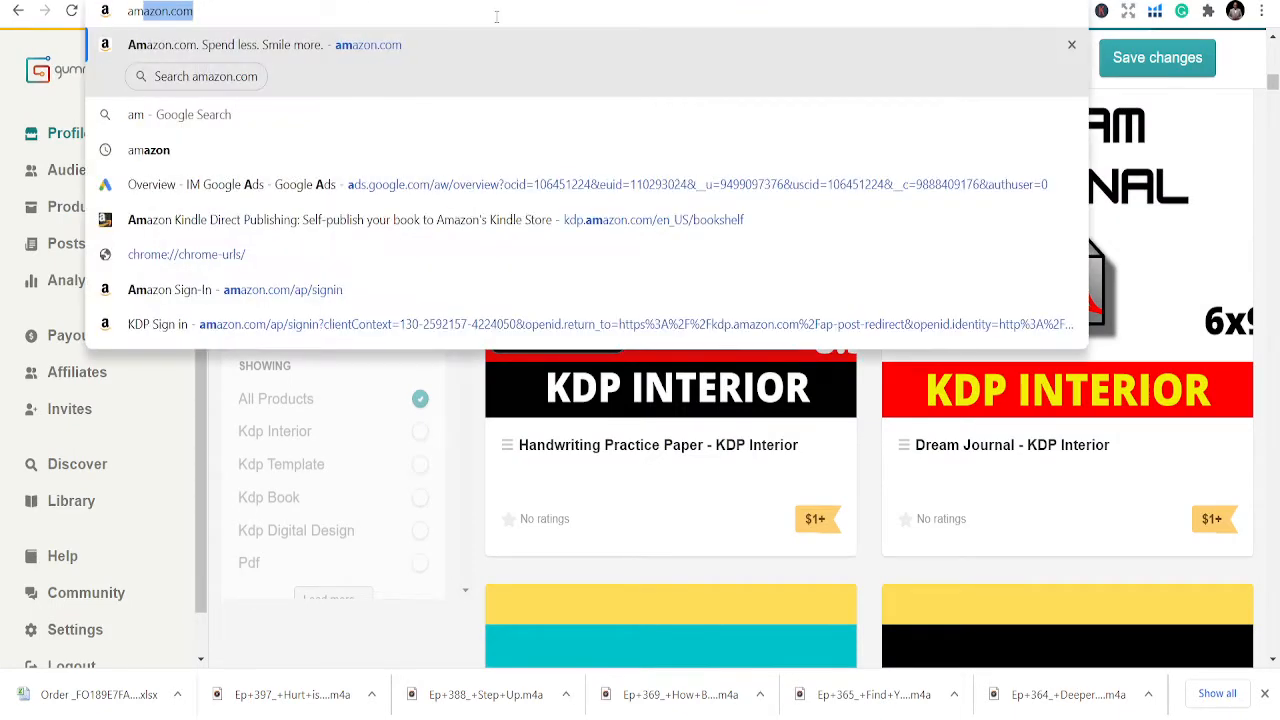
Step: Load the Amazon home page and select the Books-scoped search box
{"action": "key", "text": "Return"}
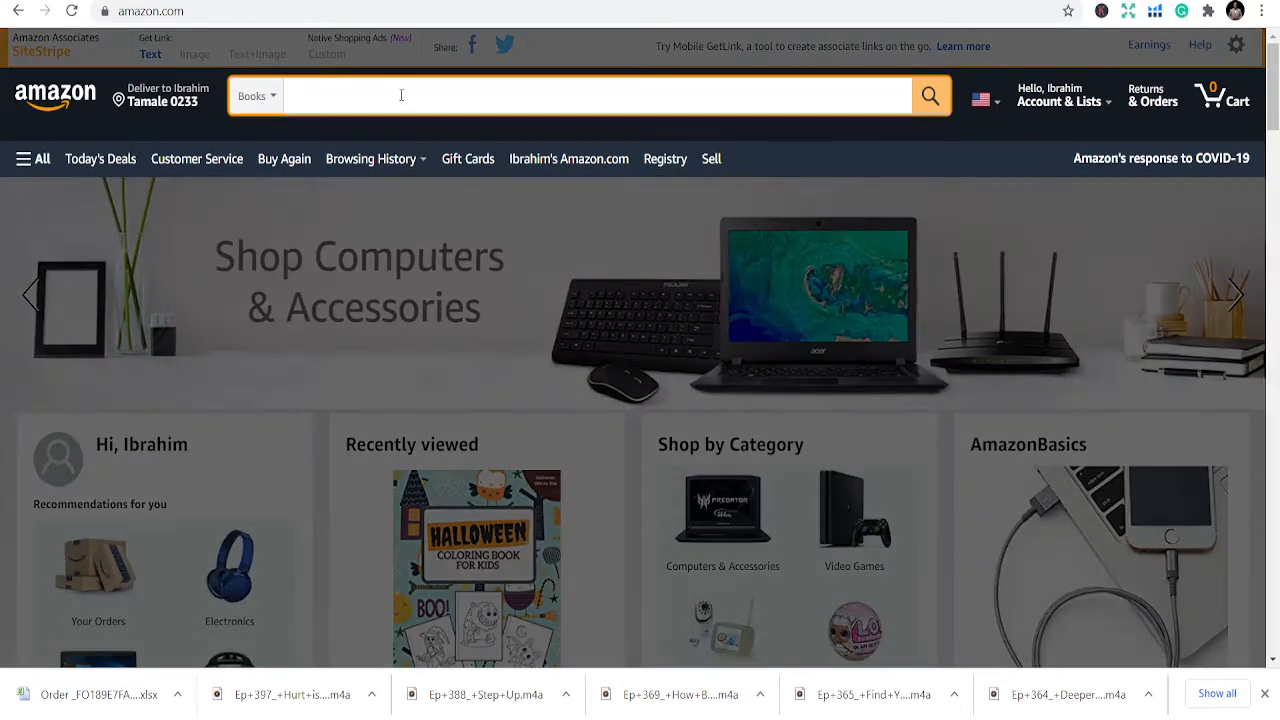
{"action": "left_click", "coordinate": [1236, 294]}
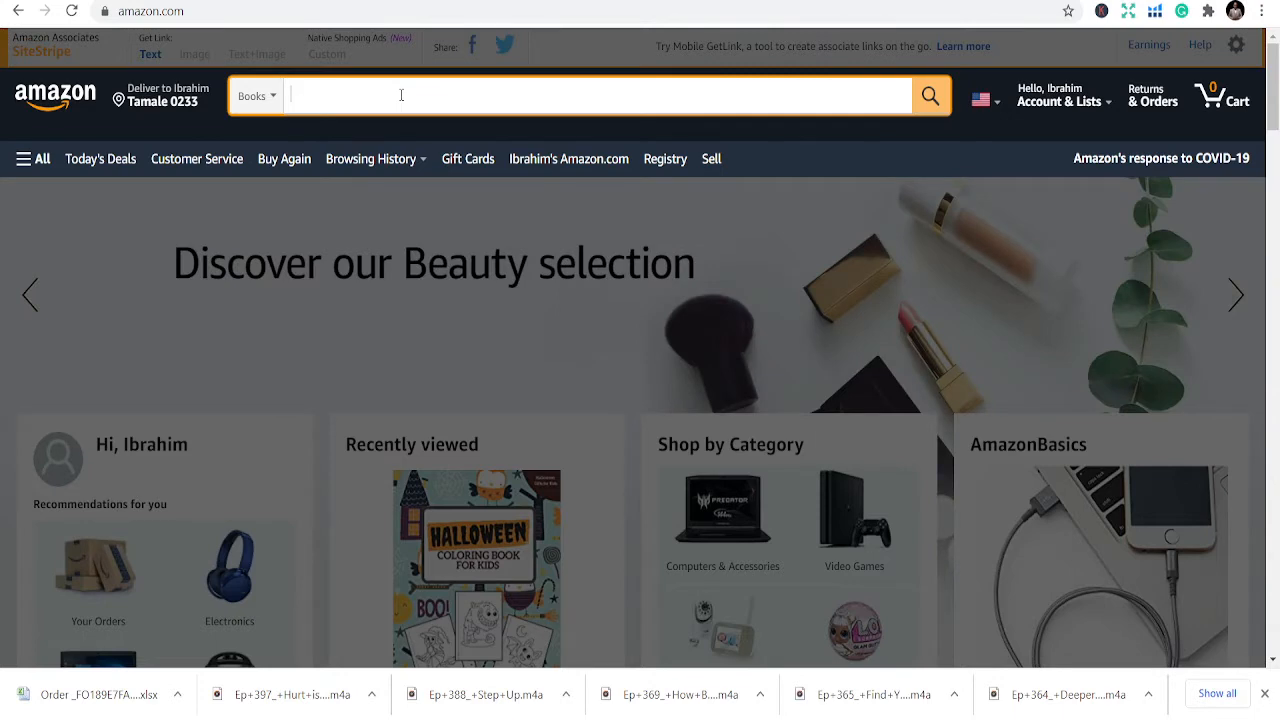
Step: Enter 'guest' in the Books search to see suggestions like 'guest book'
{"action": "type", "text": "guest"}
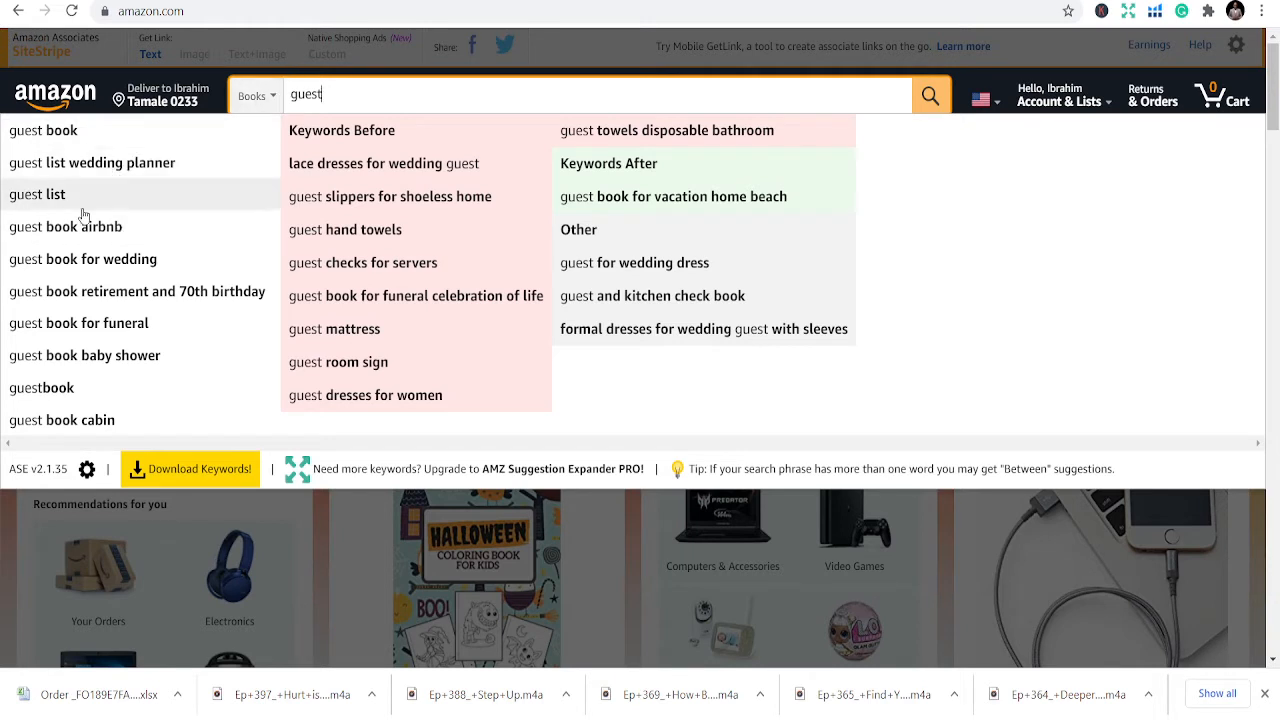
{"action": "mouse_move", "coordinate": [53, 193]}
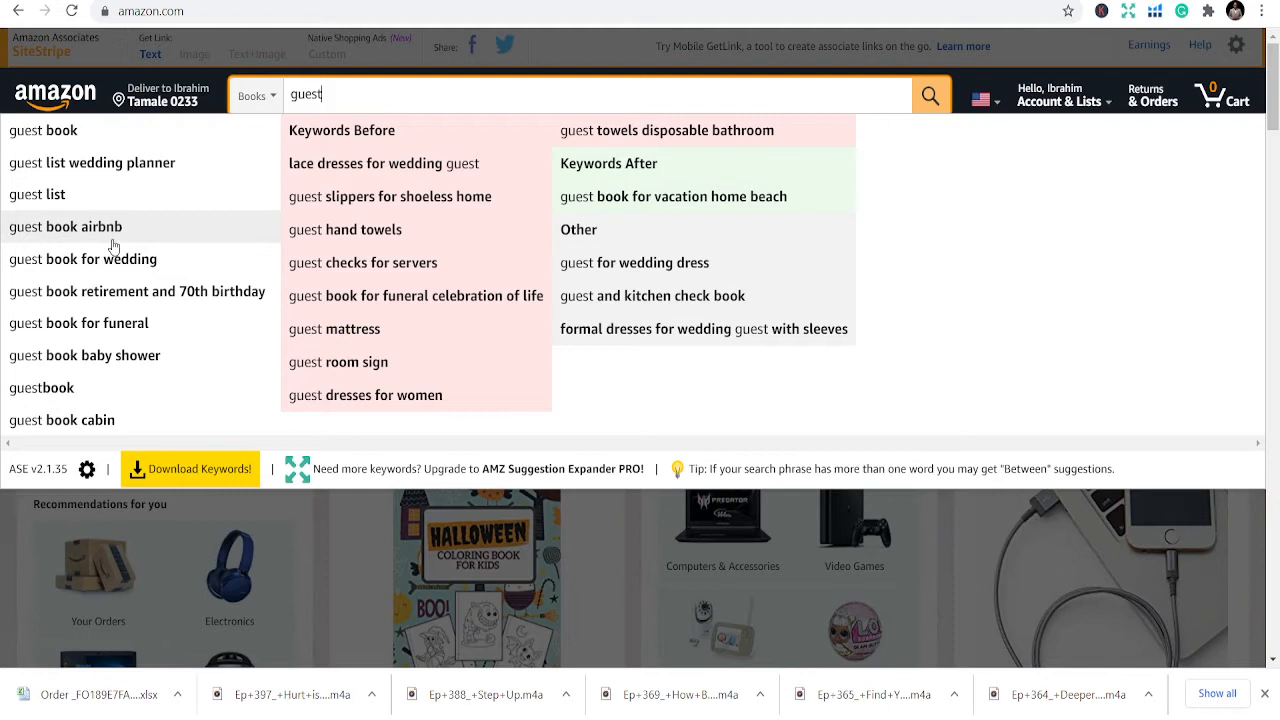
{"action": "mouse_move", "coordinate": [105, 194]}
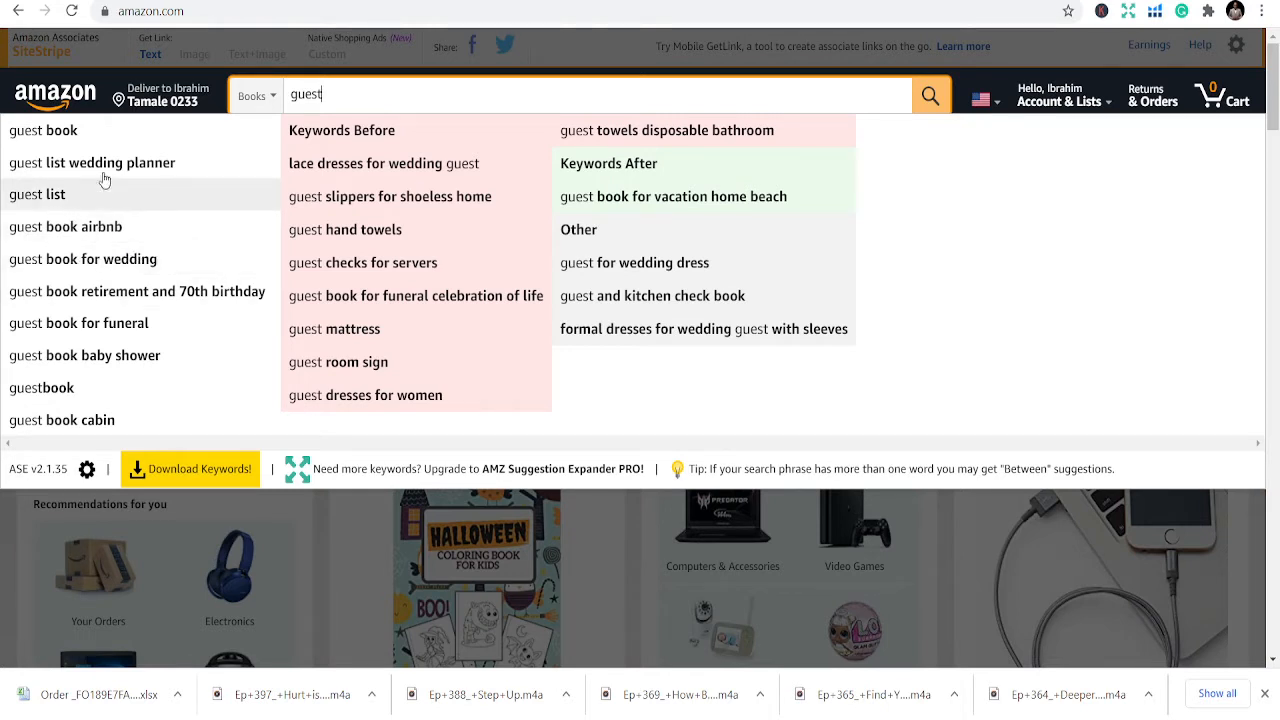
{"action": "mouse_move", "coordinate": [70, 130]}
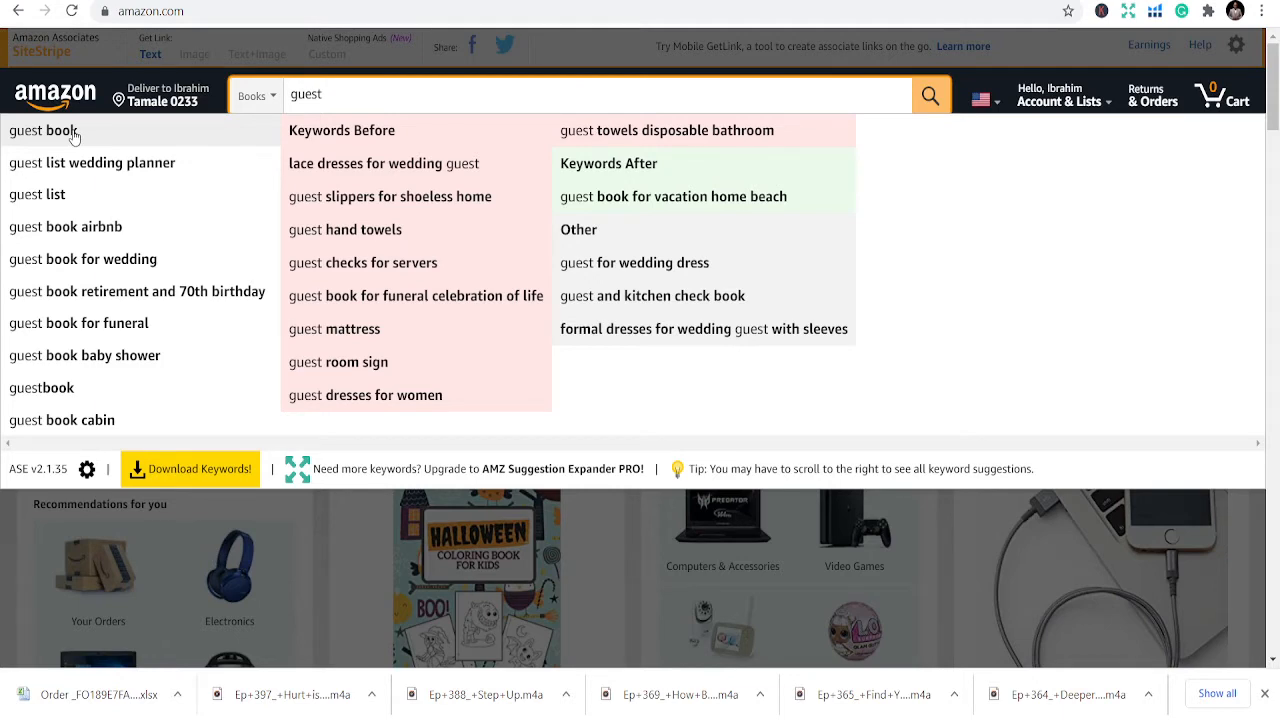
Step: Search Books for 'guest book' and scroll through the 60,000+ listings
{"action": "left_click", "coordinate": [45, 130]}
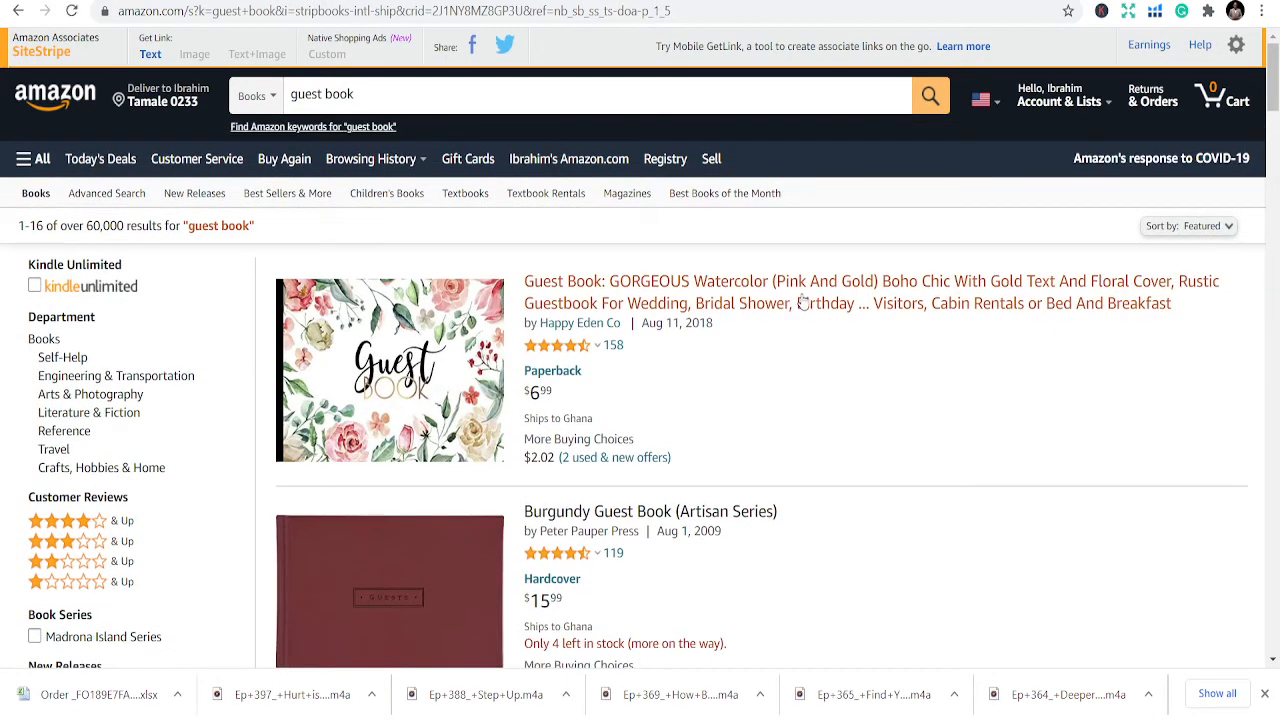
{"action": "scroll", "scroll_direction": "down", "scroll_amount": 3}
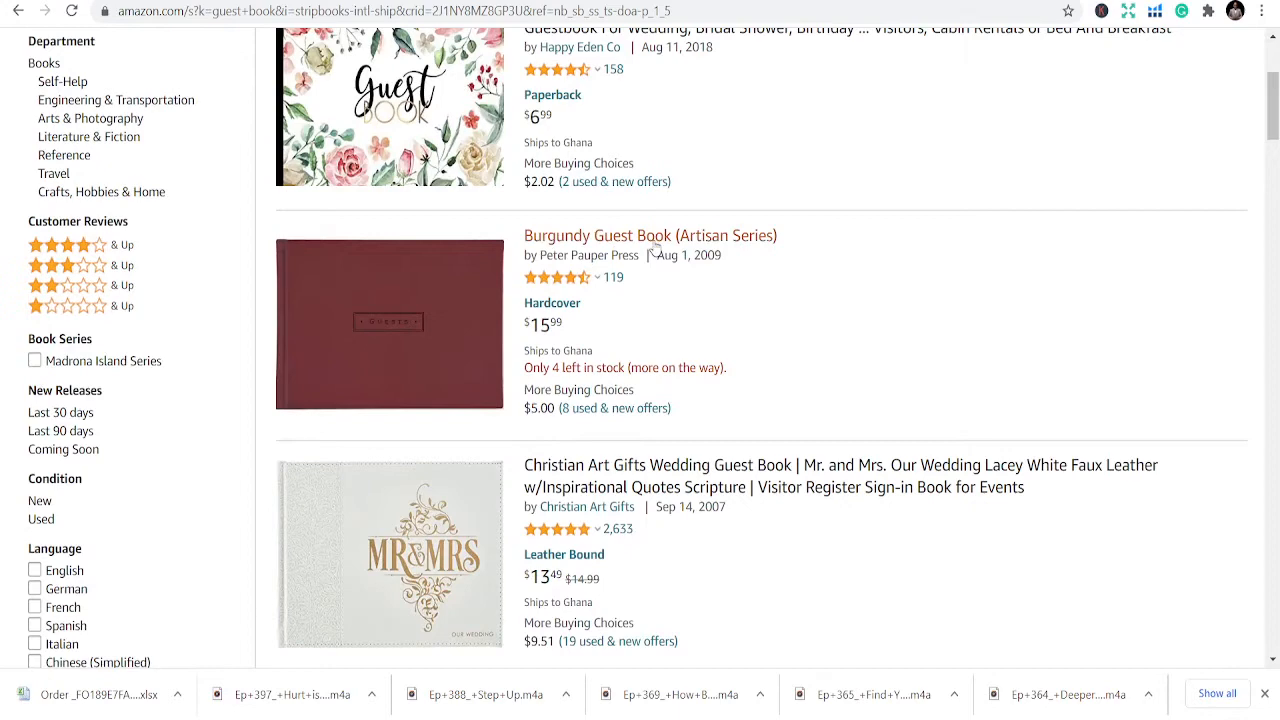
{"action": "scroll", "scroll_direction": "down", "scroll_amount": 3}
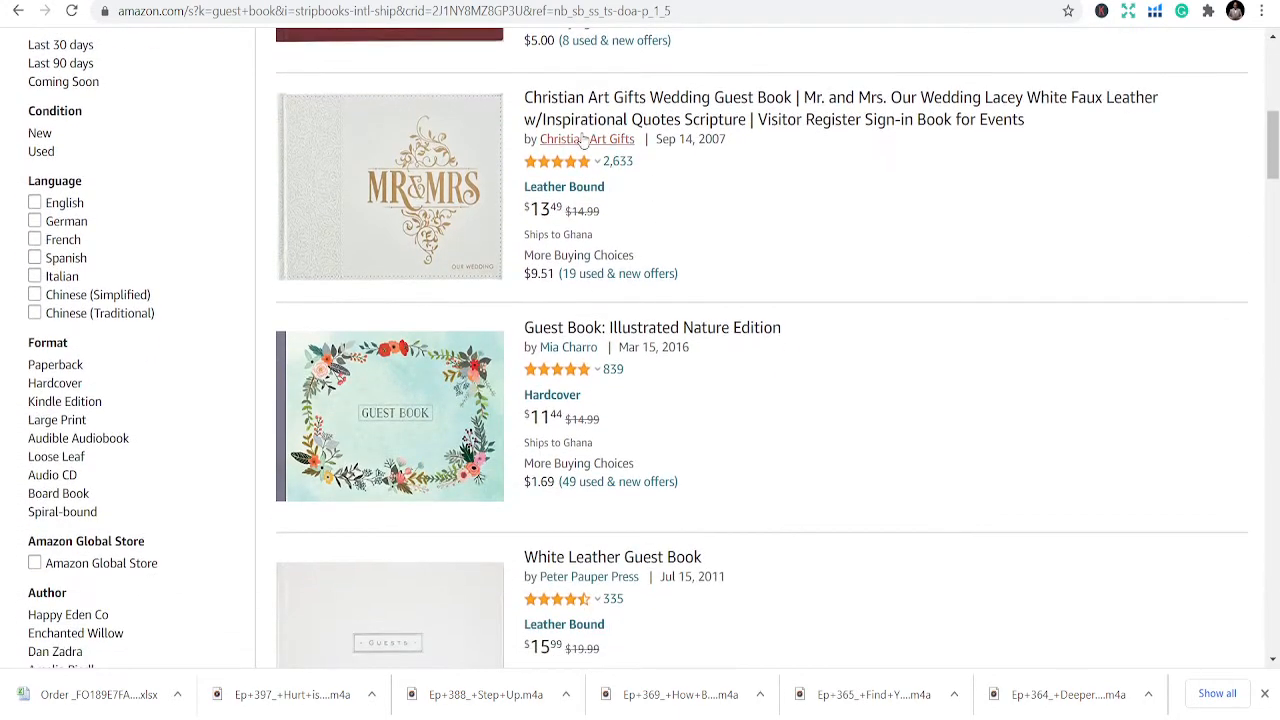
{"action": "scroll", "scroll_direction": "down", "scroll_amount": 3}
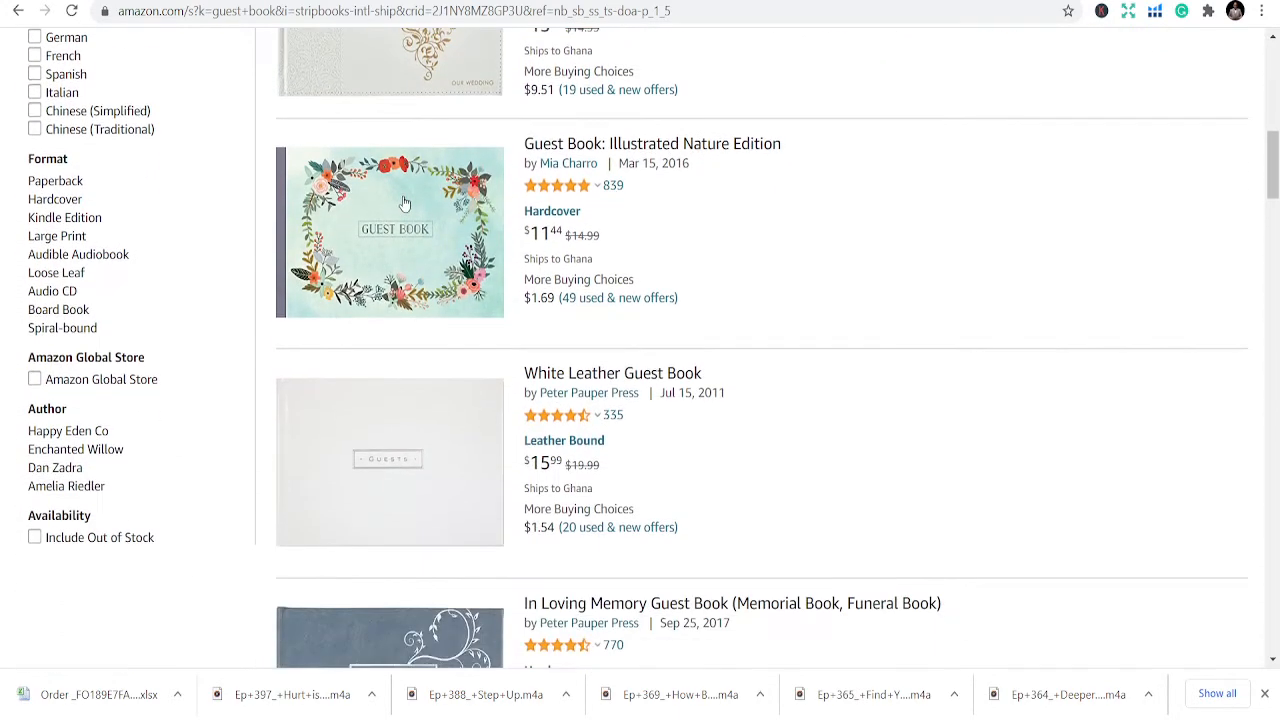
{"action": "scroll", "scroll_direction": "down", "scroll_amount": 3}
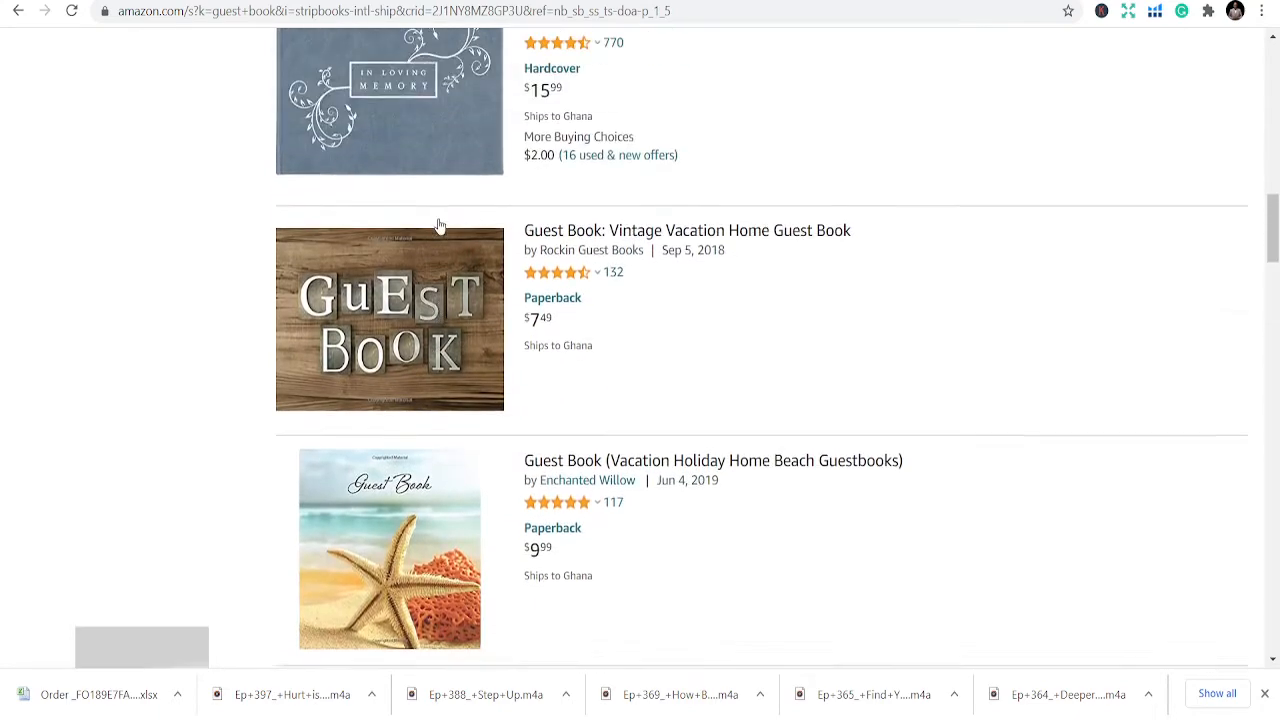
{"action": "left_click", "coordinate": [686, 230]}
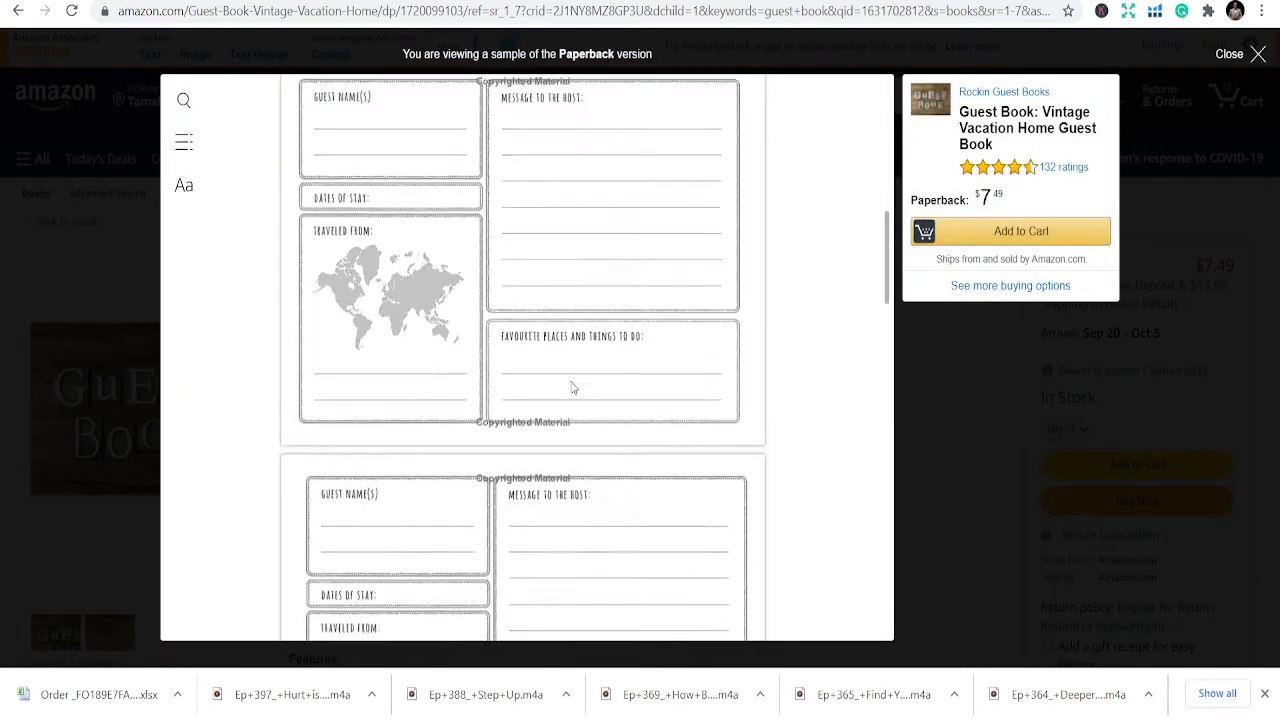
{"action": "scroll", "scroll_direction": "down", "scroll_amount": 3}
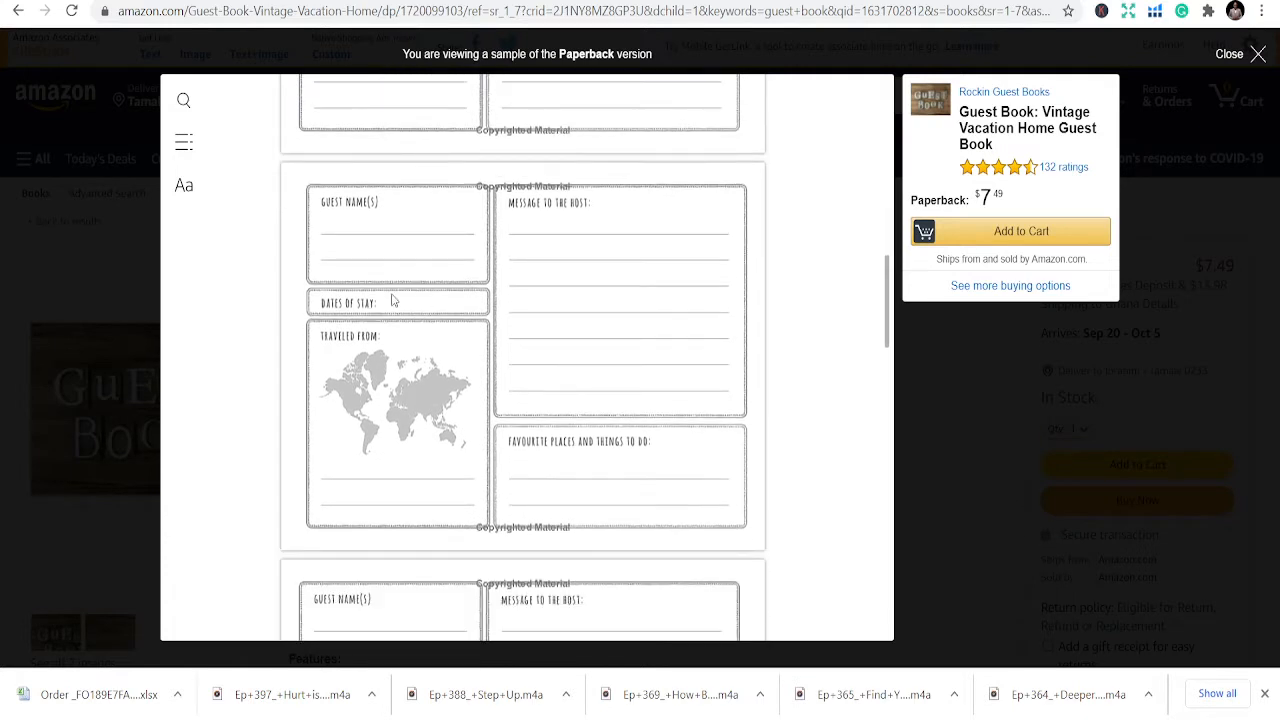
{"action": "mouse_move", "coordinate": [419, 352]}
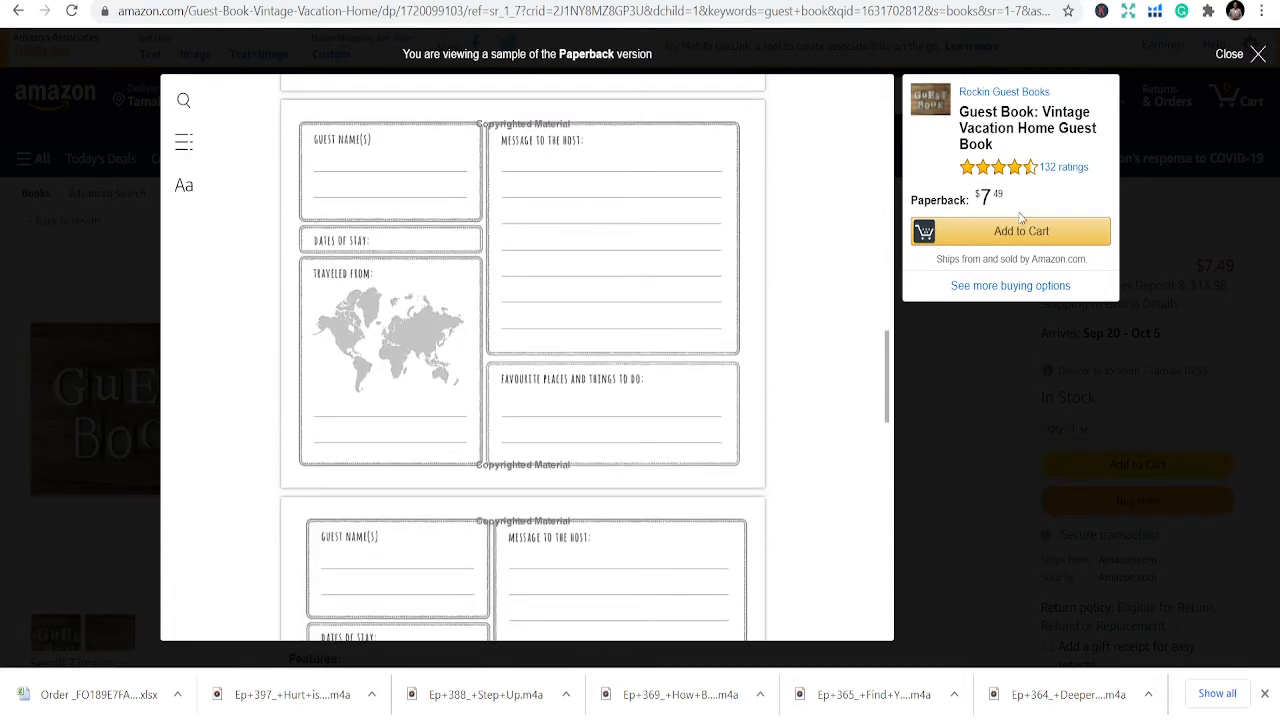
{"action": "left_click", "coordinate": [1229, 54]}
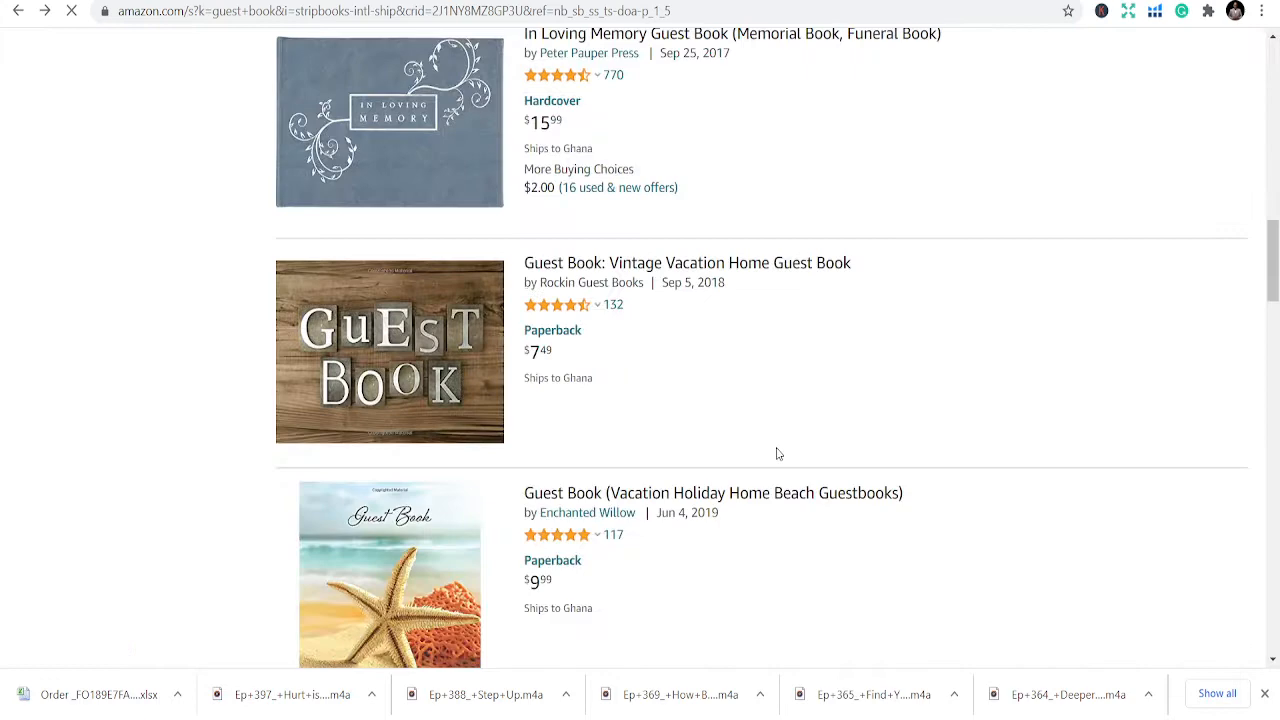
Step: Open the Sea Foam Guest Book (Artisan Series) and view its $579.95 paperback edition
{"action": "scroll", "scroll_direction": "down", "scroll_amount": 3}
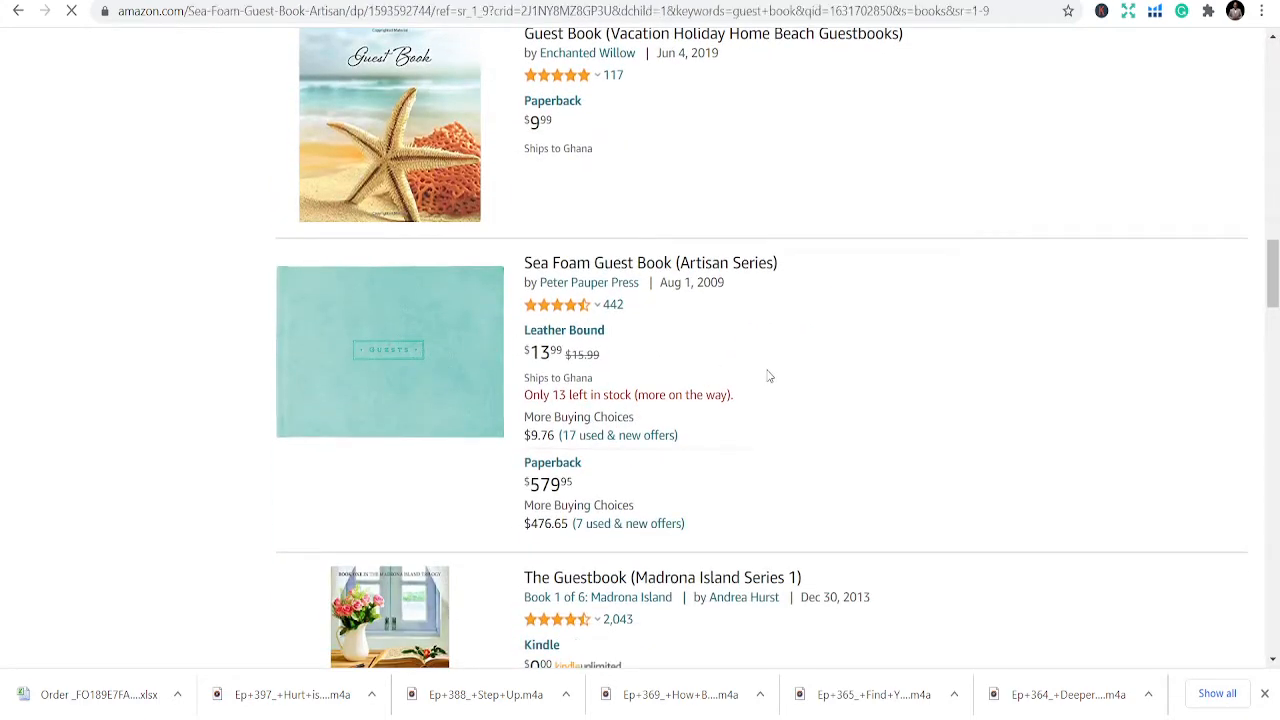
{"action": "left_click", "coordinate": [650, 262]}
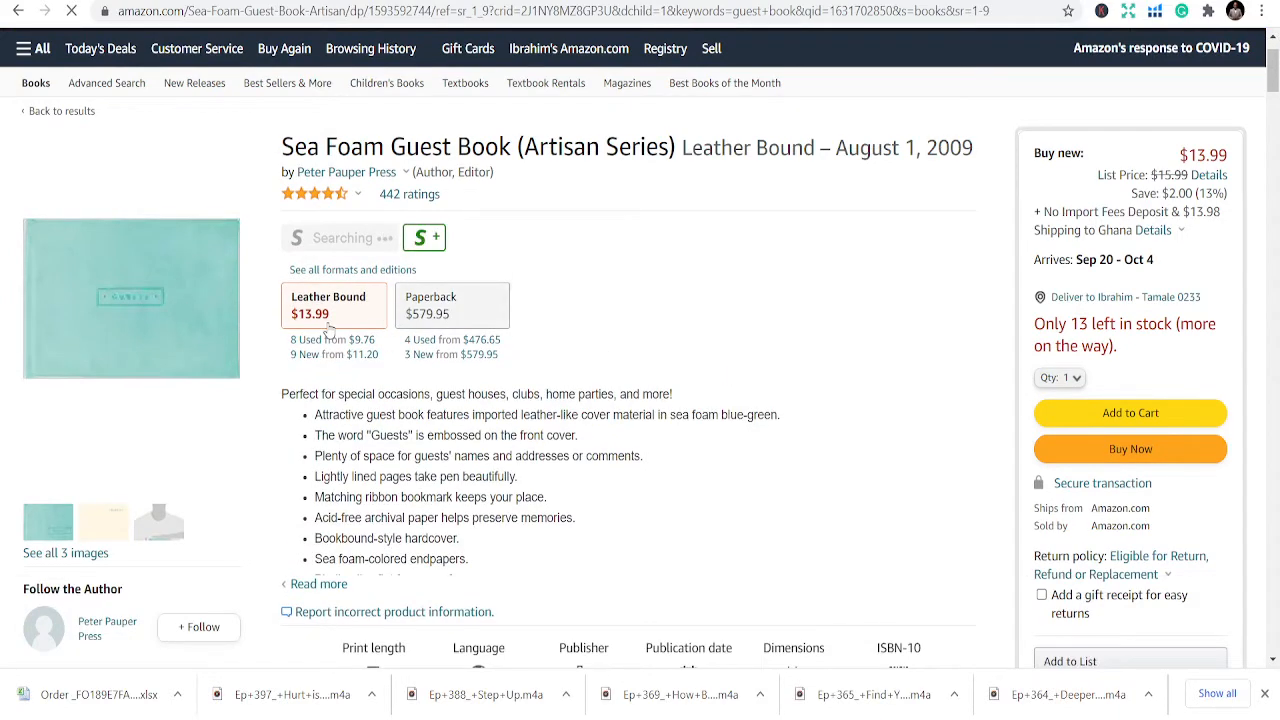
{"action": "left_click", "coordinate": [452, 305]}
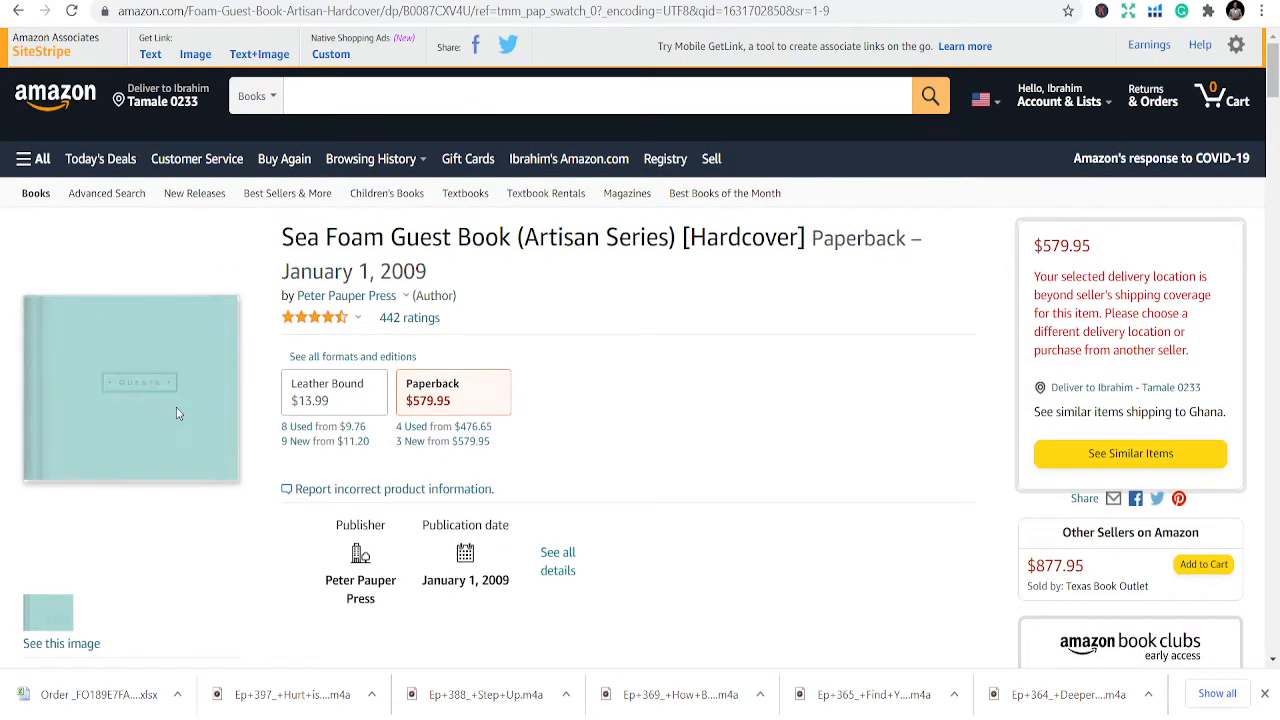
{"action": "scroll", "scroll_direction": "down", "scroll_amount": 3}
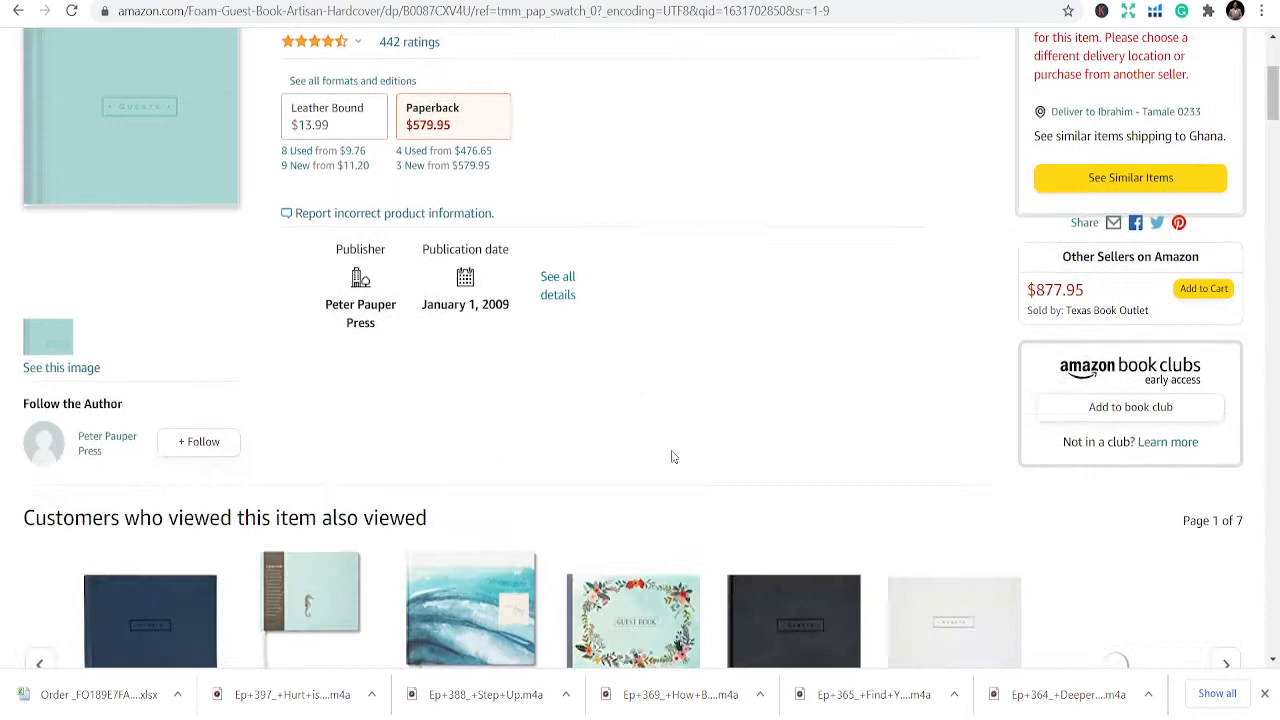
{"action": "scroll", "scroll_direction": "up", "scroll_amount": 3}
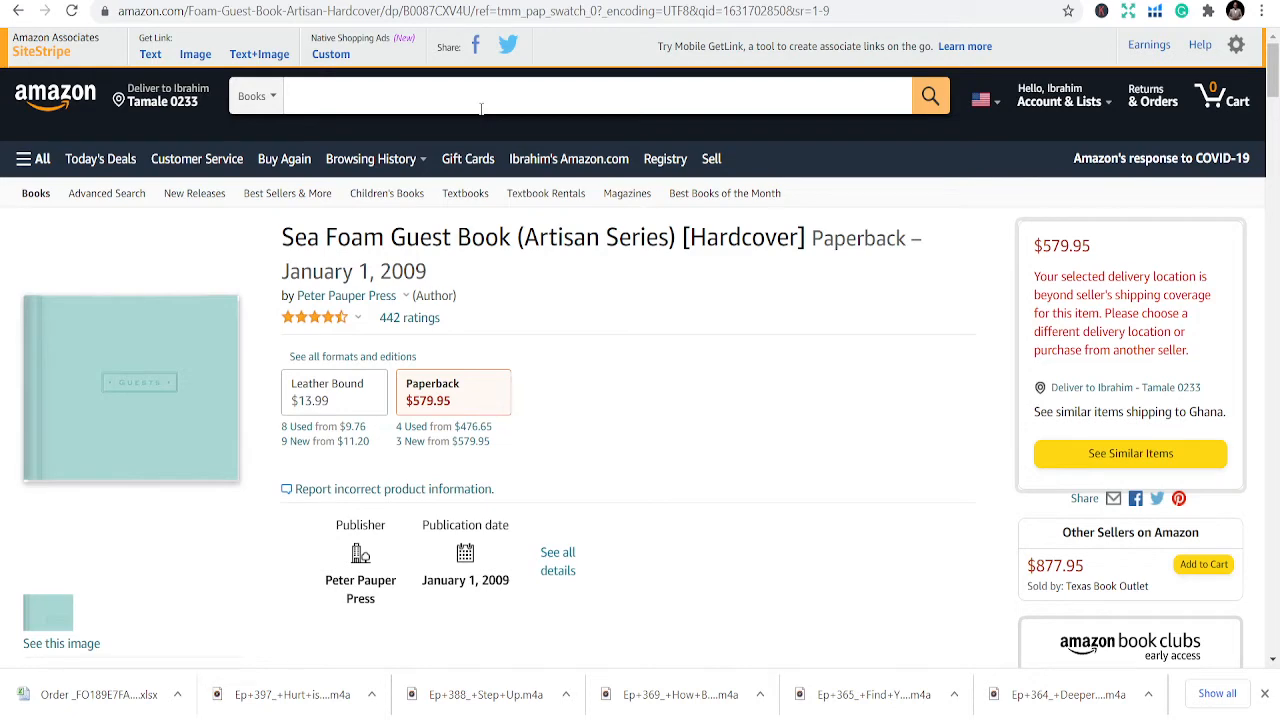
Step: Search Books for 'reading log book'
{"action": "type", "text": "f"}
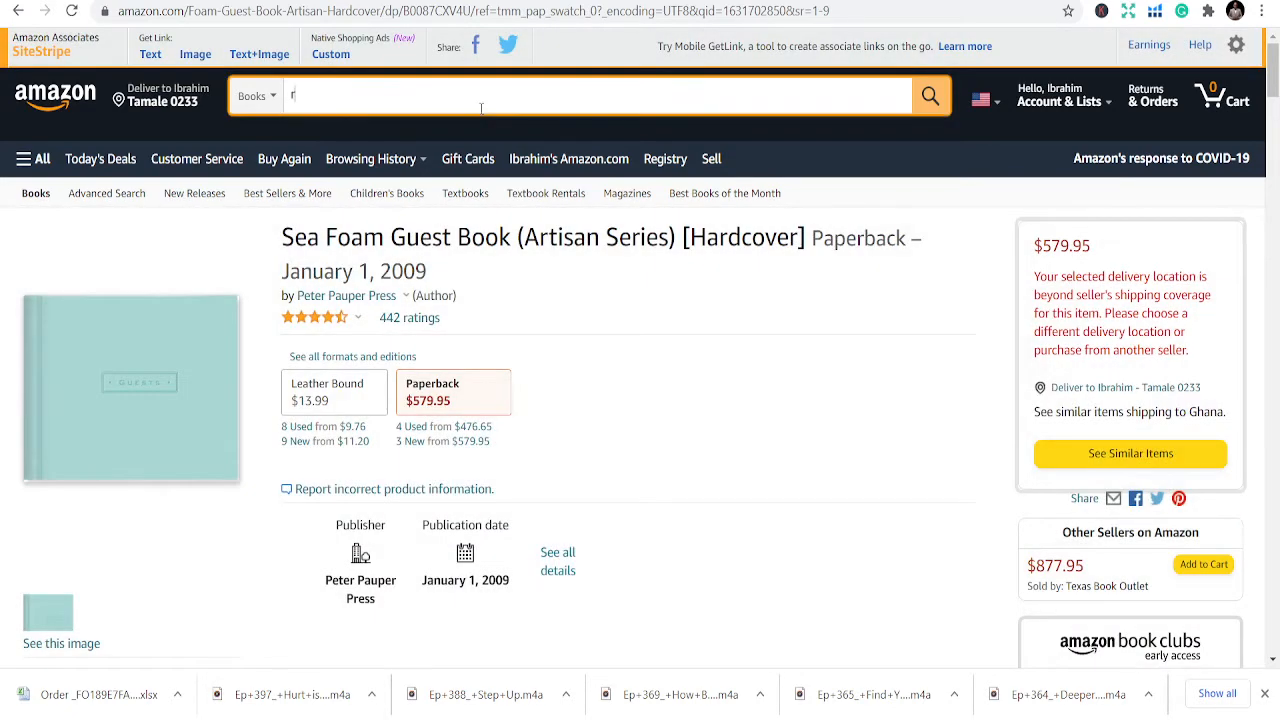
{"action": "type", "text": "eading"}
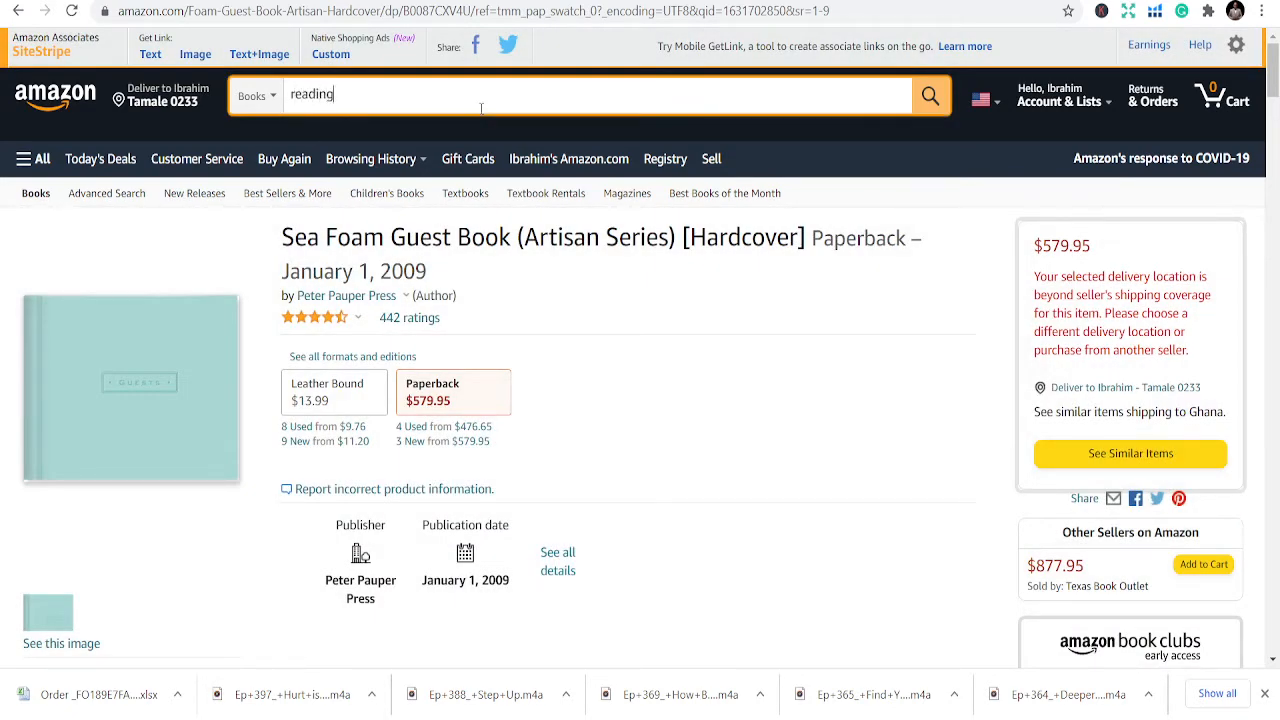
{"action": "type", "text": "log"}
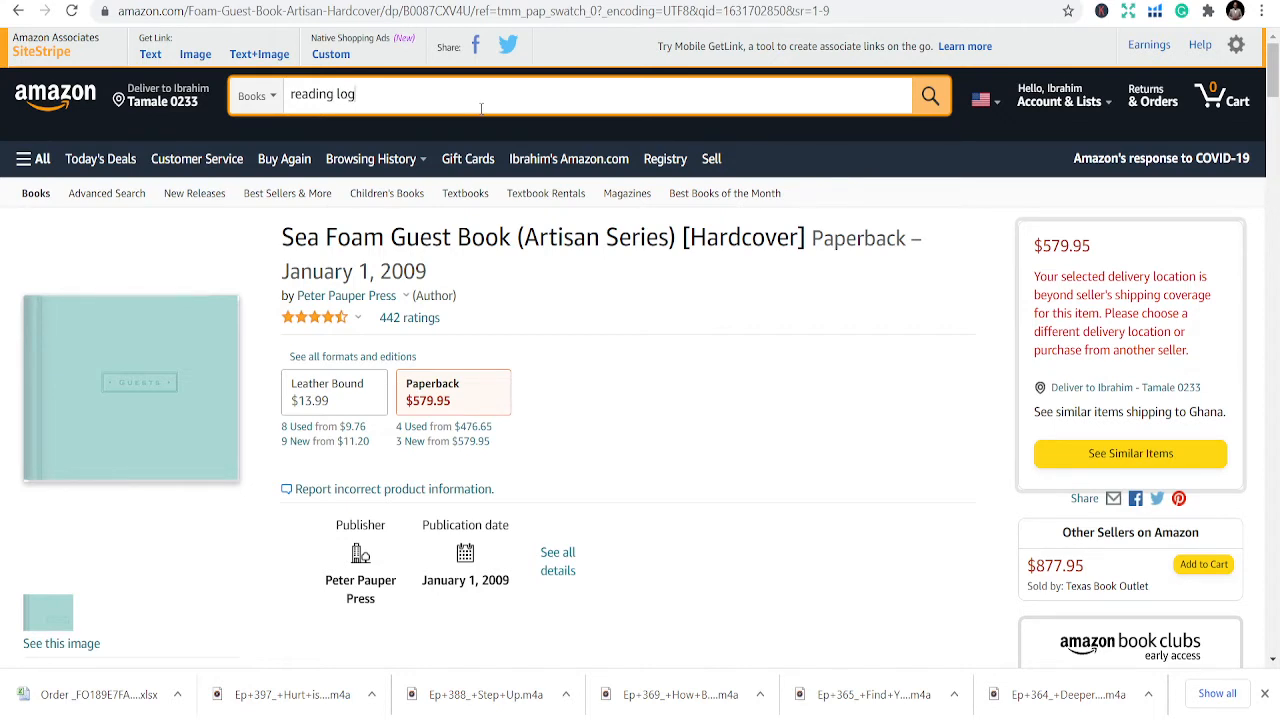
{"action": "type", "text": "book"}
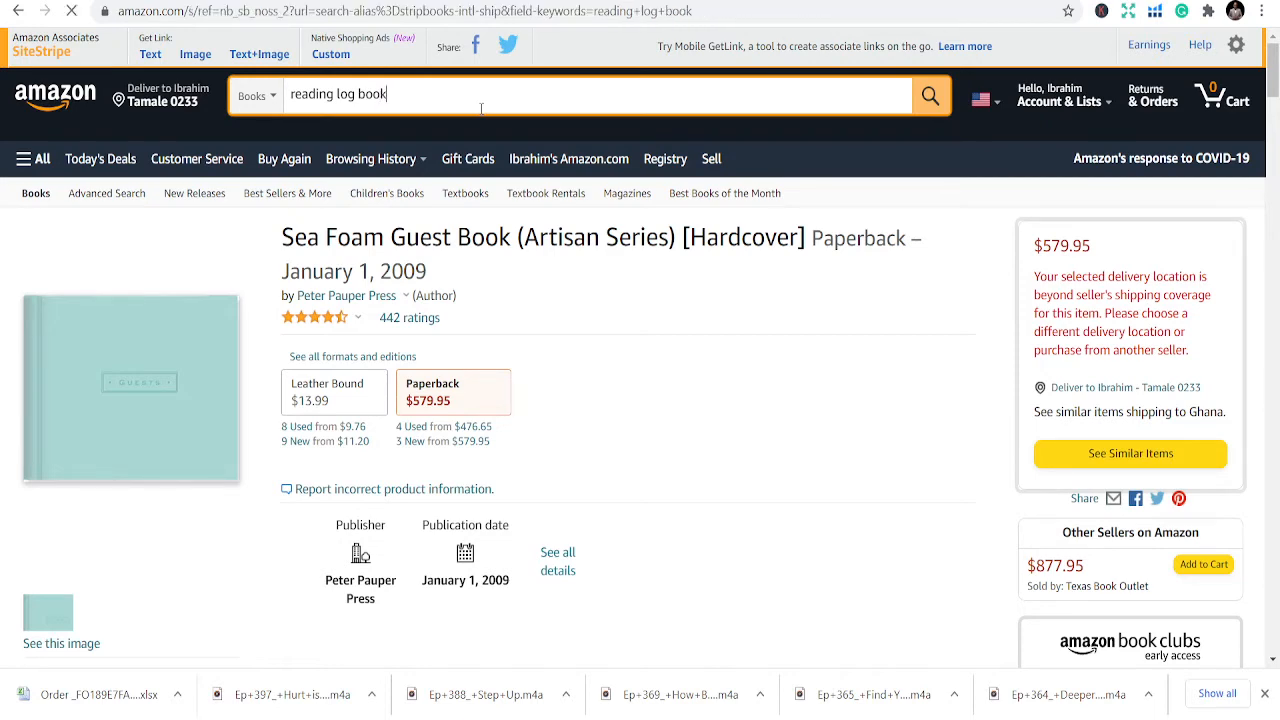
{"action": "left_click", "coordinate": [929, 95]}
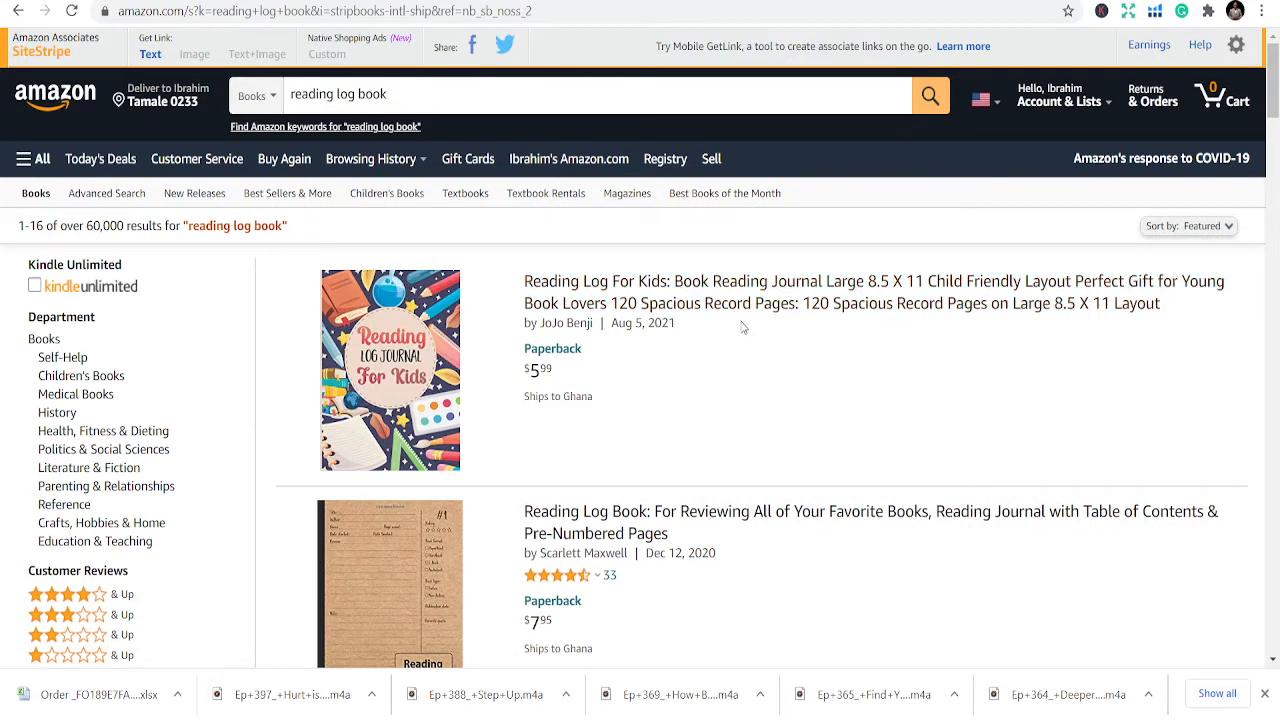
Step: Open the Scarlett Maxwell Reading Log Book with pre-numbered contents pages
{"action": "scroll", "scroll_direction": "down", "scroll_amount": 3}
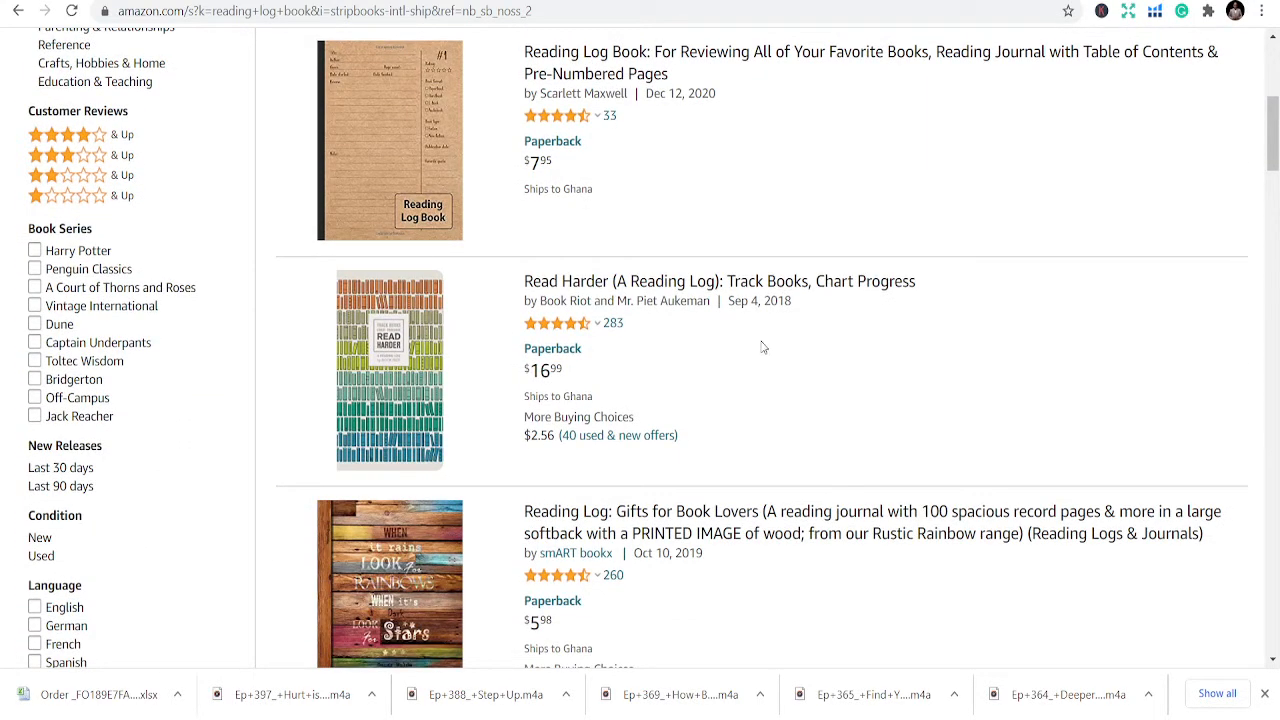
{"action": "mouse_move", "coordinate": [745, 362]}
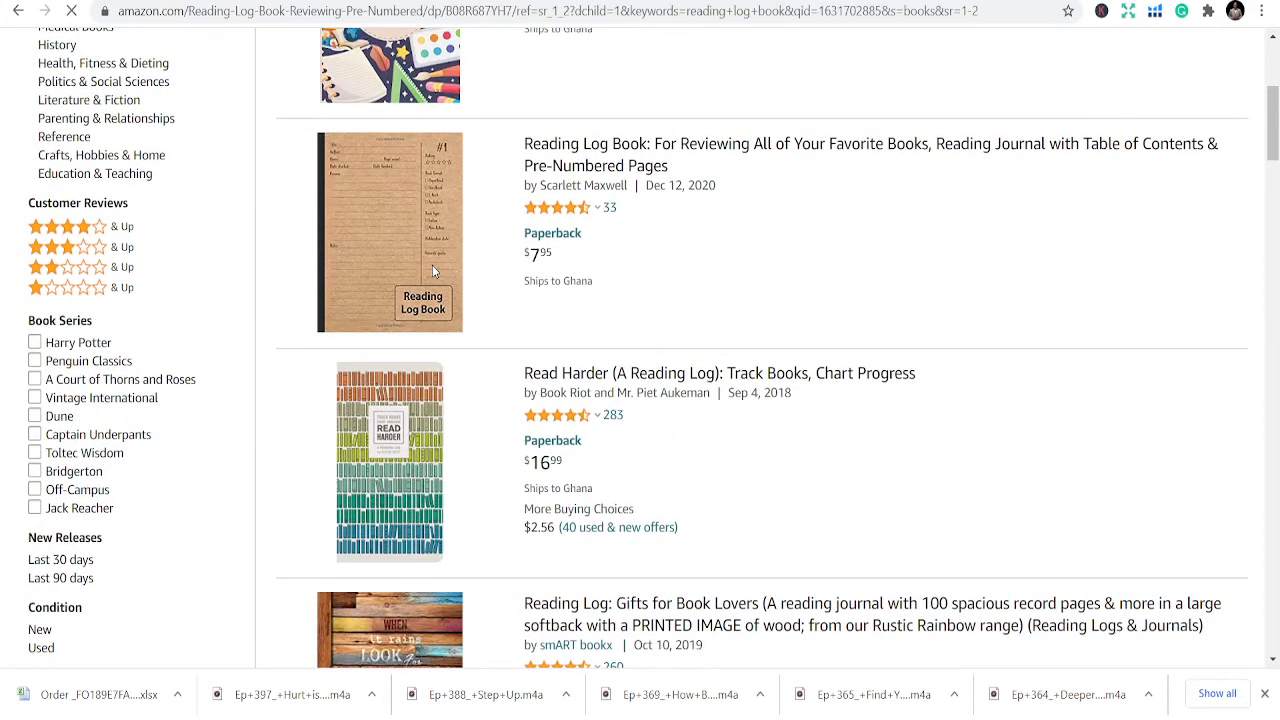
{"action": "left_click", "coordinate": [389, 233]}
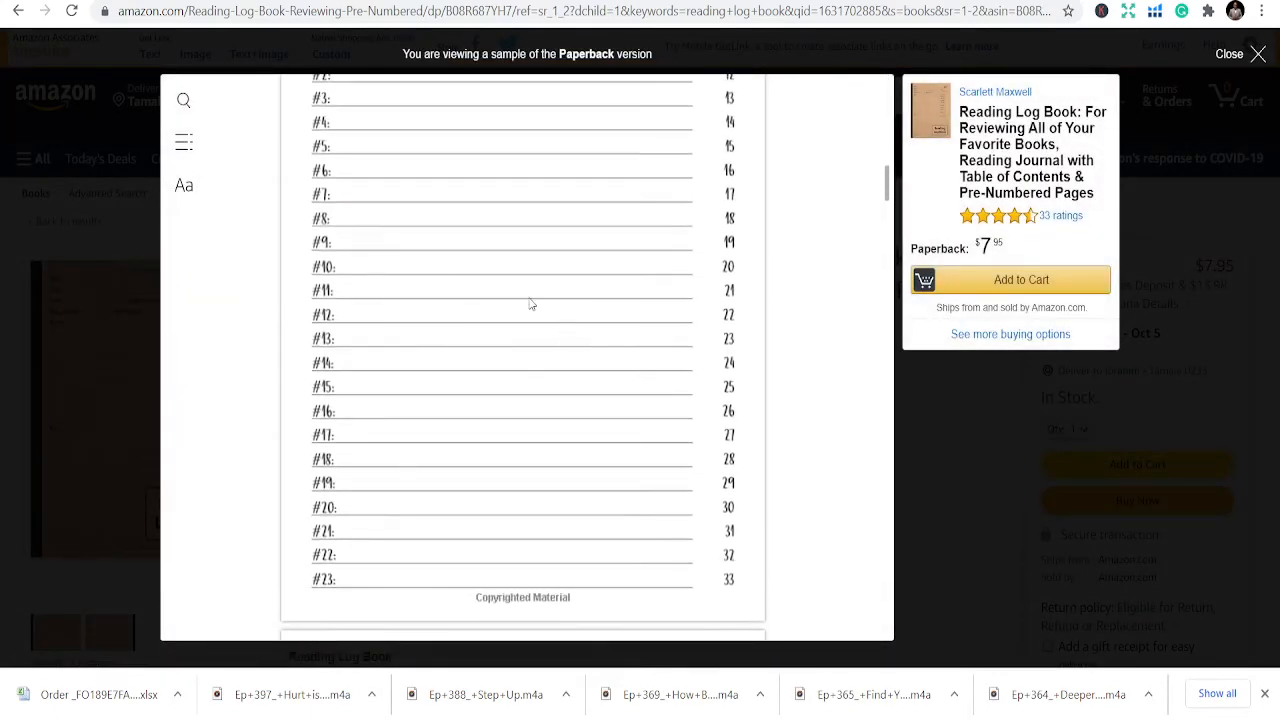
Step: Page through the sample's reading list and review pages, then close the preview
{"action": "scroll", "scroll_direction": "down", "scroll_amount": 3}
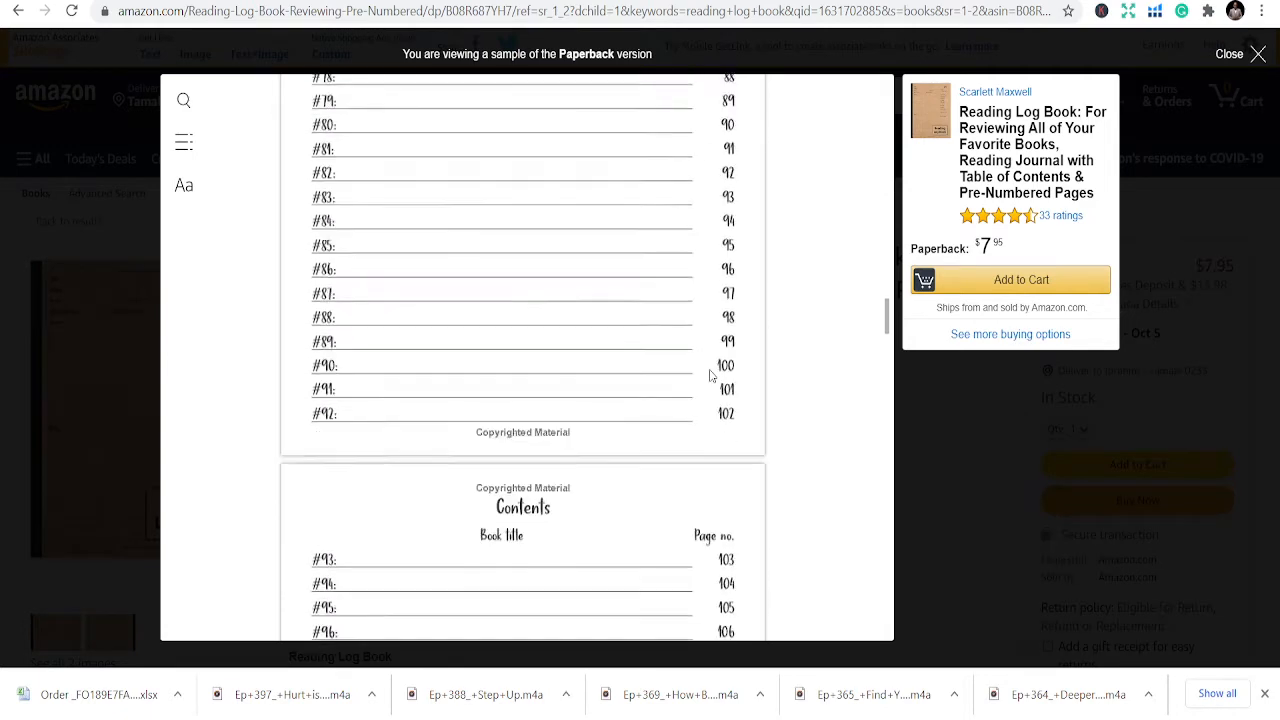
{"action": "scroll", "scroll_direction": "up", "scroll_amount": 3}
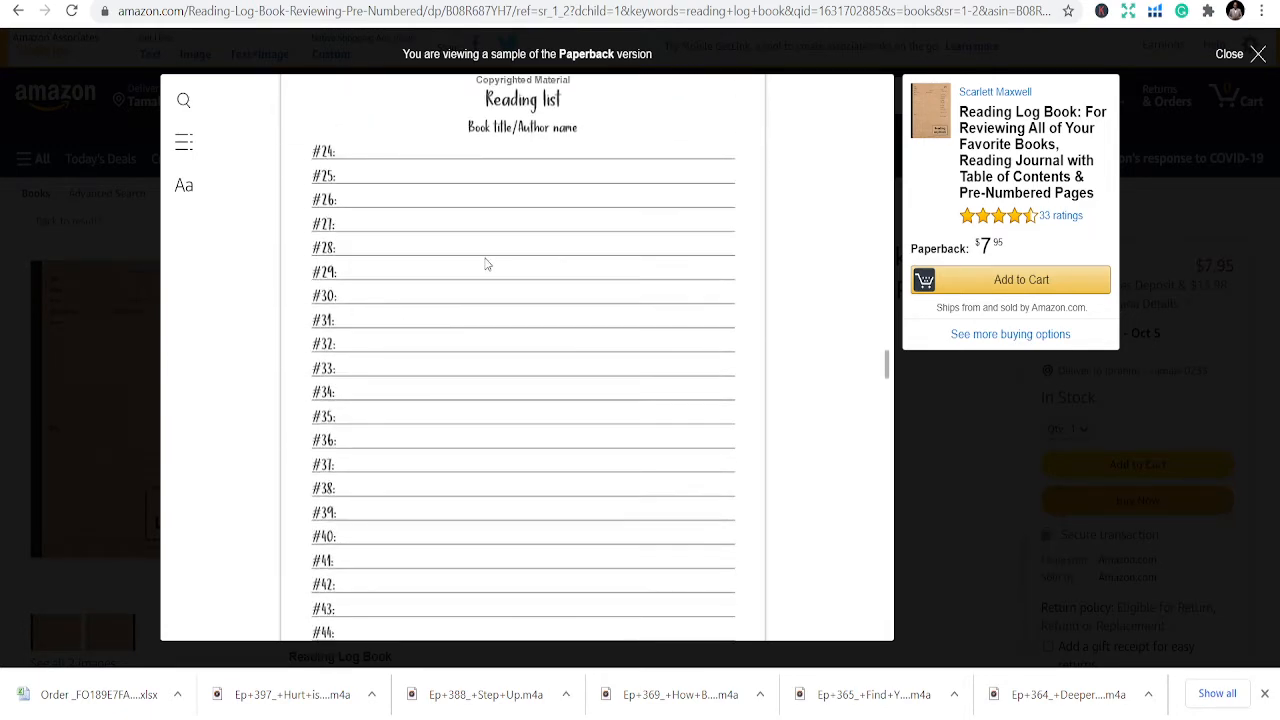
{"action": "scroll", "scroll_direction": "up", "scroll_amount": 3}
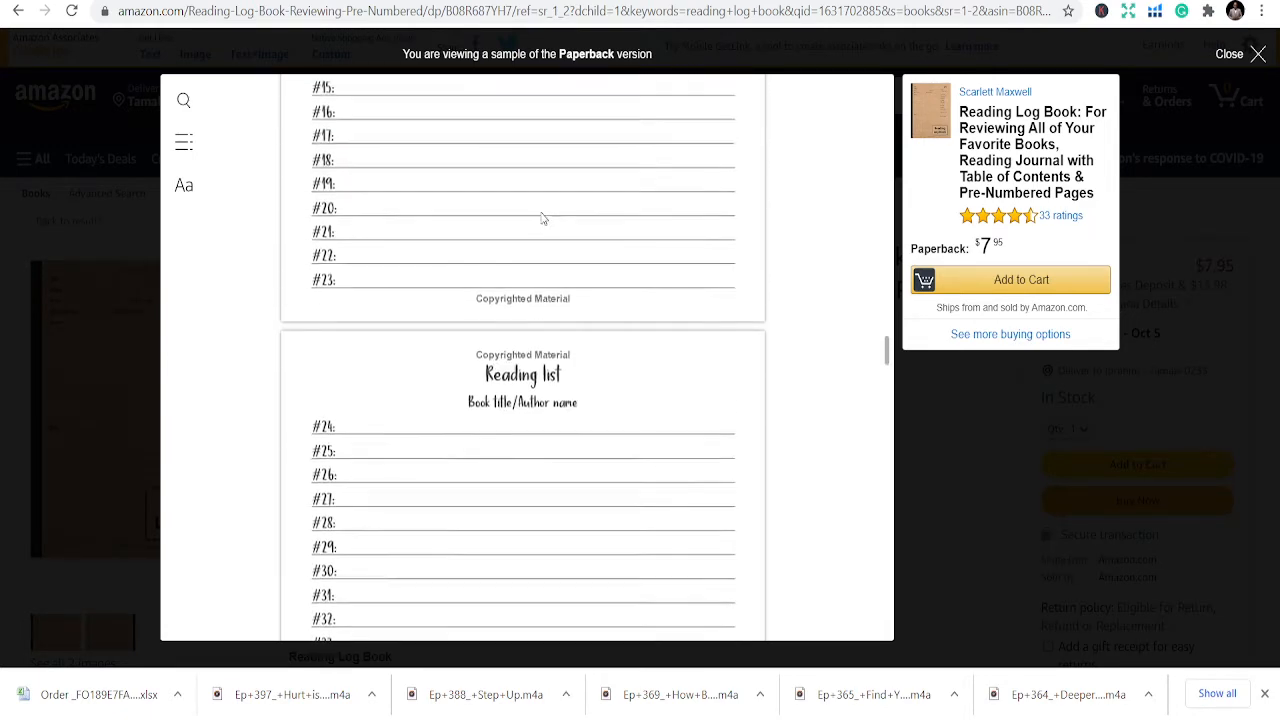
{"action": "scroll", "scroll_direction": "down", "scroll_amount": 3}
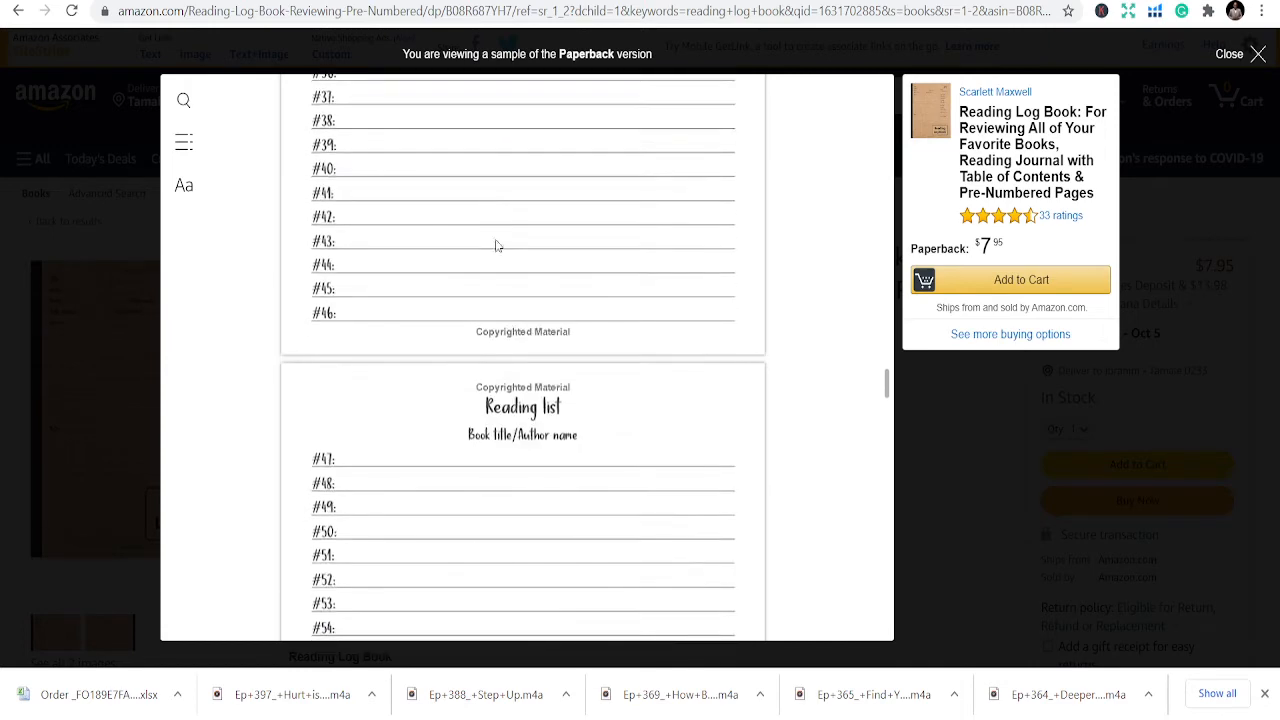
{"action": "scroll", "scroll_direction": "down", "scroll_amount": 3}
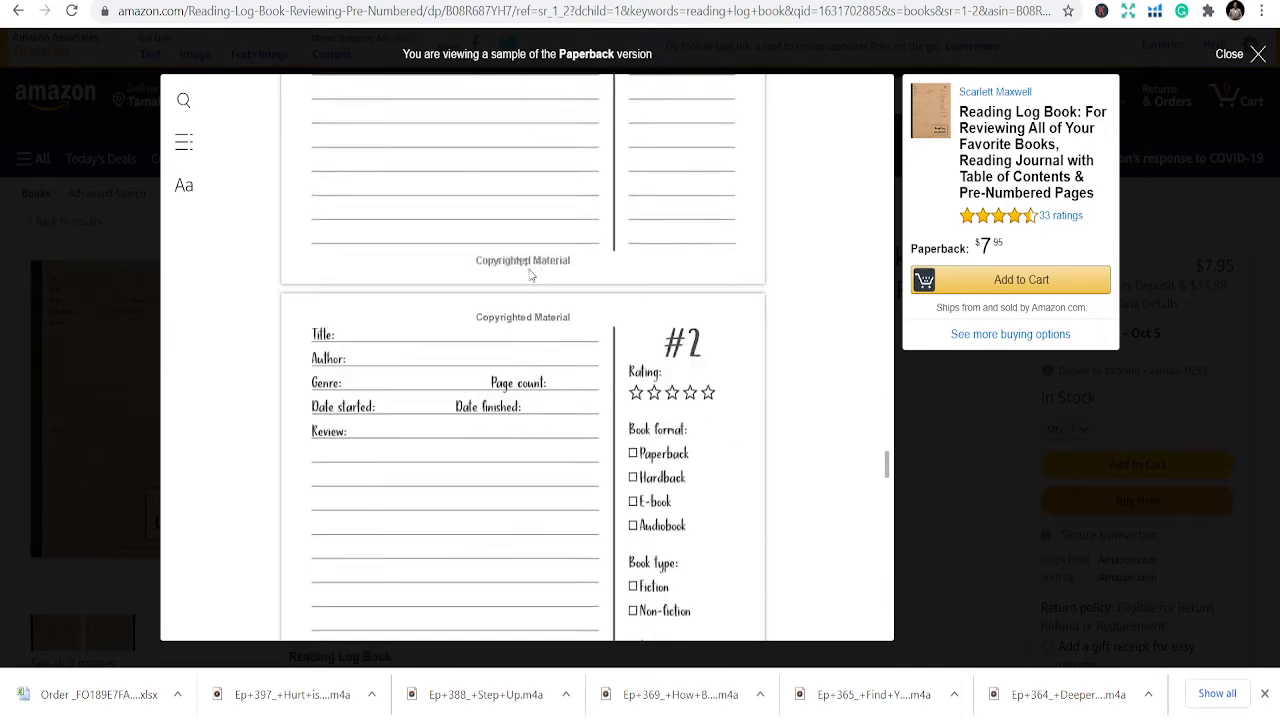
{"action": "scroll", "scroll_direction": "down", "scroll_amount": 3}
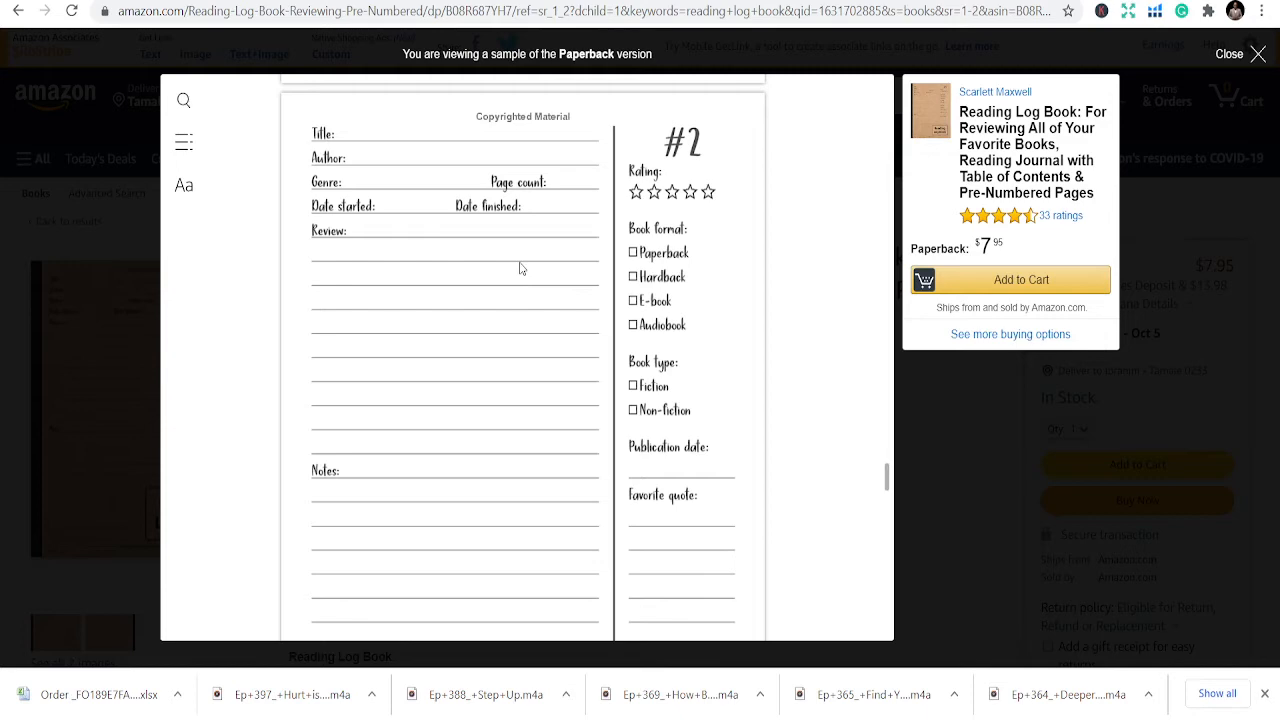
{"action": "left_click", "coordinate": [1229, 53]}
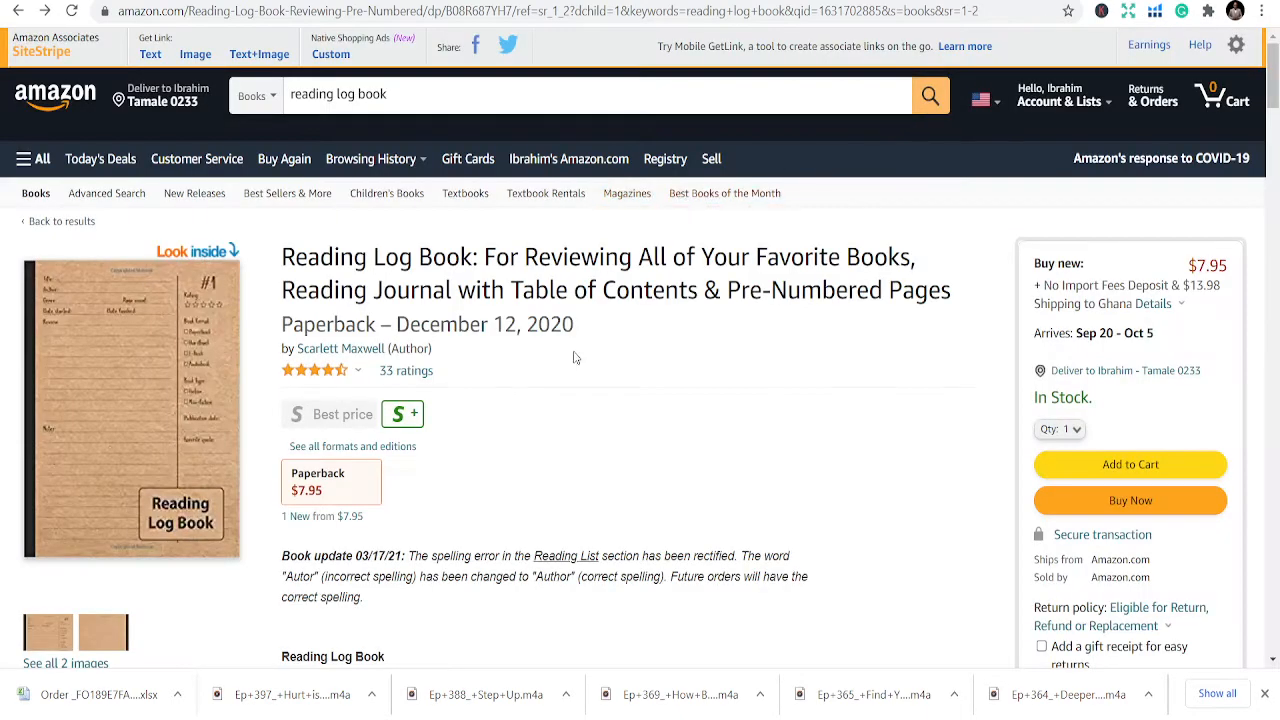
{"action": "mouse_move", "coordinate": [558, 383]}
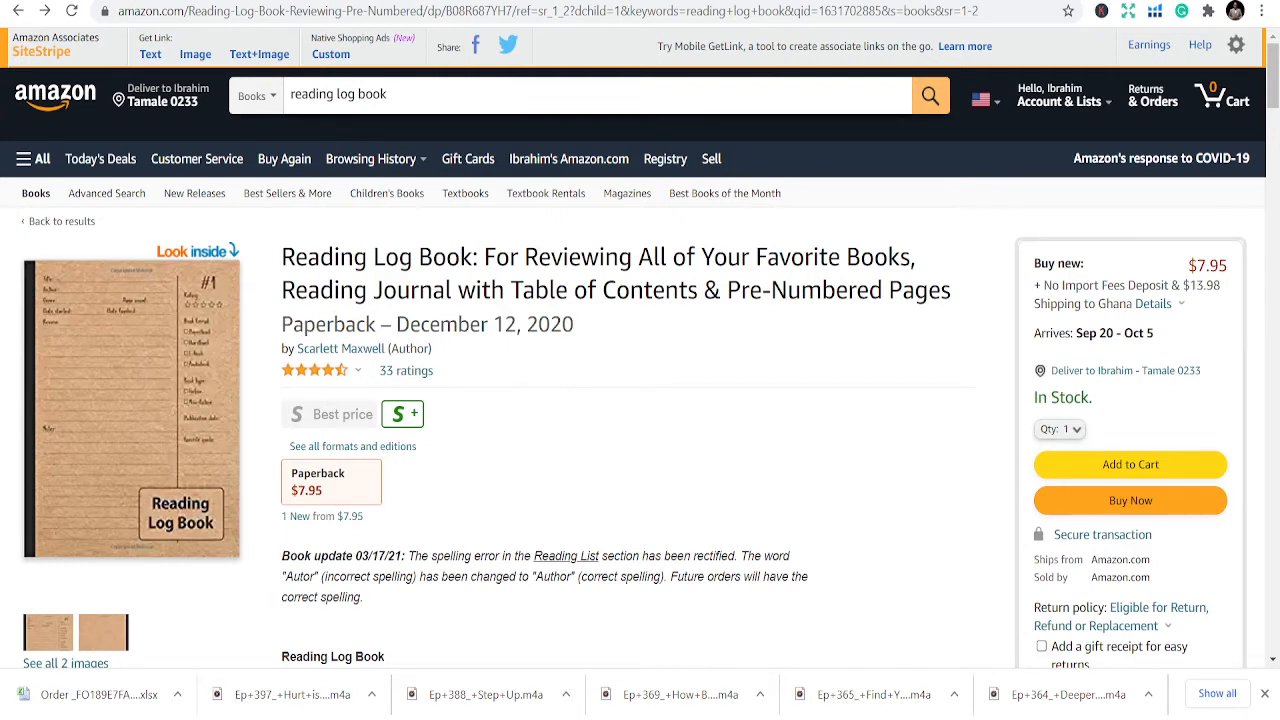
{"action": "mouse_move", "coordinate": [467, 403]}
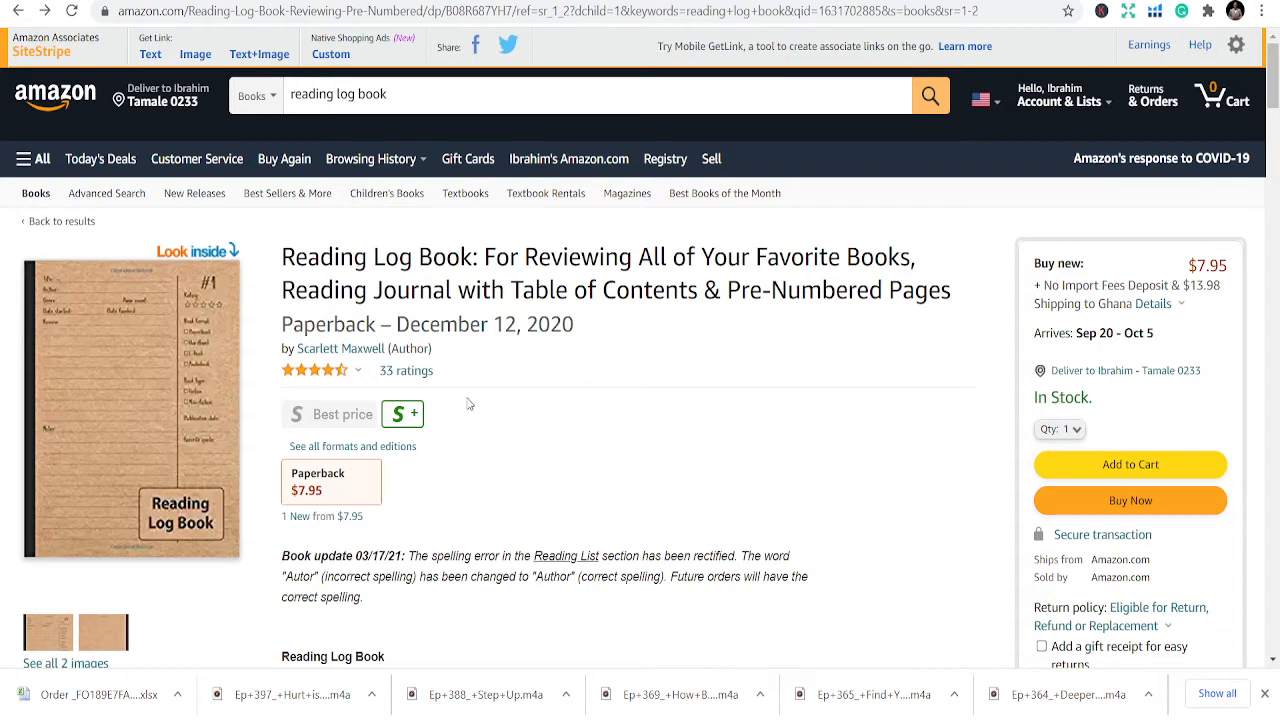
{"action": "mouse_move", "coordinate": [463, 393]}
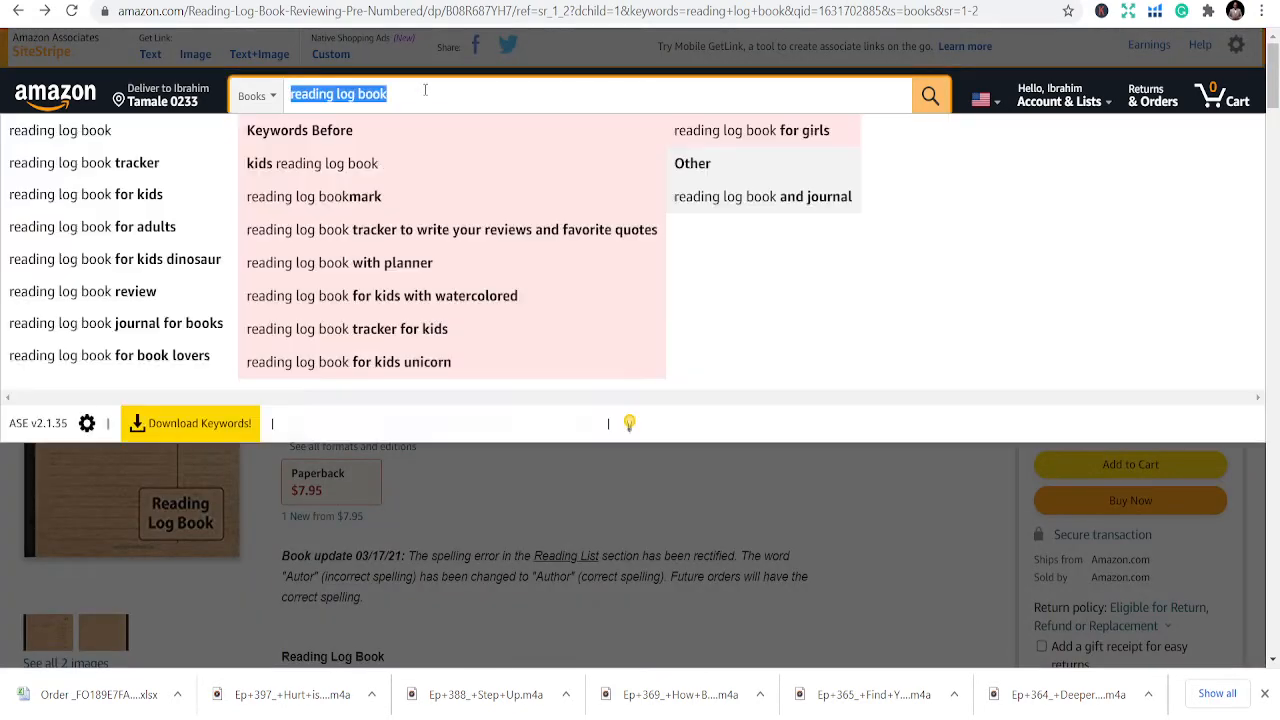
Step: Search Books for 'gratitude journal' and open the Good Days Start With Gratitude result
{"action": "type", "text": "grat"}
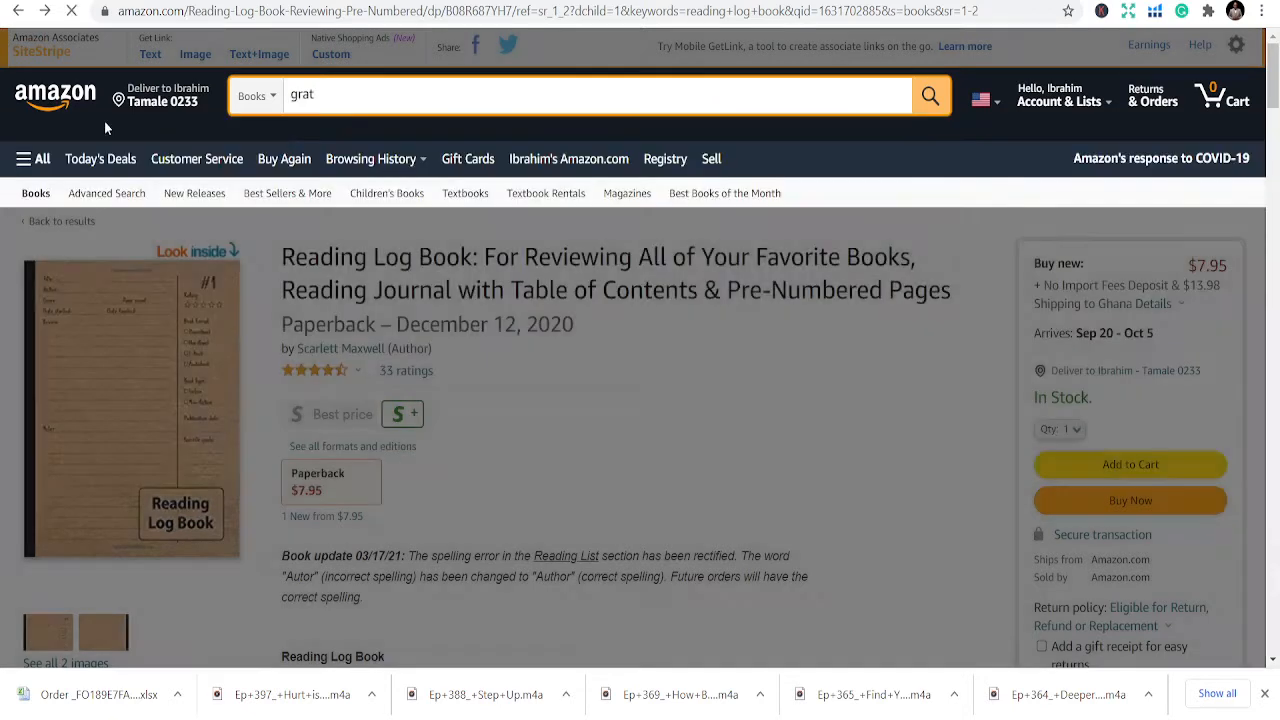
{"action": "left_click", "coordinate": [928, 95]}
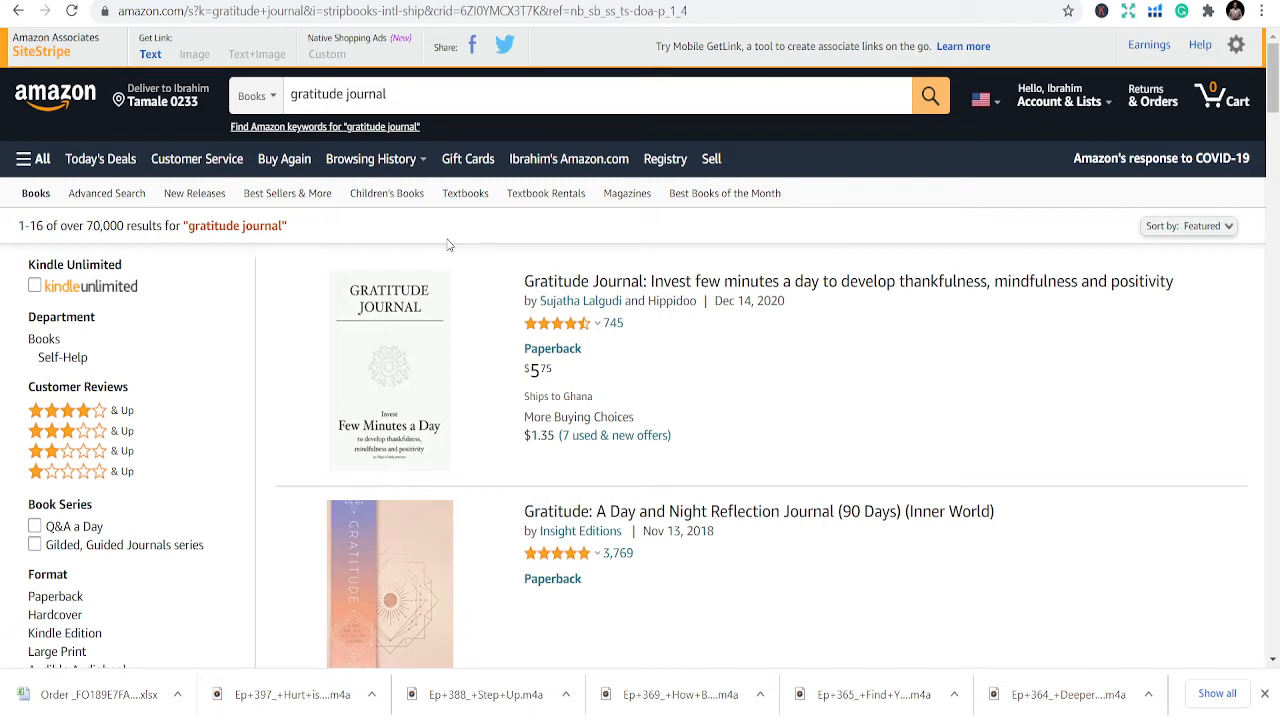
{"action": "mouse_move", "coordinate": [570, 287]}
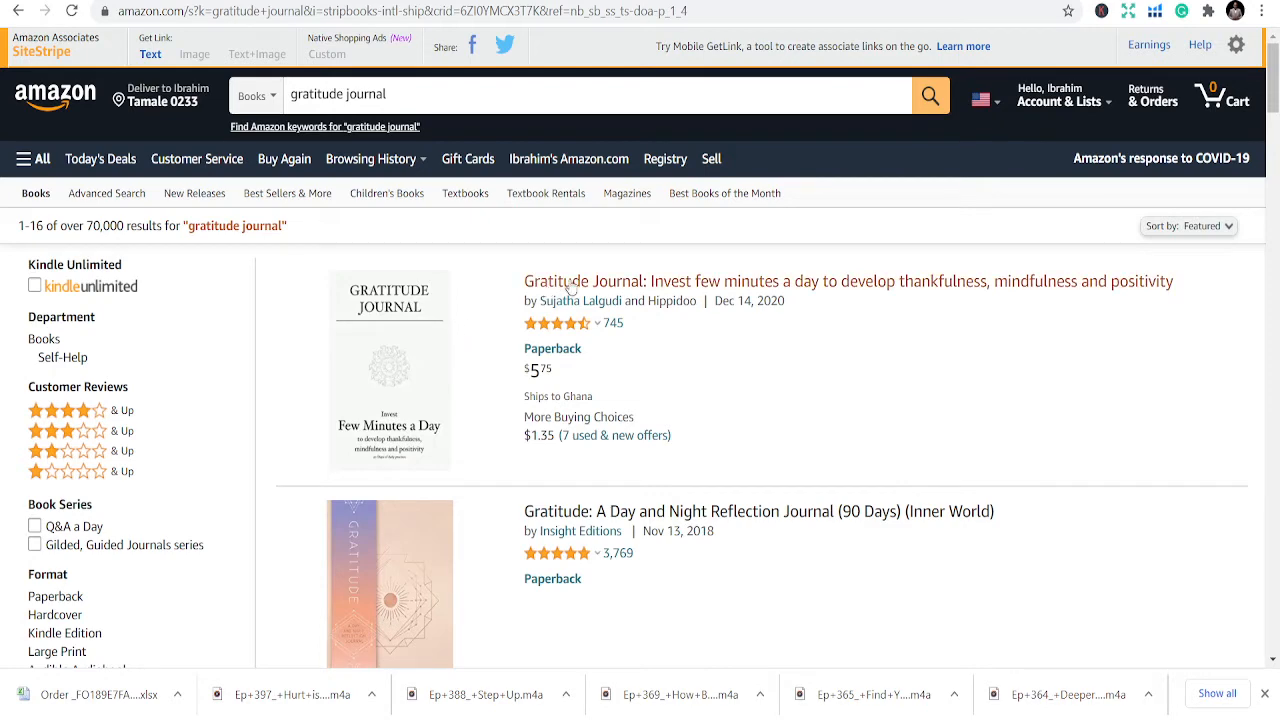
{"action": "left_click", "coordinate": [847, 281]}
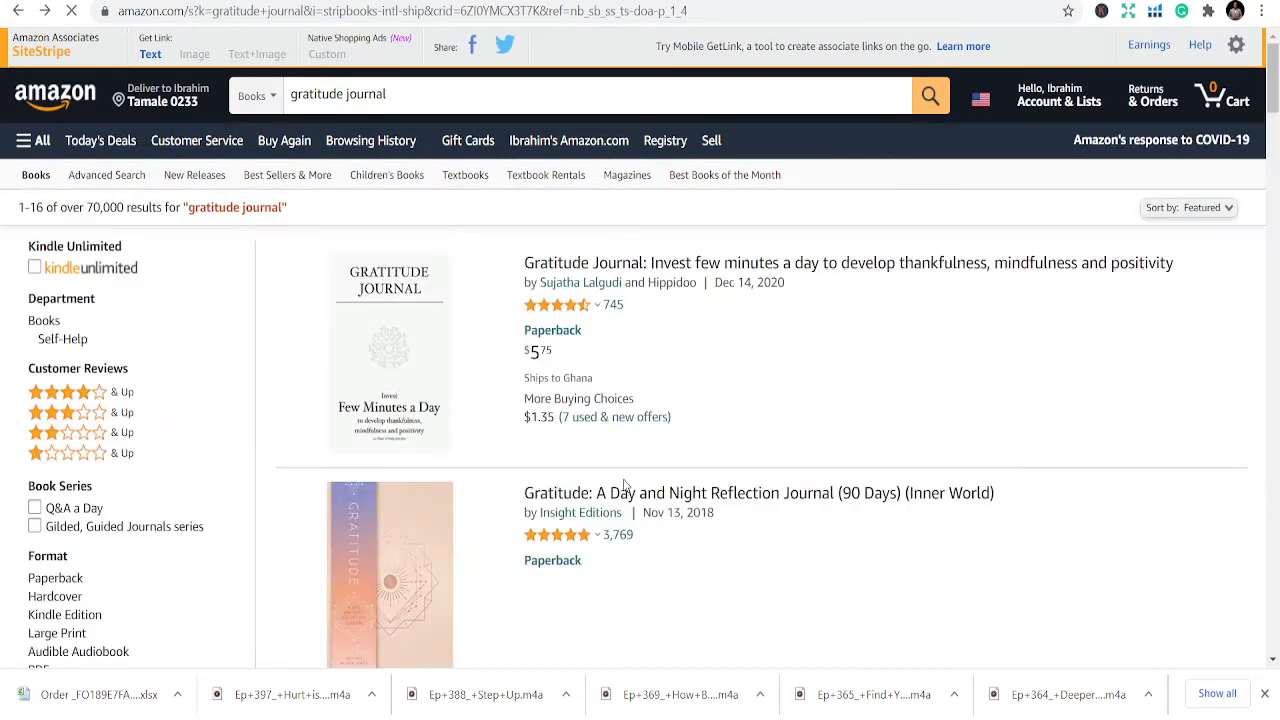
{"action": "scroll", "scroll_direction": "down", "scroll_amount": 3}
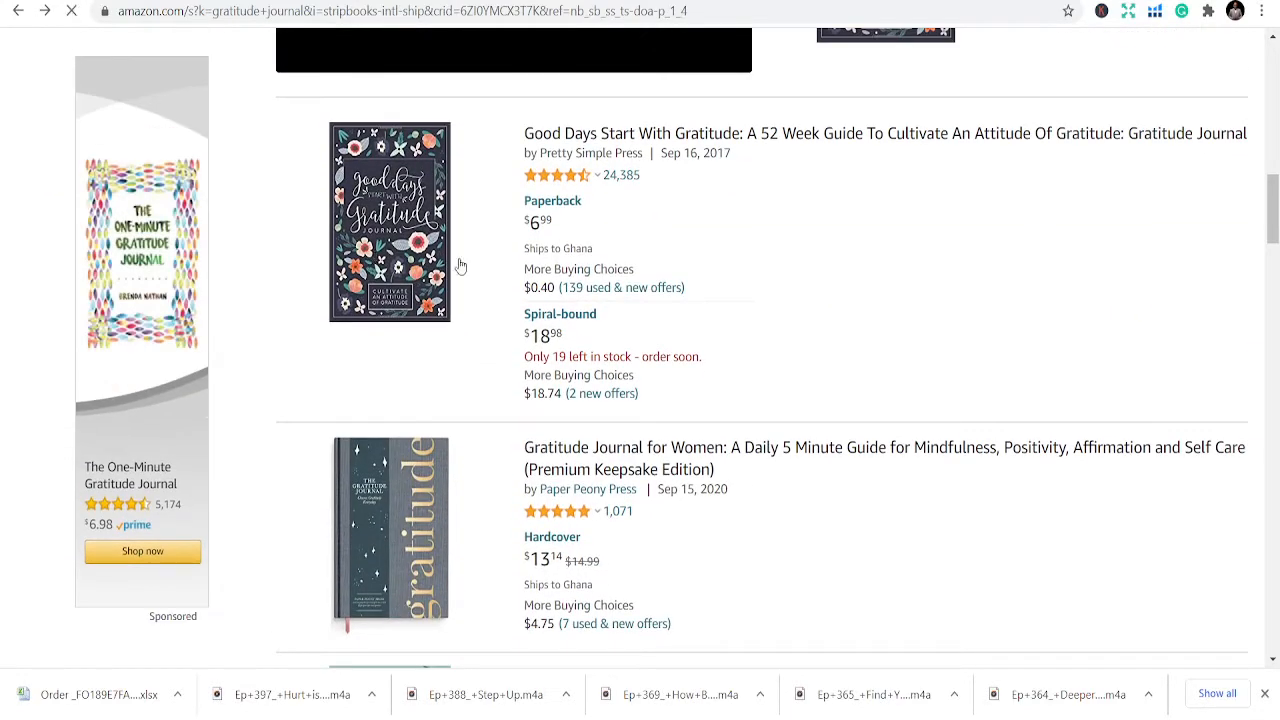
{"action": "left_click", "coordinate": [884, 133]}
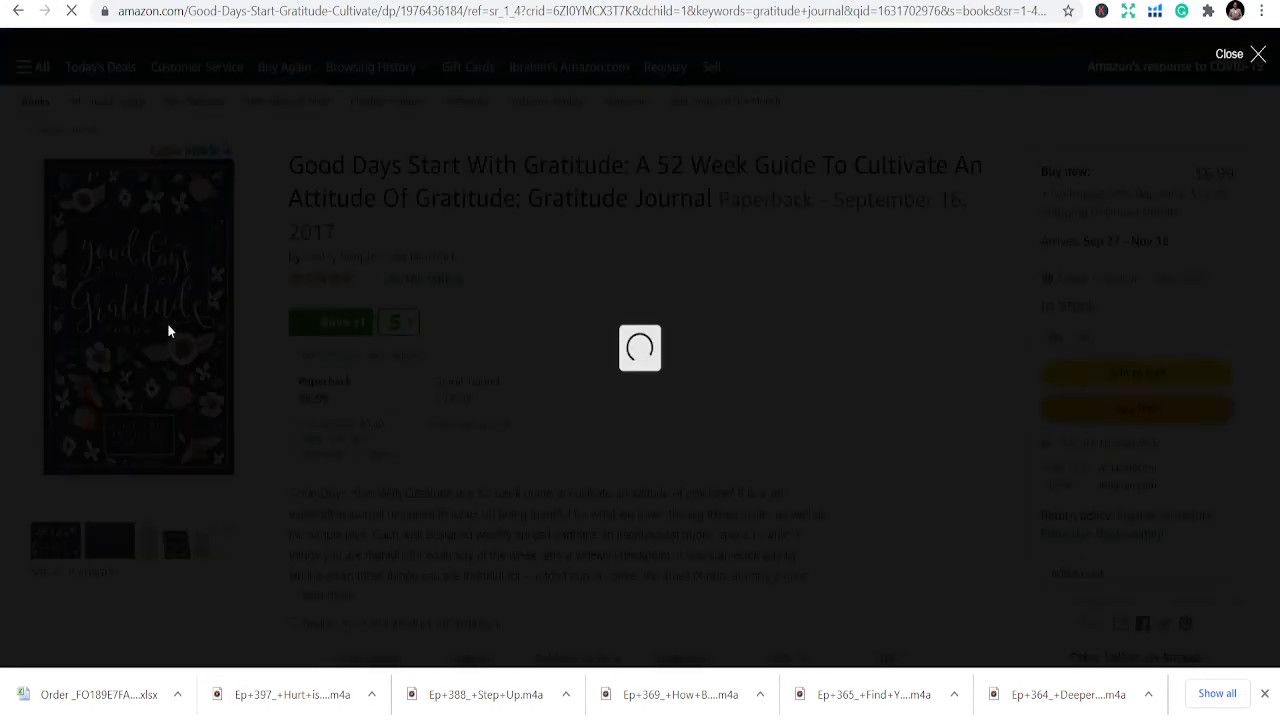
Step: Preview the journal's thankful-for sample pages, close it, and begin searching 'meal planner'
{"action": "left_click", "coordinate": [138, 317]}
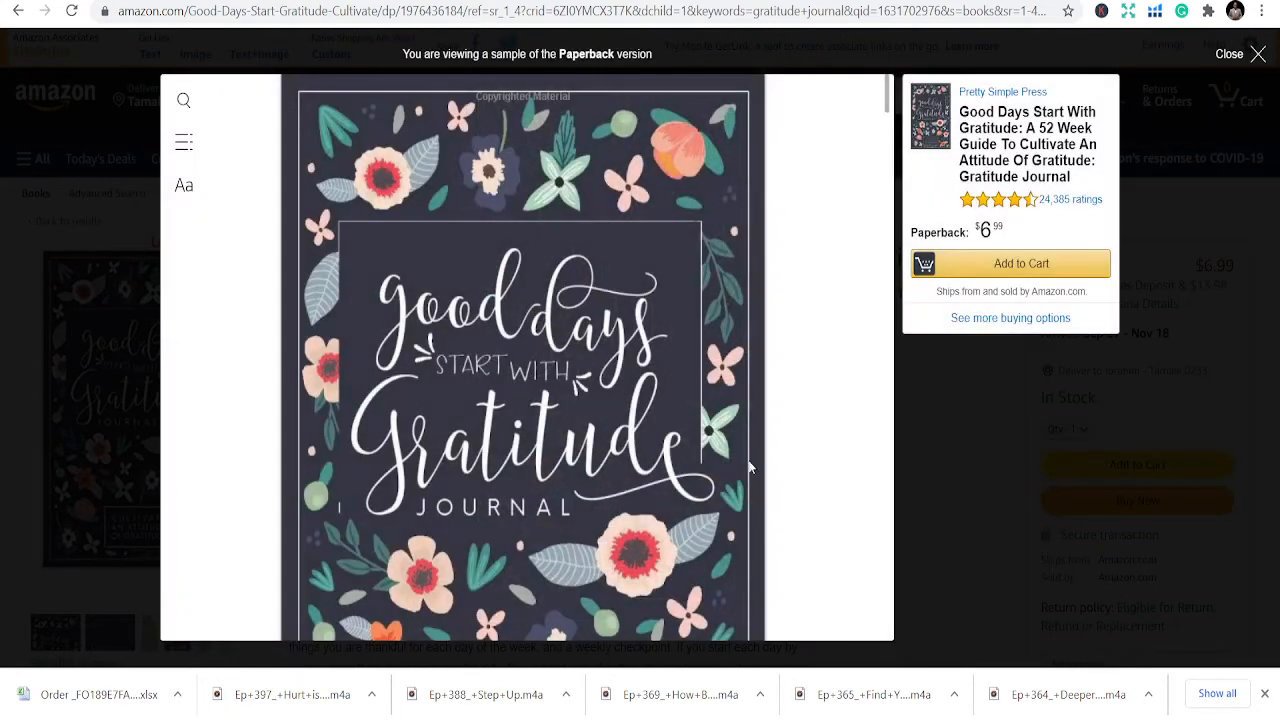
{"action": "scroll", "scroll_direction": "down", "scroll_amount": 3}
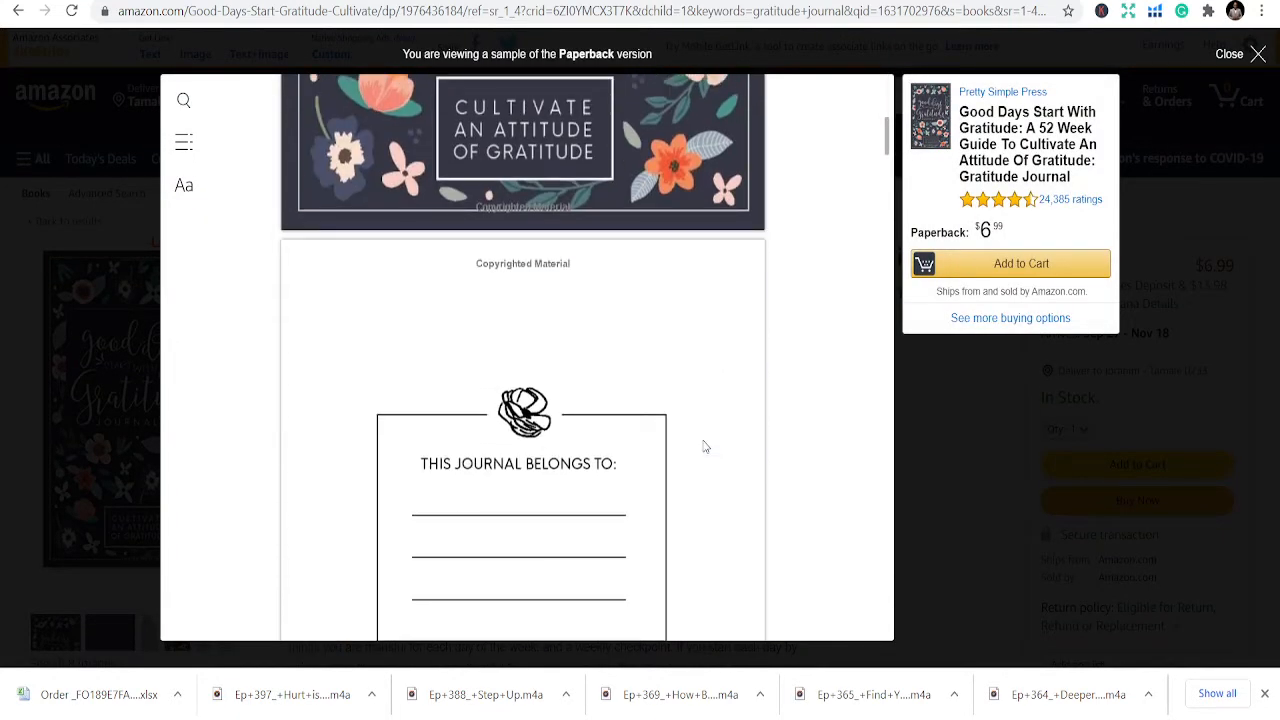
{"action": "scroll", "scroll_direction": "down", "scroll_amount": 3}
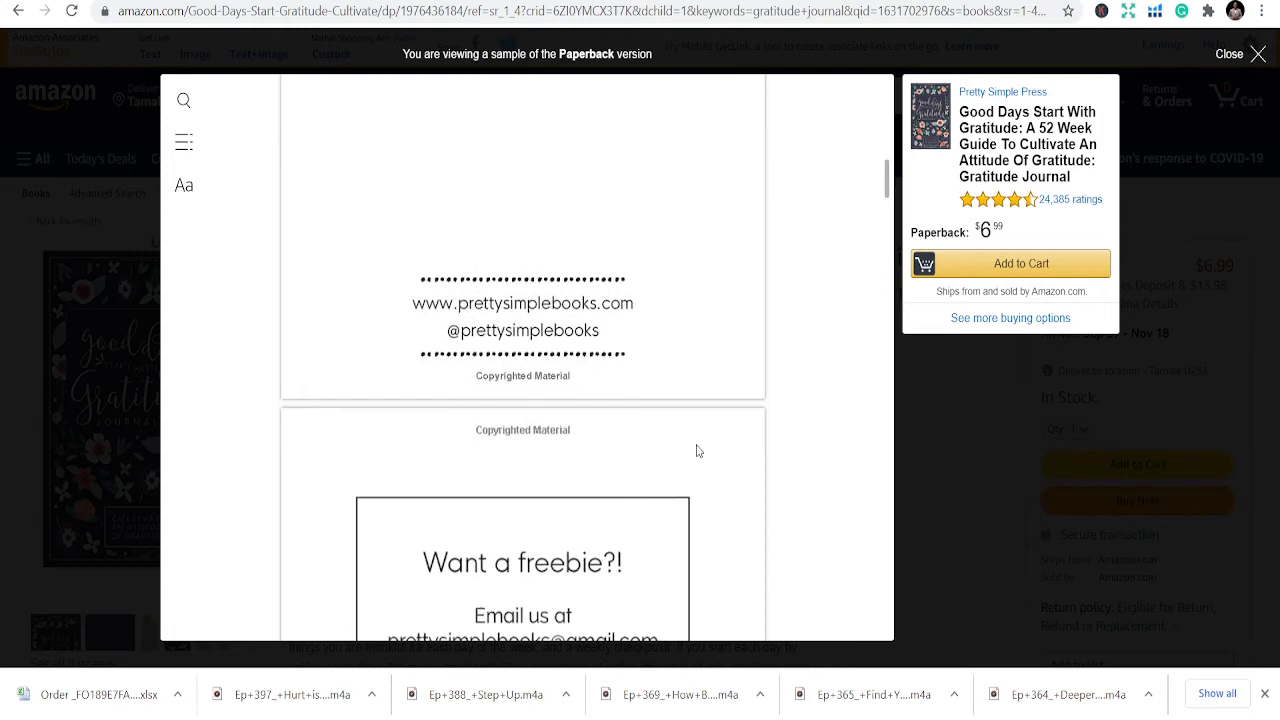
{"action": "scroll", "scroll_direction": "down", "scroll_amount": 3}
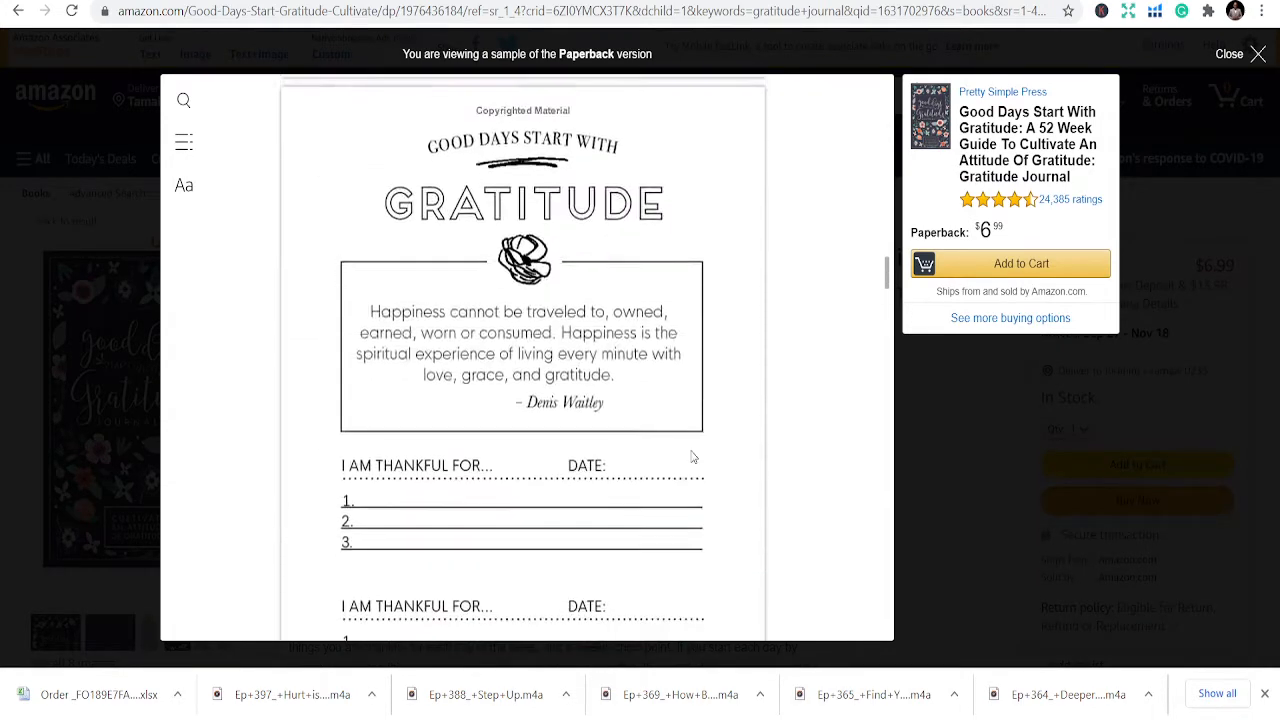
{"action": "scroll", "scroll_direction": "down", "scroll_amount": 3}
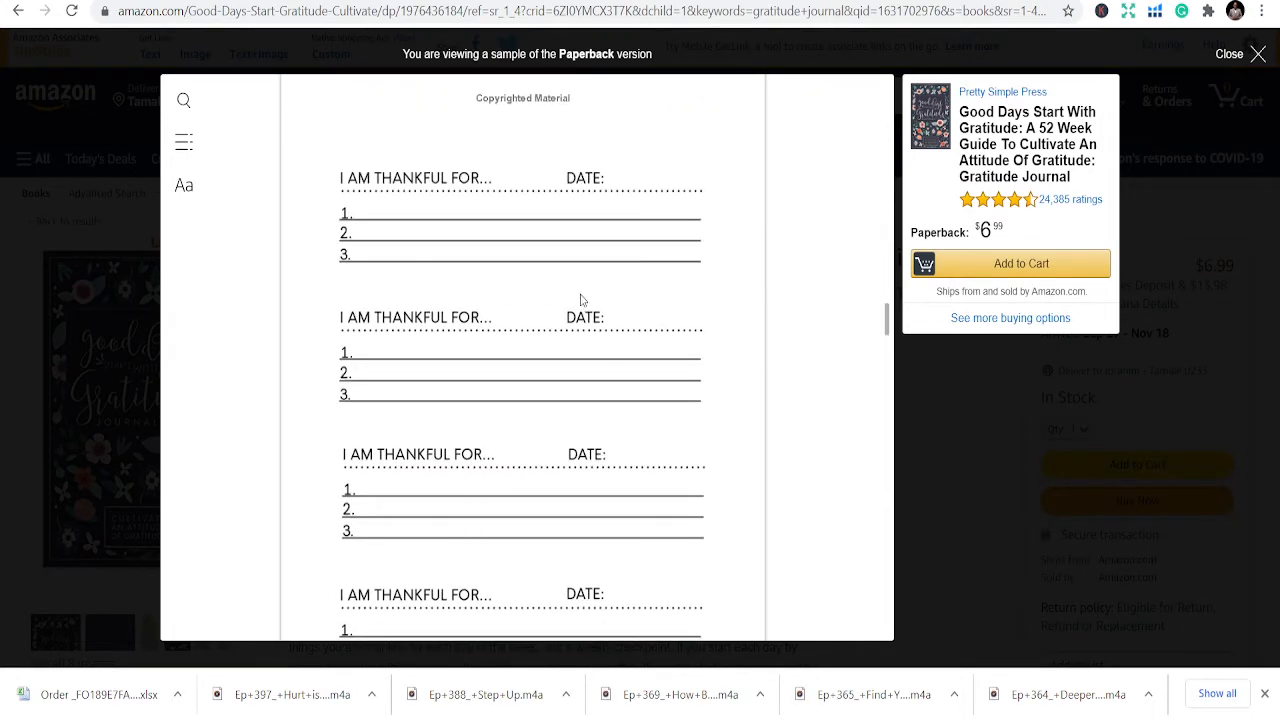
{"action": "scroll", "scroll_direction": "down", "scroll_amount": 3}
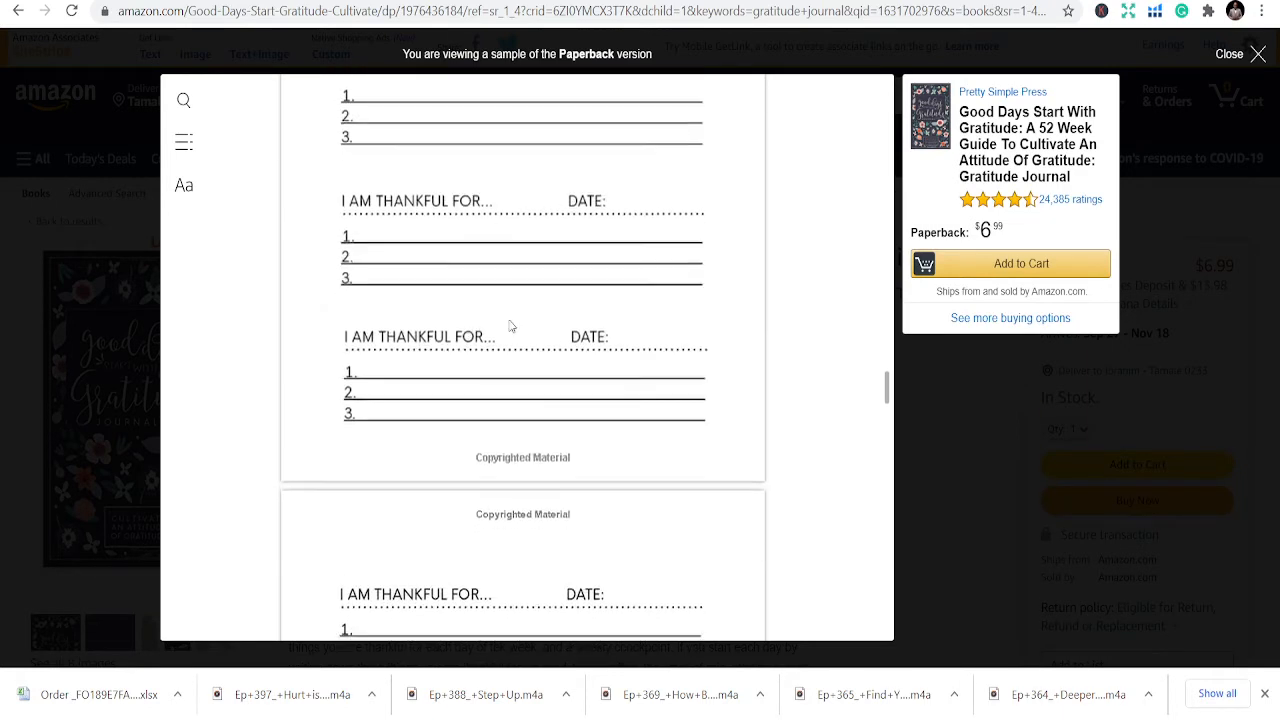
{"action": "scroll", "scroll_direction": "down", "scroll_amount": 3}
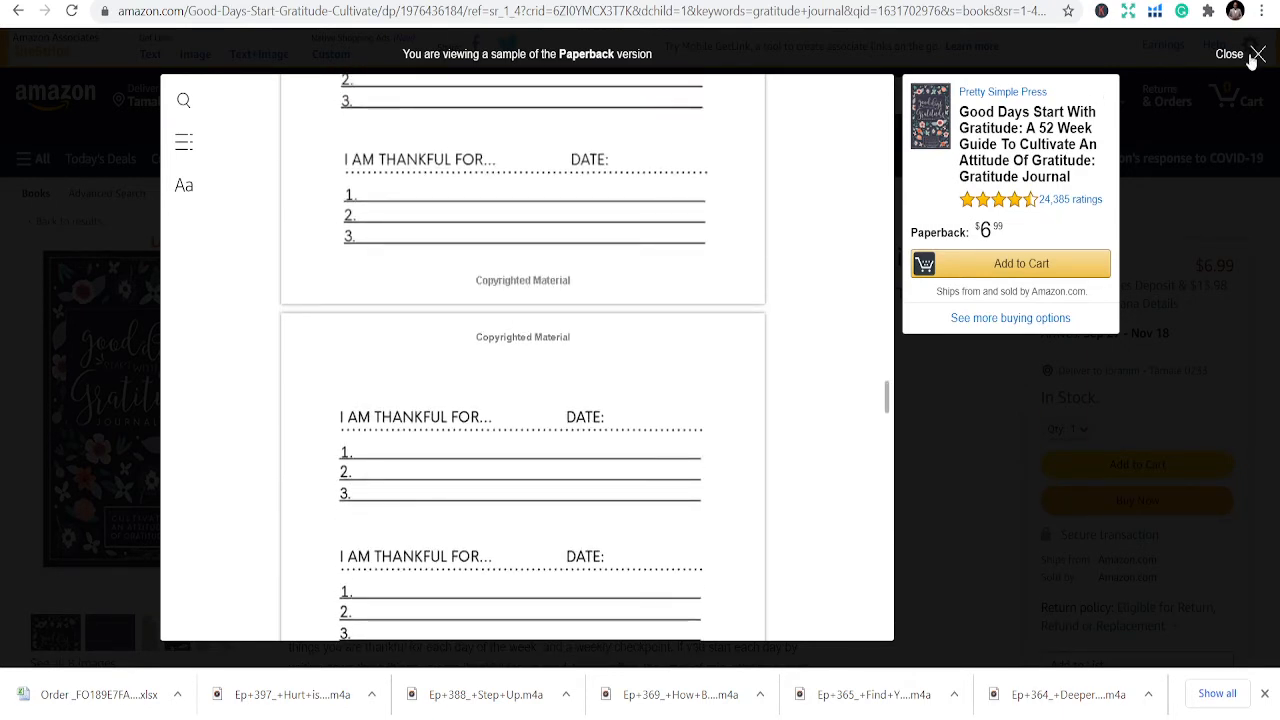
{"action": "left_click", "coordinate": [1229, 53]}
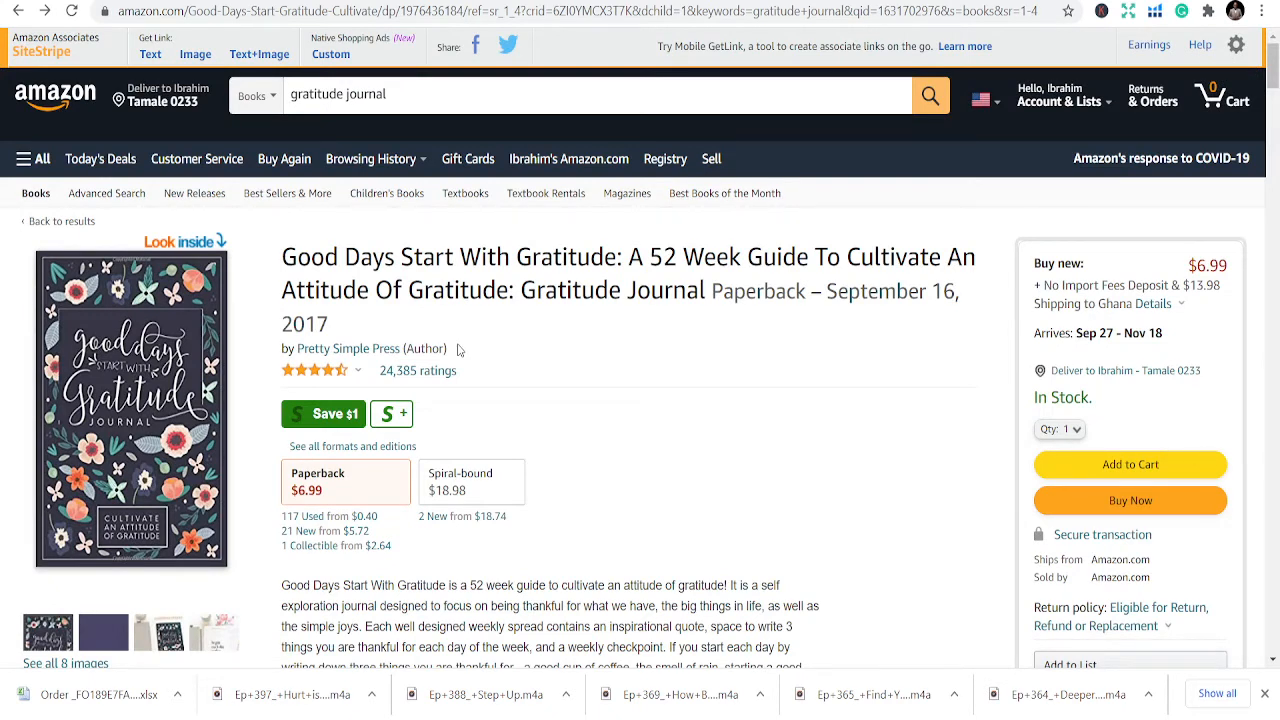
{"action": "mouse_move", "coordinate": [472, 335]}
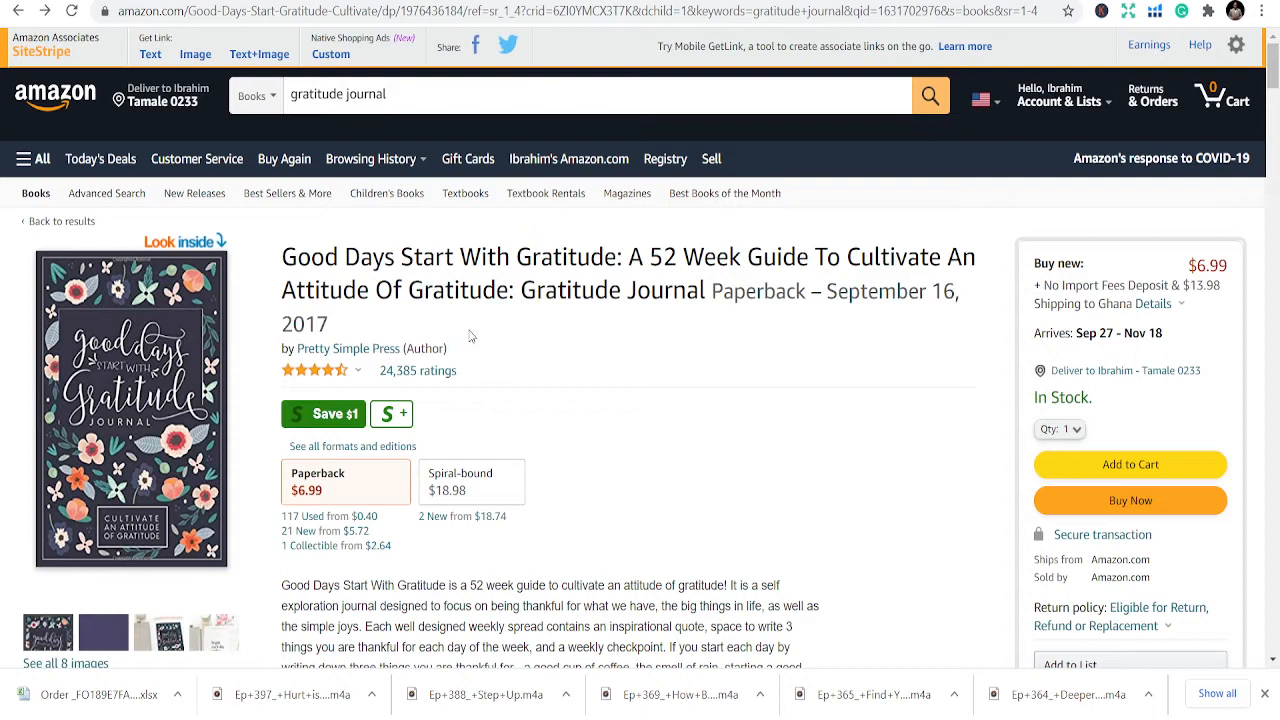
{"action": "mouse_move", "coordinate": [413, 287]}
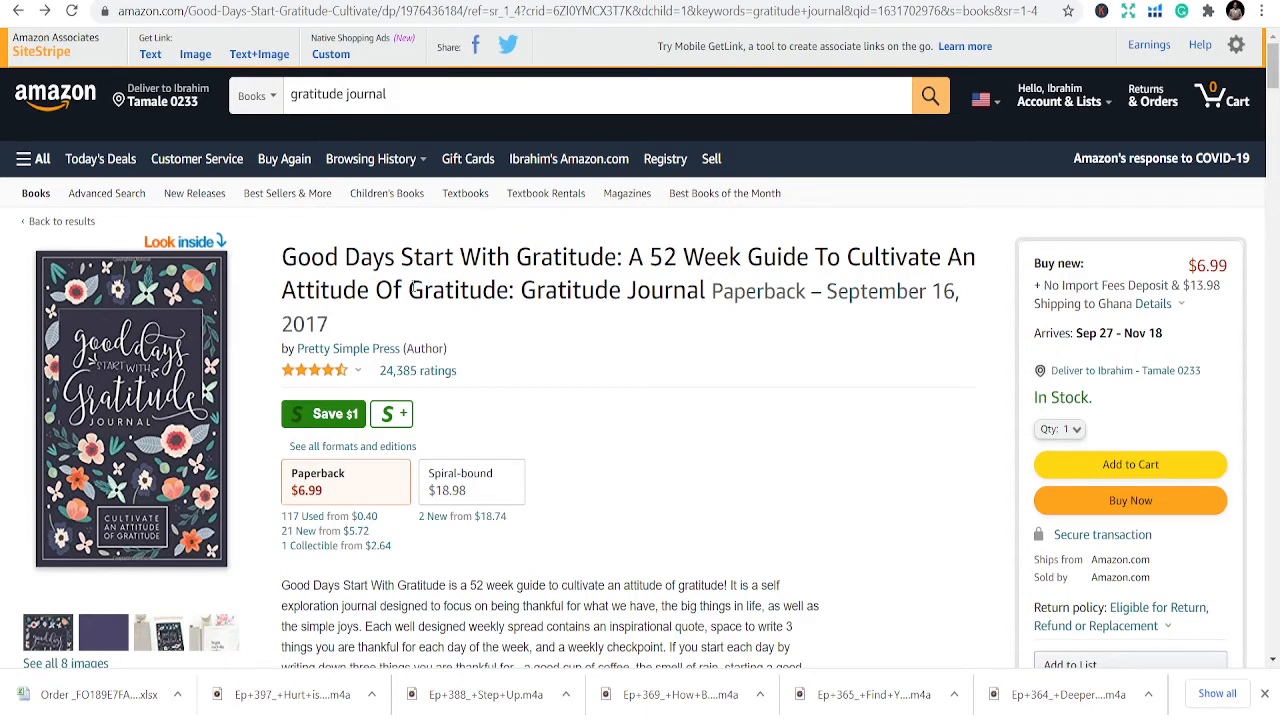
{"action": "mouse_move", "coordinate": [477, 180]}
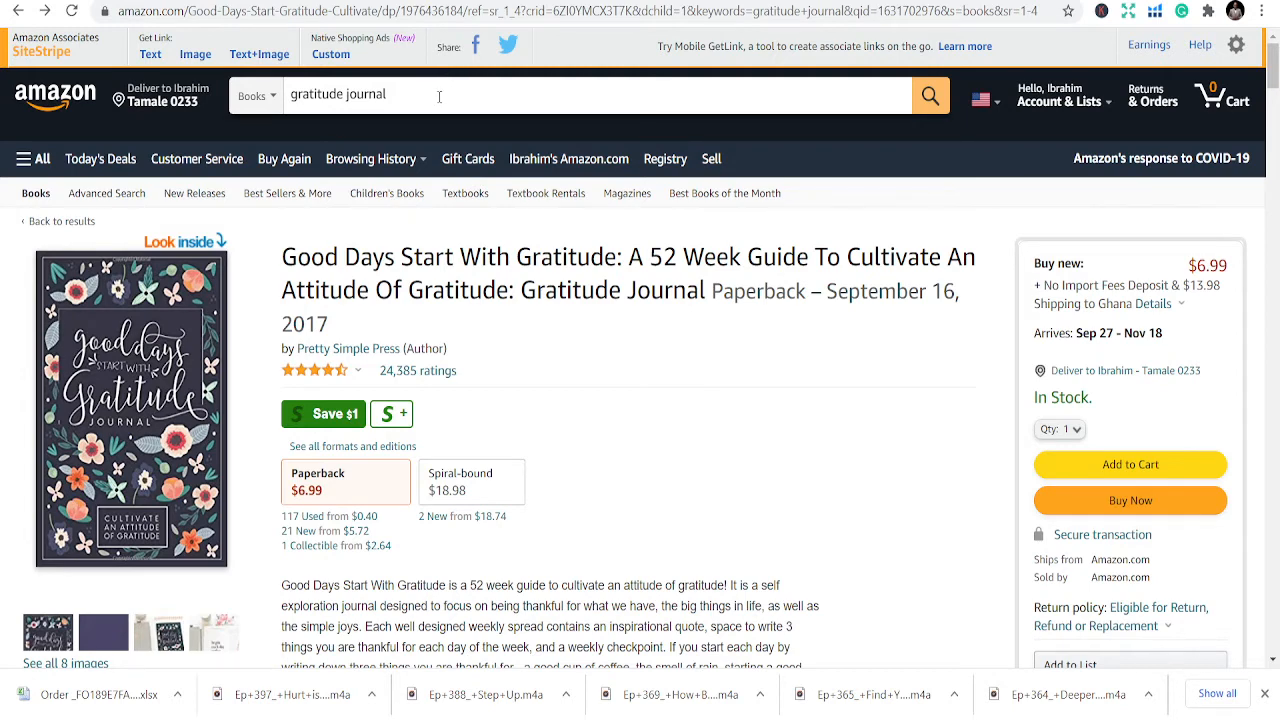
{"action": "type", "text": "meal plann"}
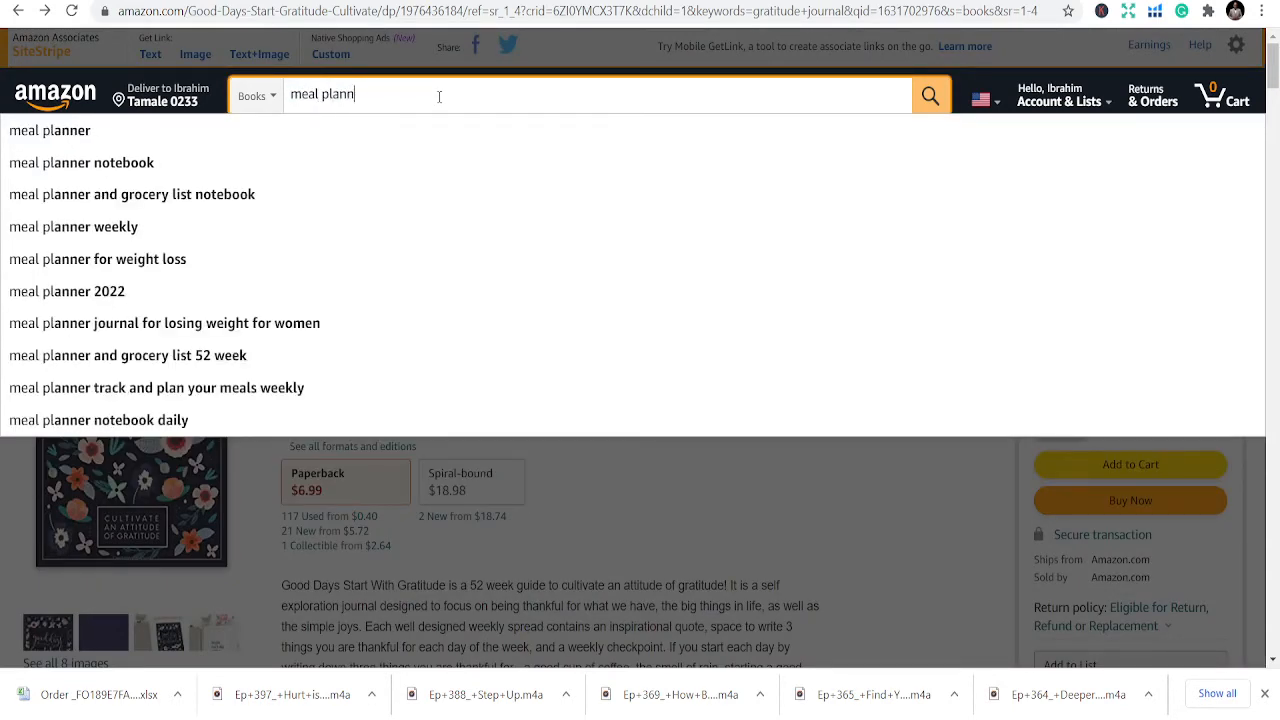
Step: Search Amazon books for 'meal planner' and open the Pretty Simple Press weekly Meal Planner
{"action": "type", "text": "er"}
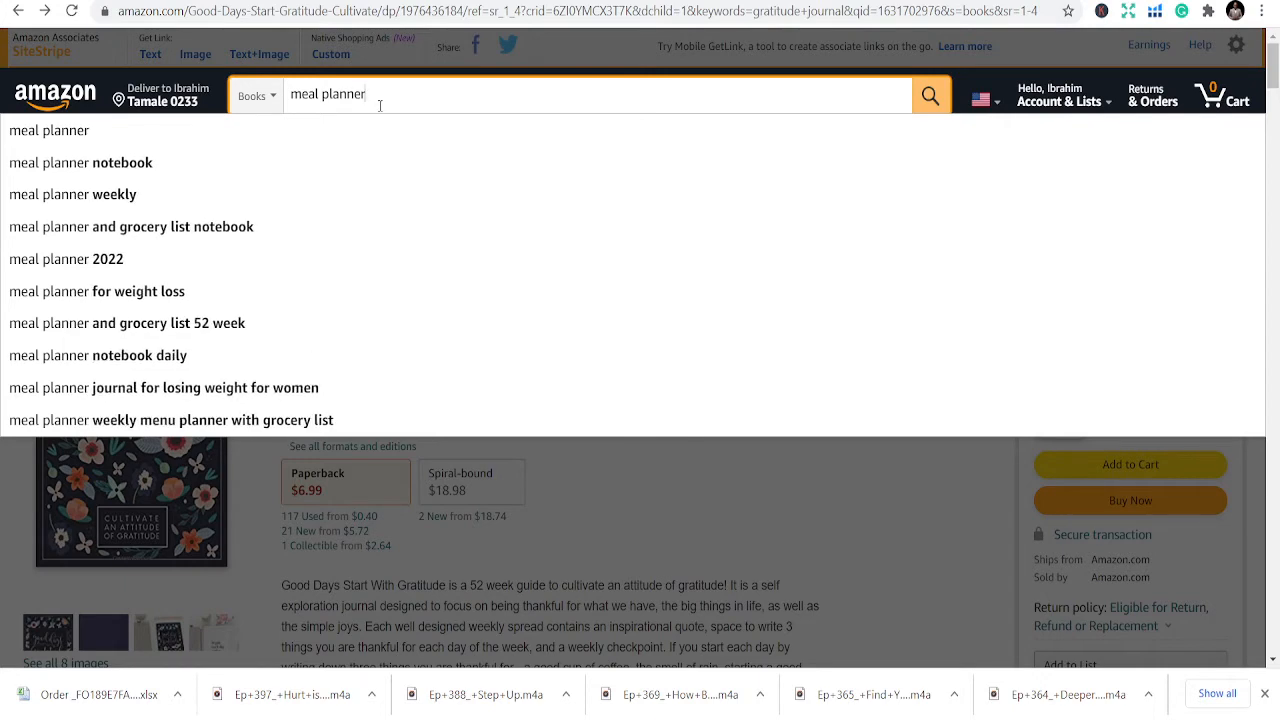
{"action": "left_click", "coordinate": [929, 94]}
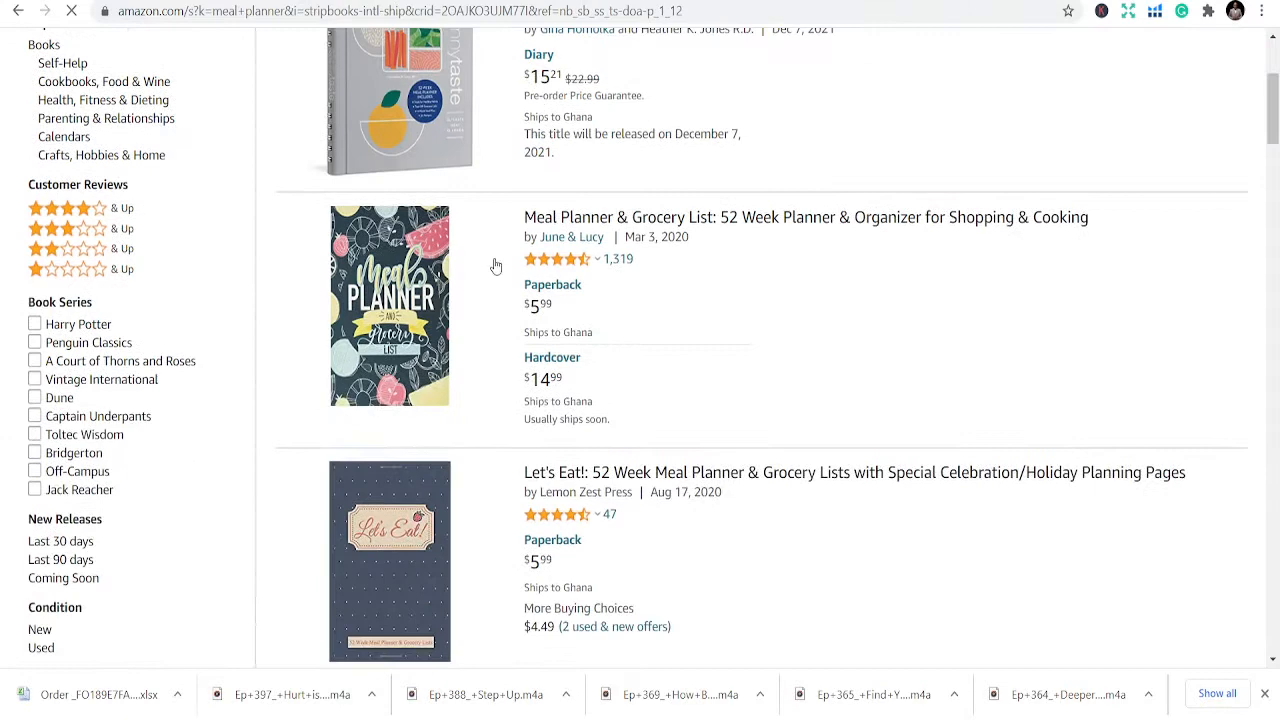
{"action": "scroll", "scroll_direction": "down", "scroll_amount": 3}
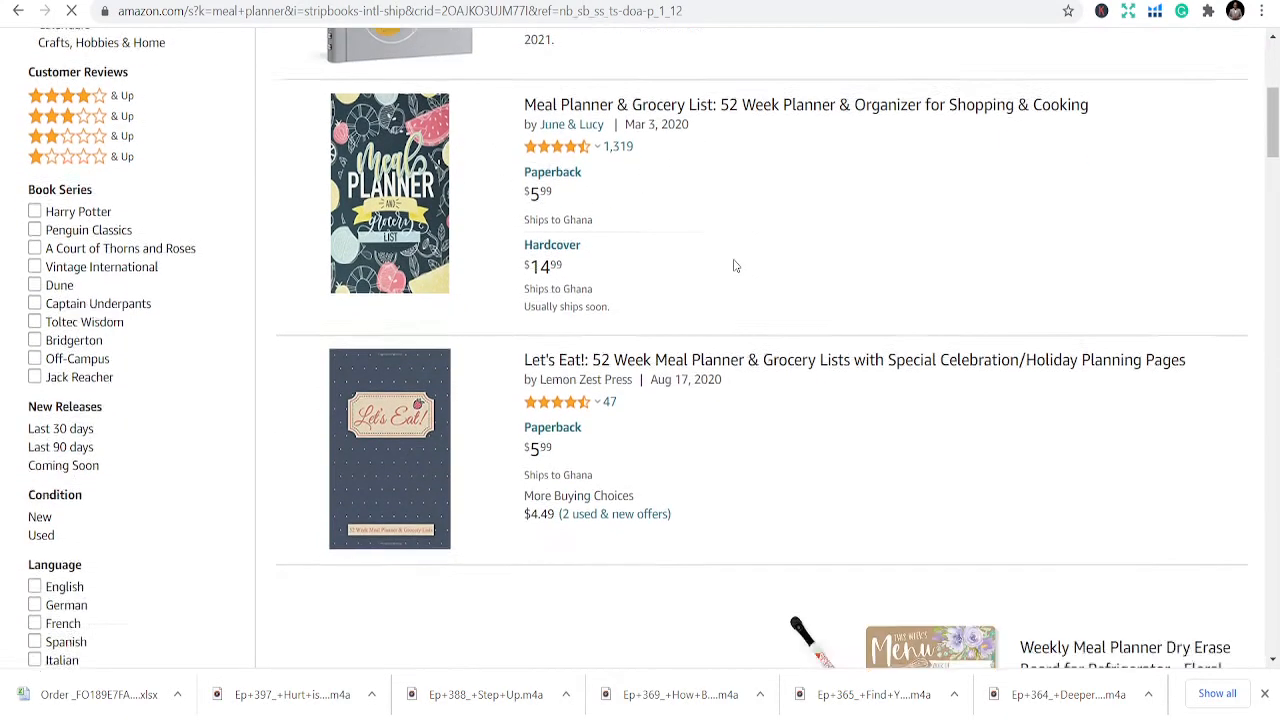
{"action": "scroll", "scroll_direction": "down", "scroll_amount": 3}
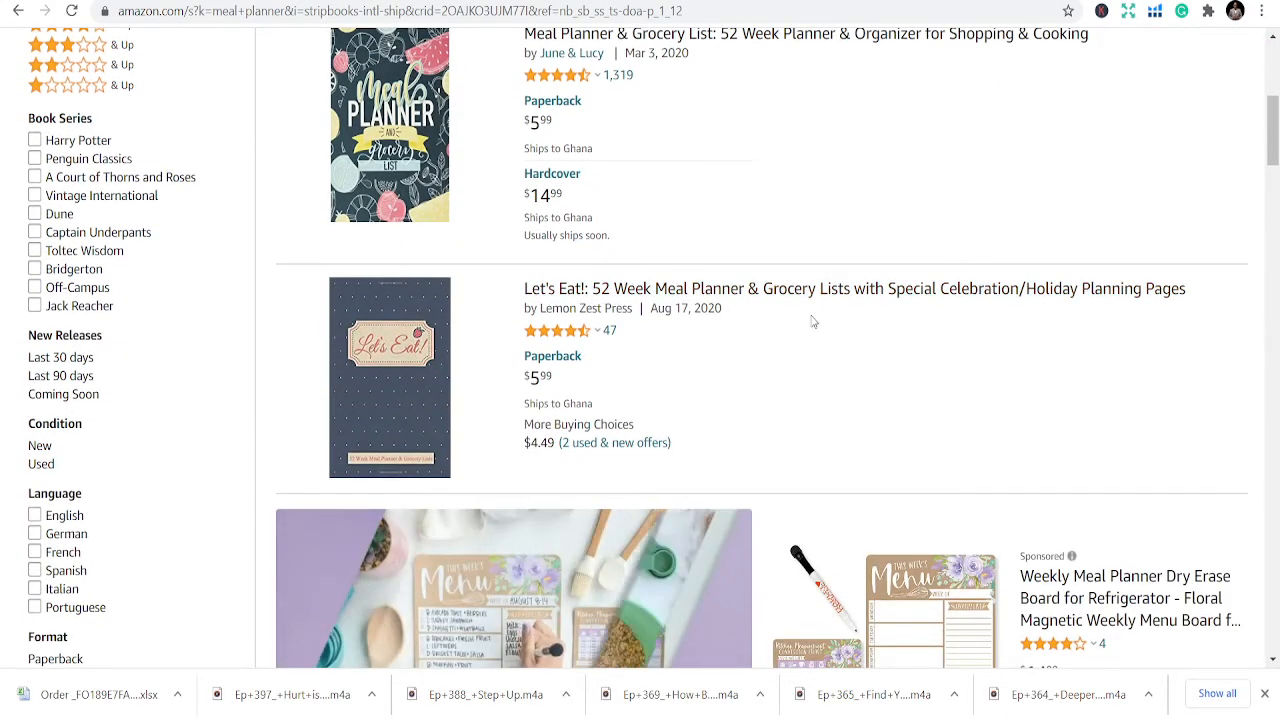
{"action": "scroll", "scroll_direction": "down", "scroll_amount": 3}
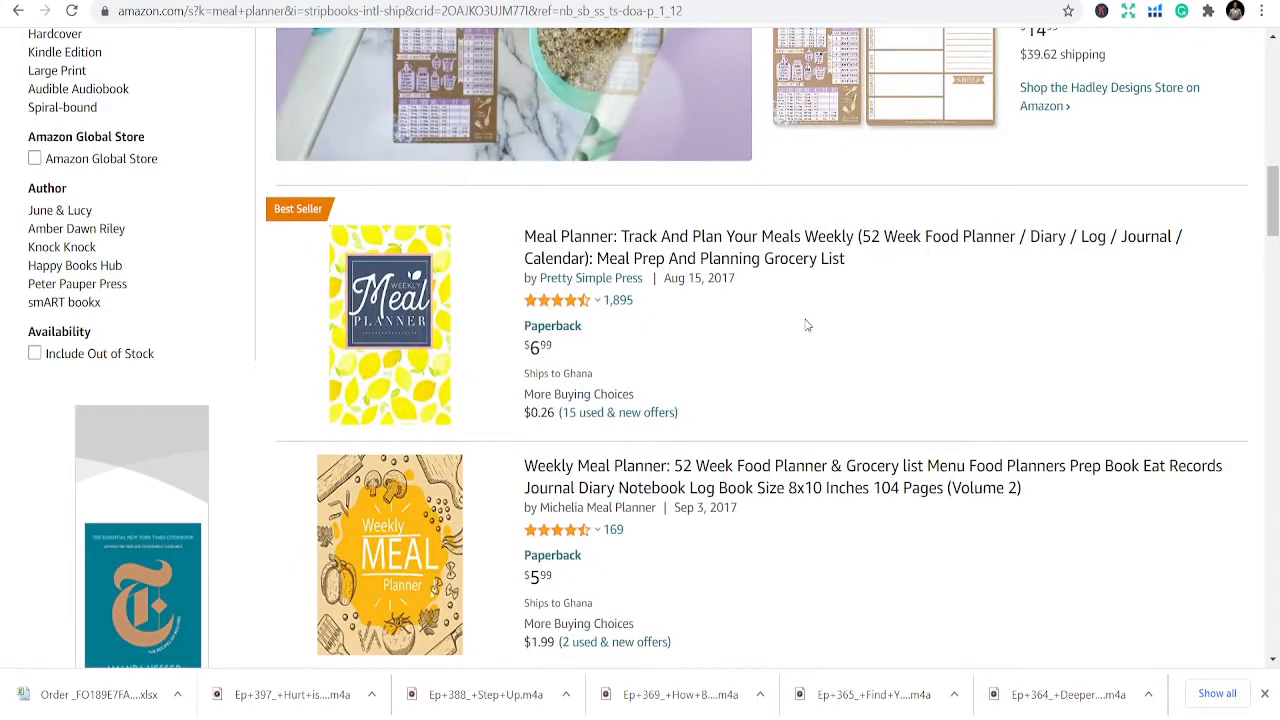
{"action": "mouse_move", "coordinate": [620, 246]}
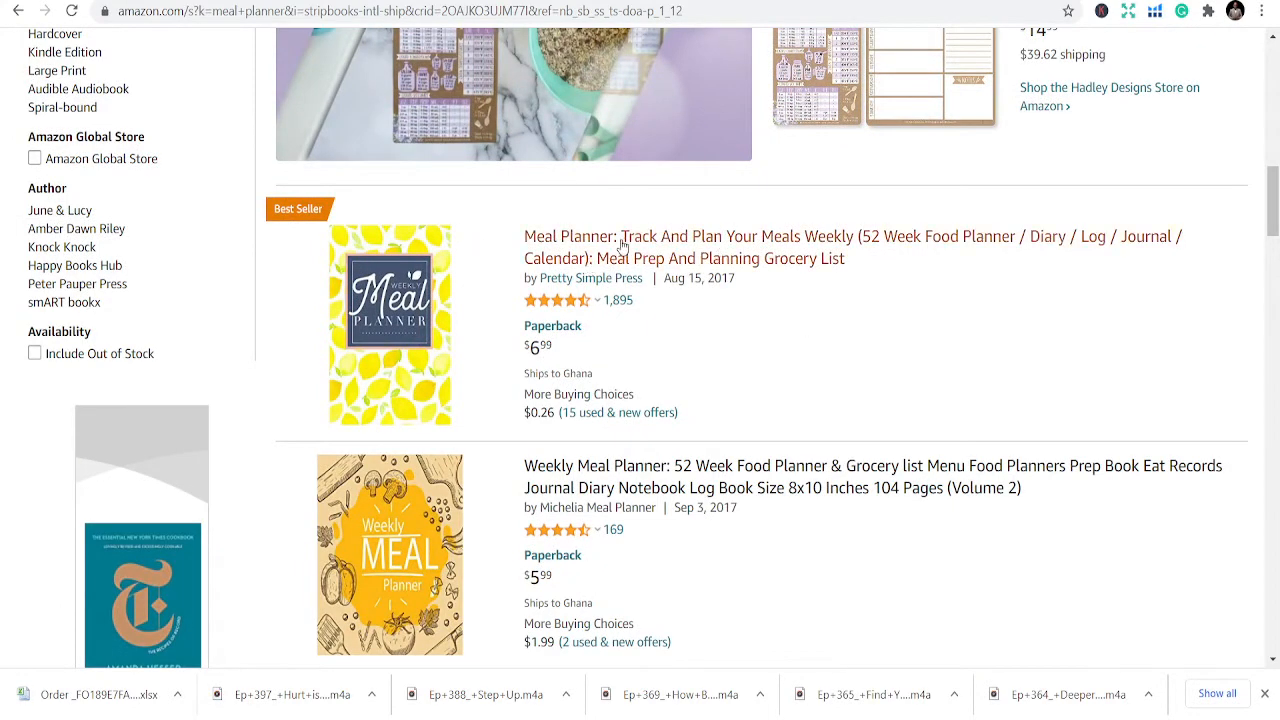
{"action": "scroll", "scroll_direction": "down", "scroll_amount": 3}
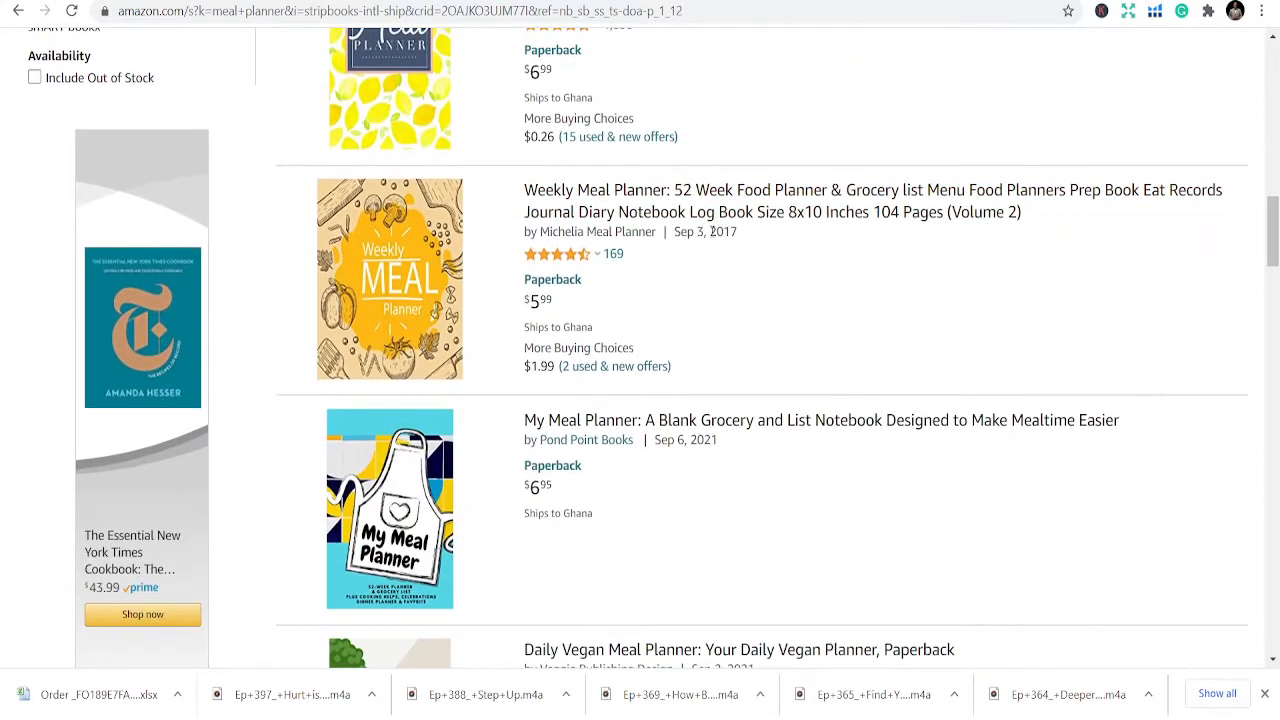
{"action": "left_click", "coordinate": [390, 87]}
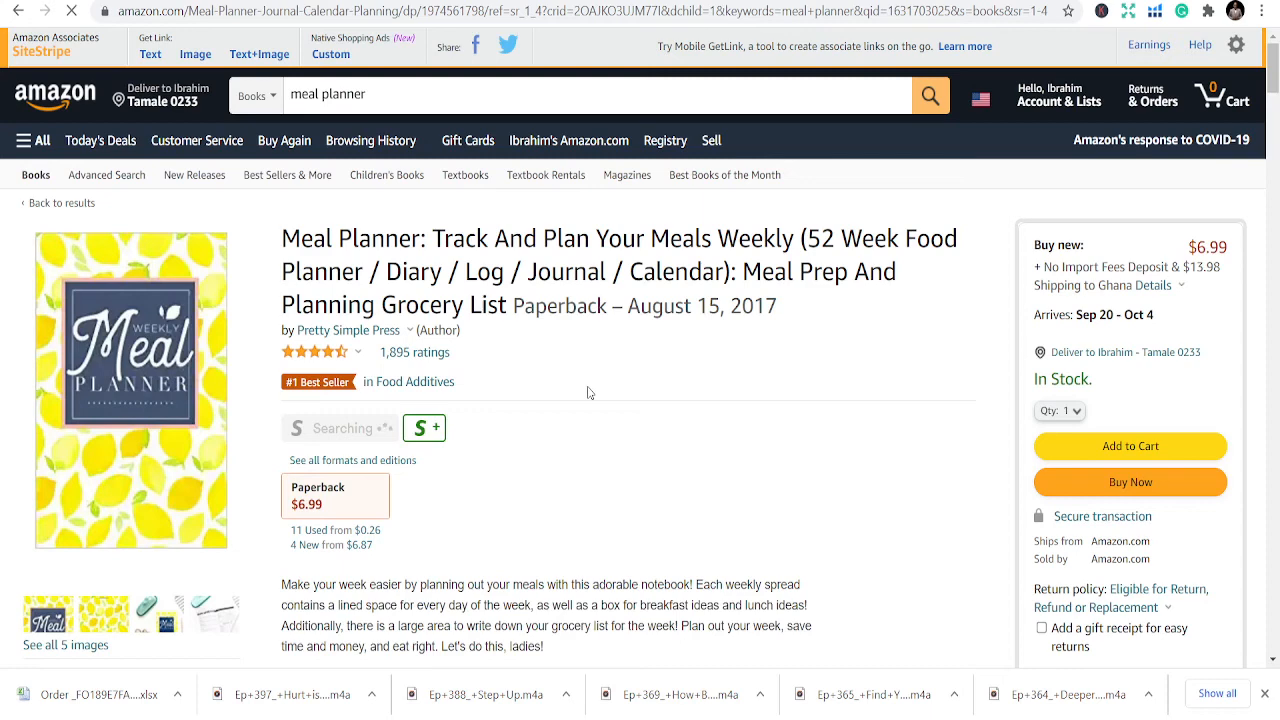
{"action": "scroll", "scroll_direction": "down", "scroll_amount": 3}
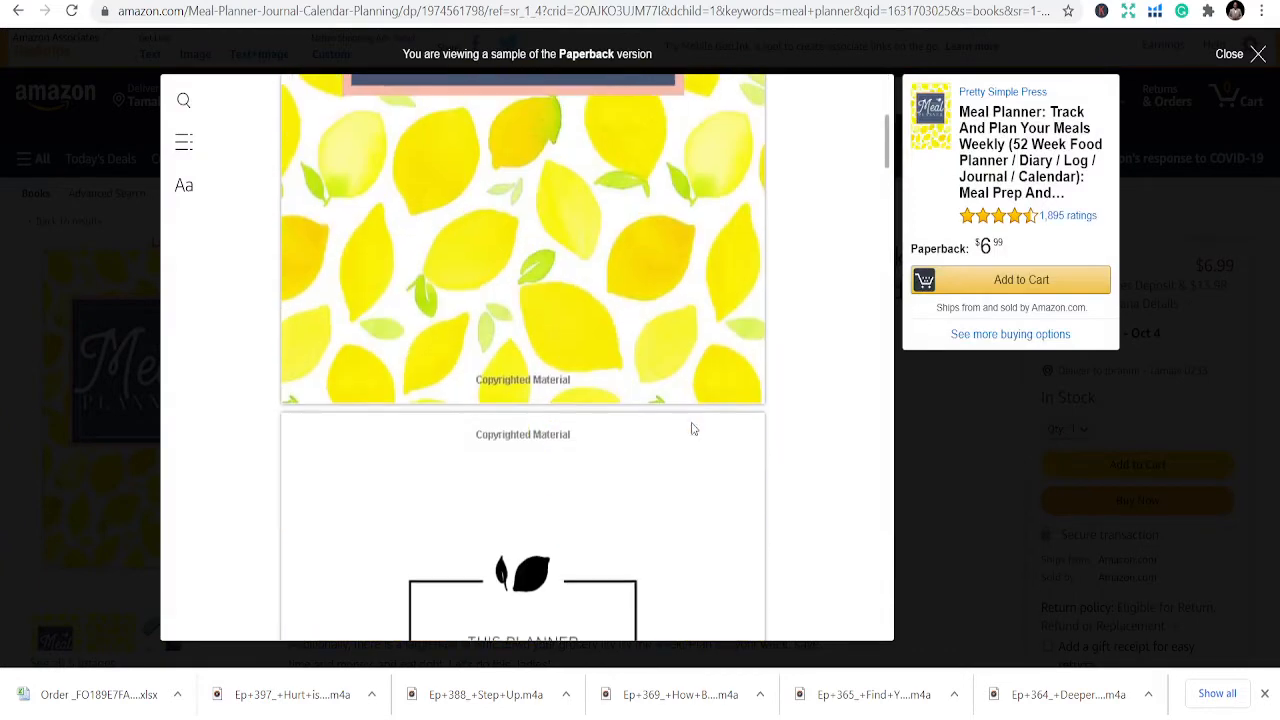
{"action": "scroll", "scroll_direction": "down", "scroll_amount": 3}
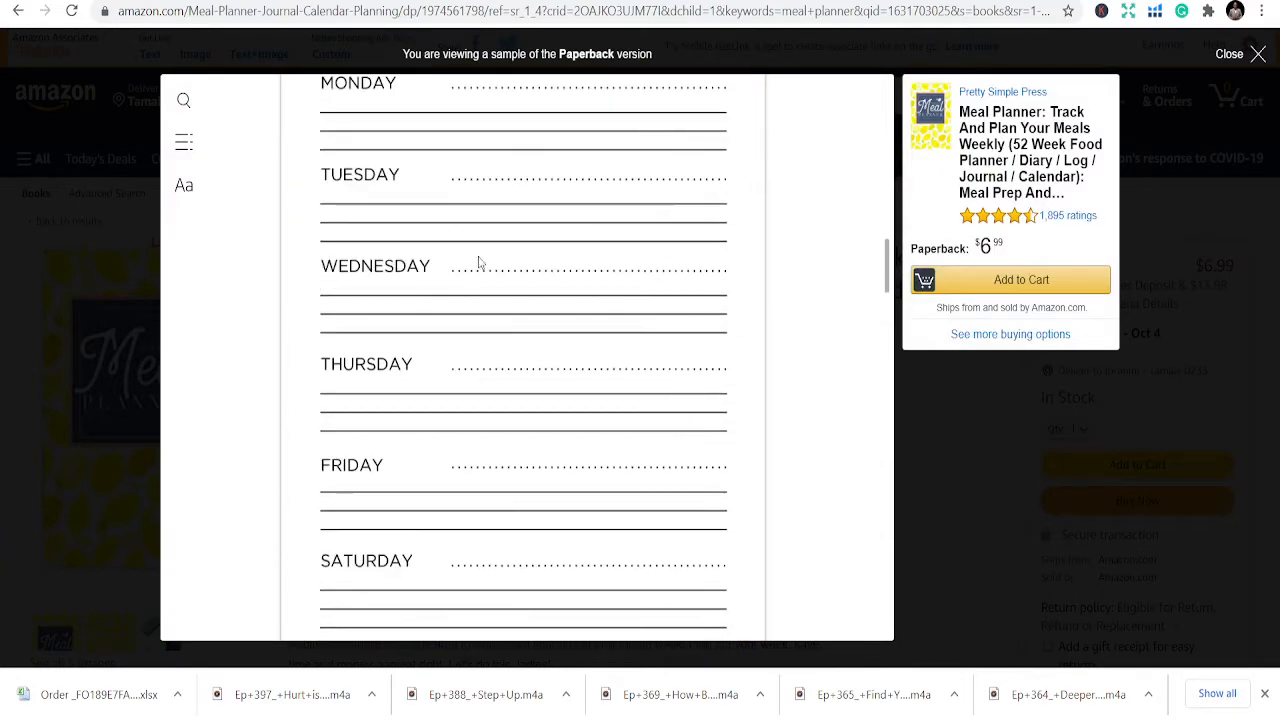
{"action": "scroll", "scroll_direction": "up", "scroll_amount": 3}
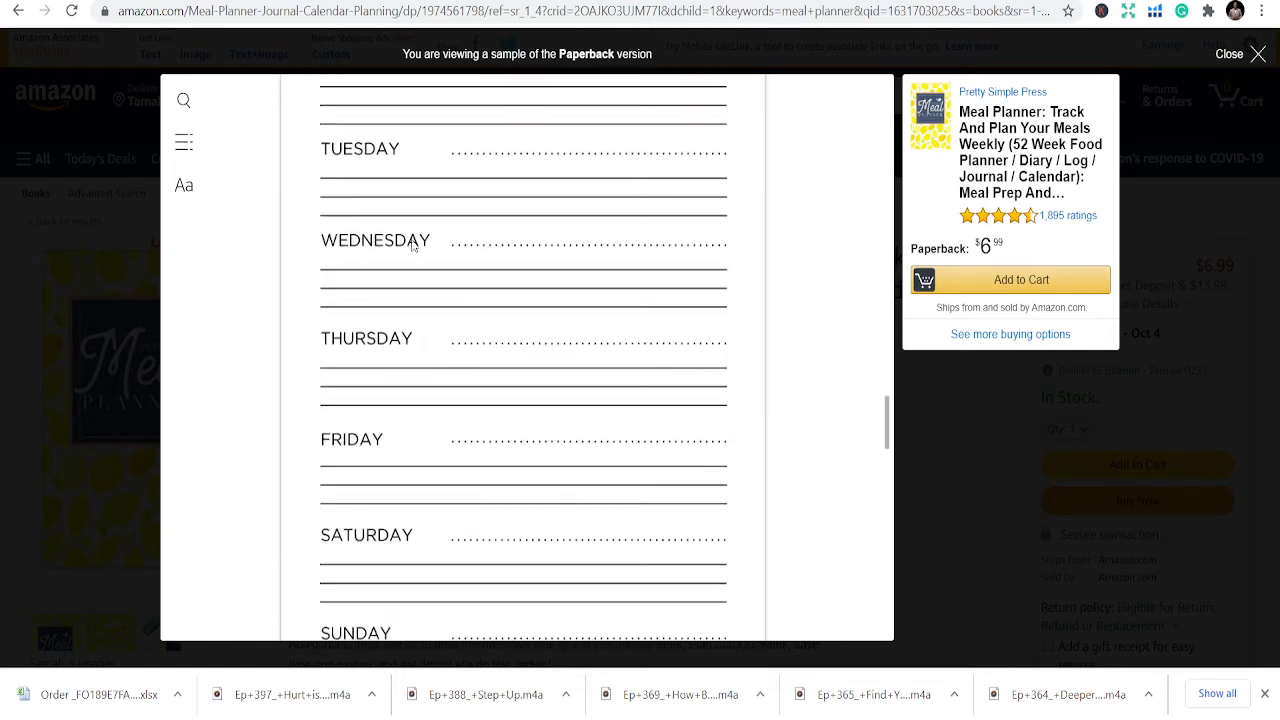
{"action": "scroll", "scroll_direction": "down", "scroll_amount": 3}
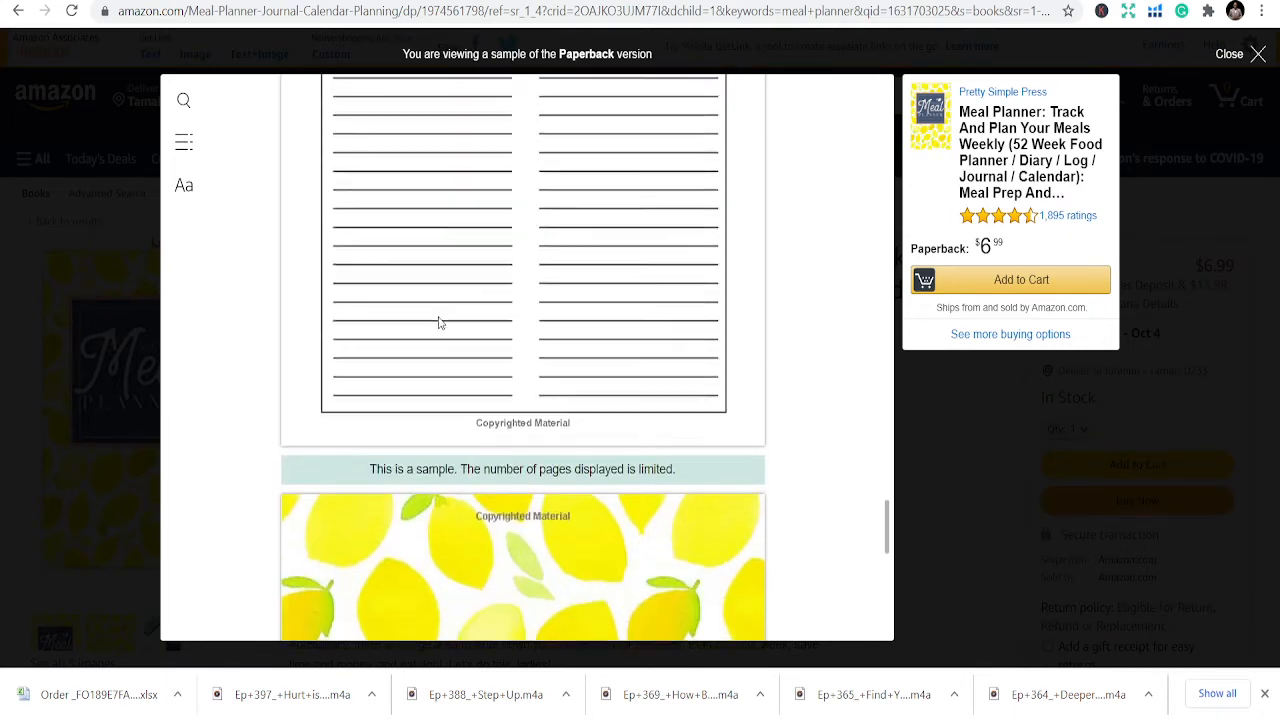
{"action": "scroll", "scroll_direction": "down", "scroll_amount": 3}
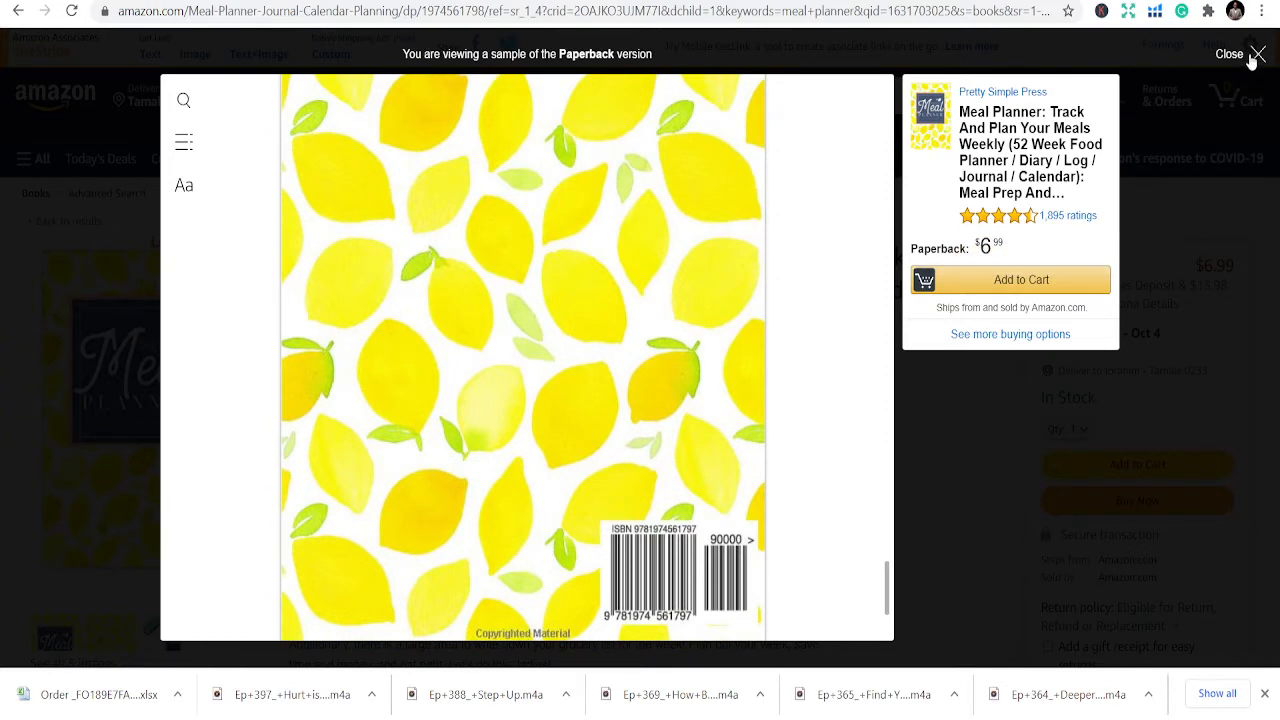
{"action": "left_click", "coordinate": [1229, 53]}
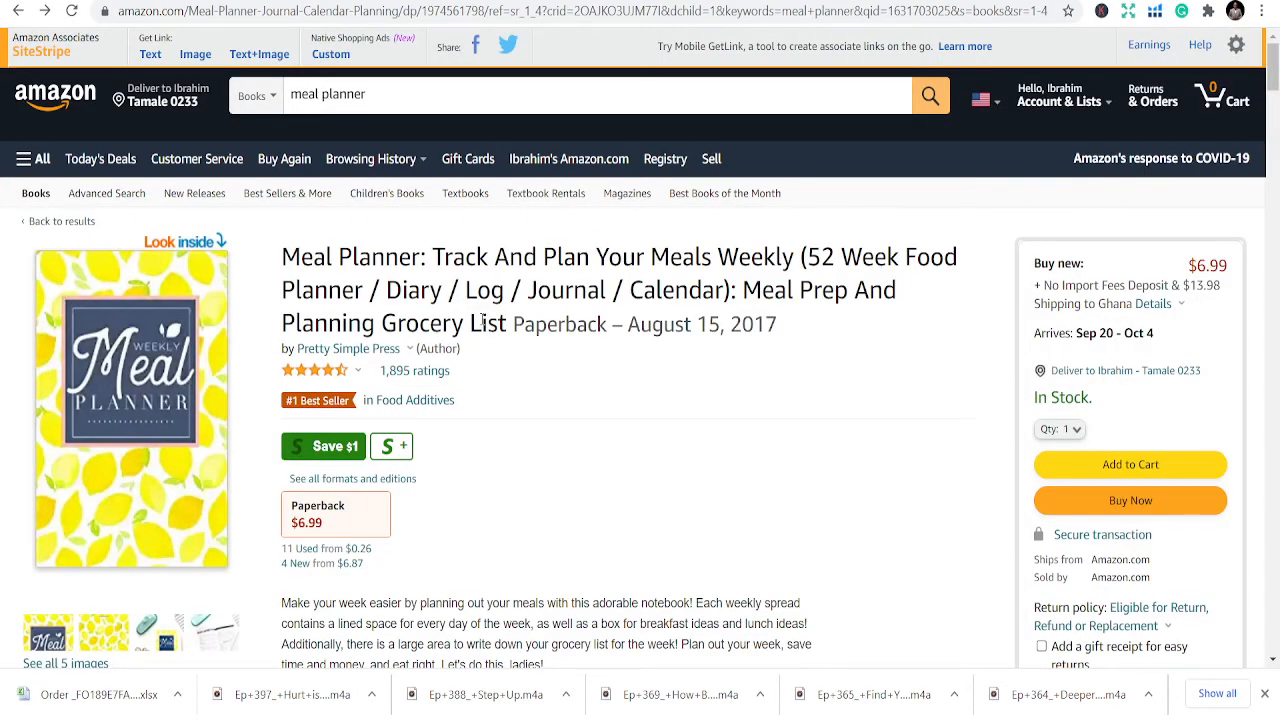
{"action": "left_click", "coordinate": [590, 94]}
{"action": "type", "text": "handwriting practice book"}
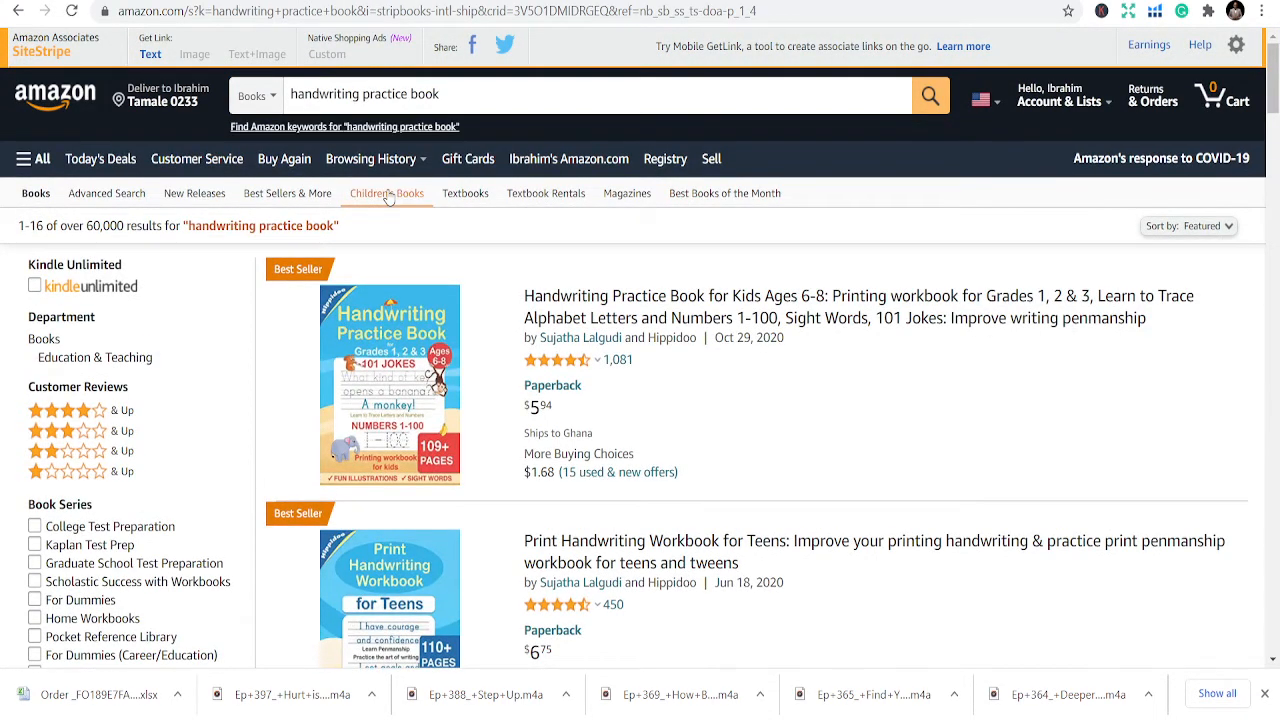
{"action": "mouse_move", "coordinate": [666, 385]}
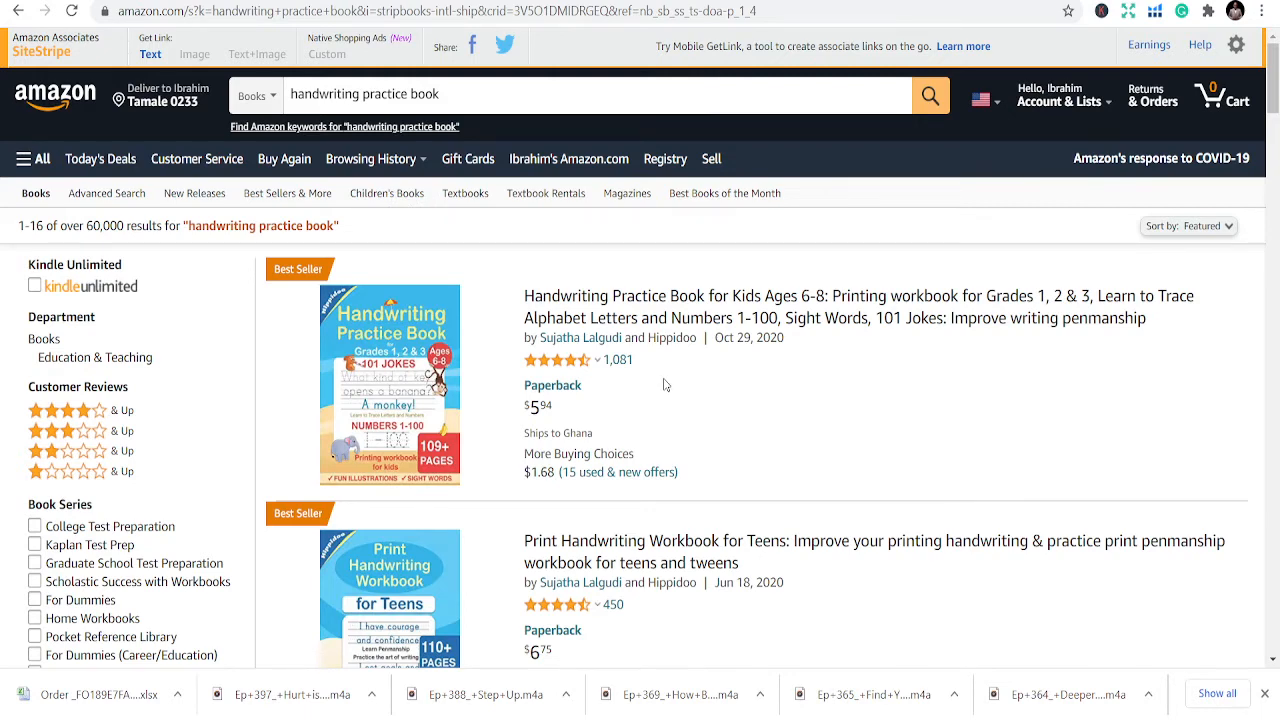
Step: Open 'Handwriting Practice Paper: 100 Blank Writing Pages' and preview its lined sample pages
{"action": "scroll", "scroll_direction": "down", "scroll_amount": 3}
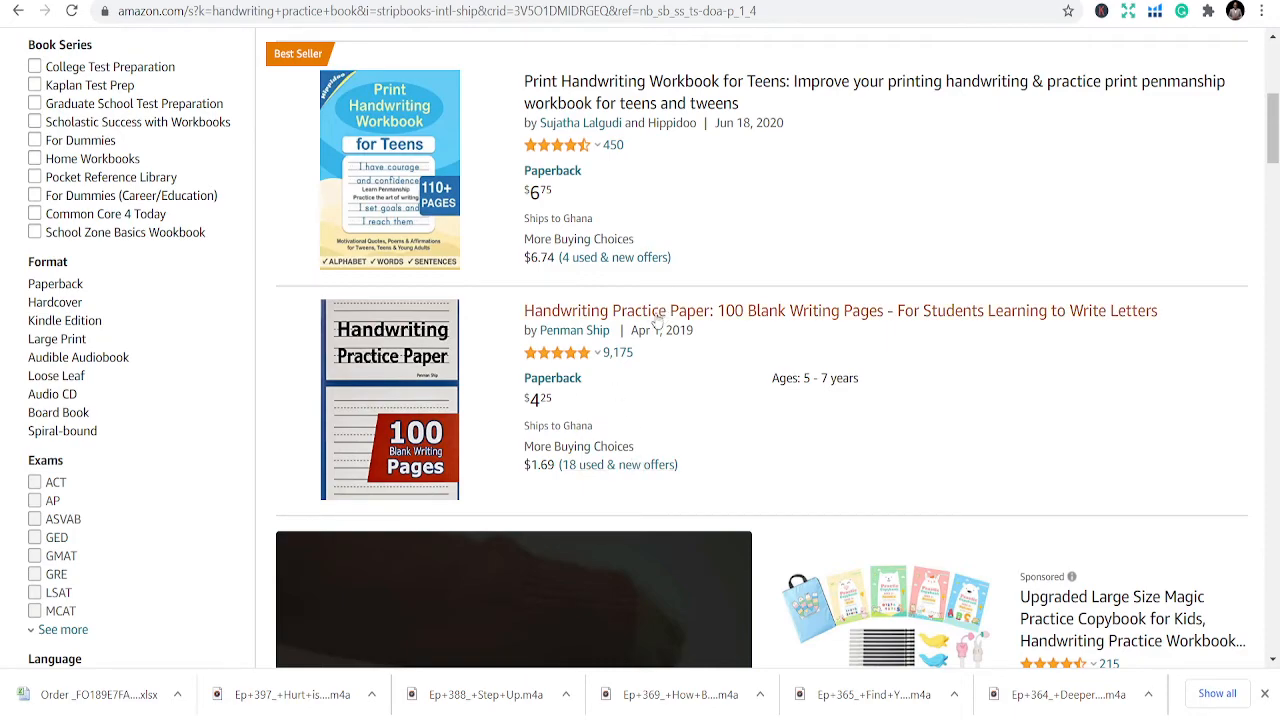
{"action": "left_click", "coordinate": [838, 310]}
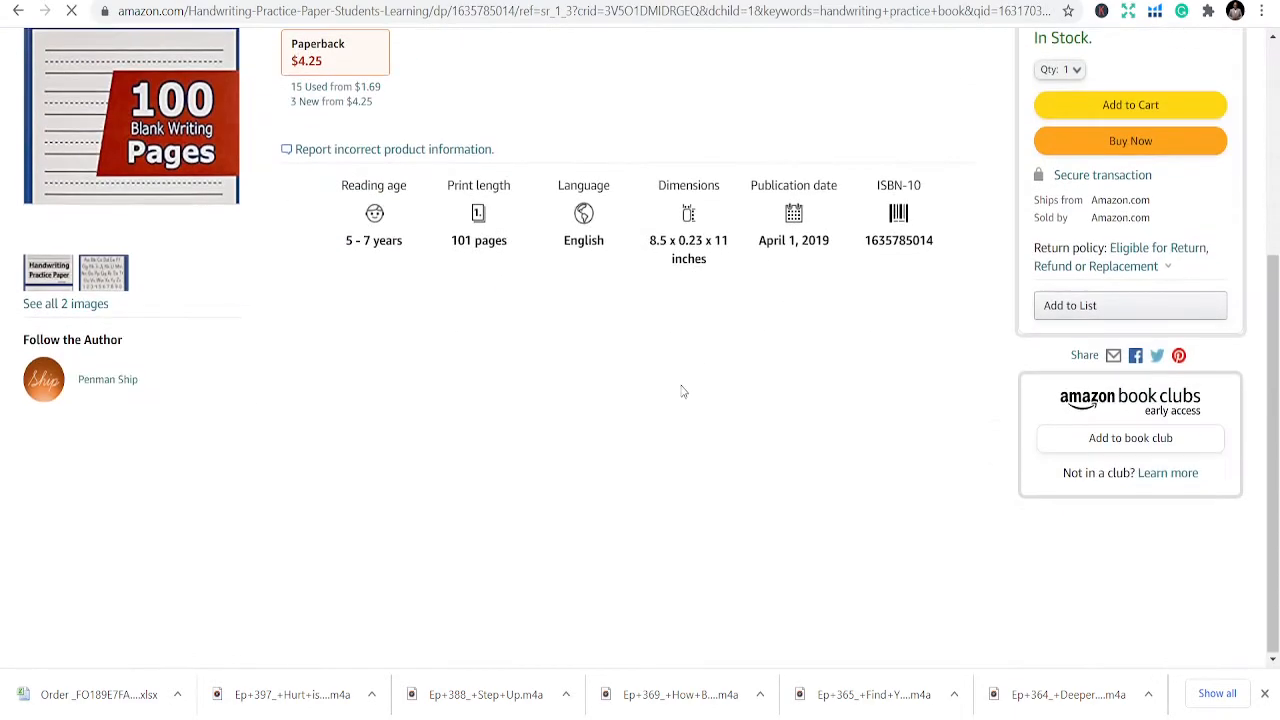
{"action": "scroll", "scroll_direction": "up", "scroll_amount": 3}
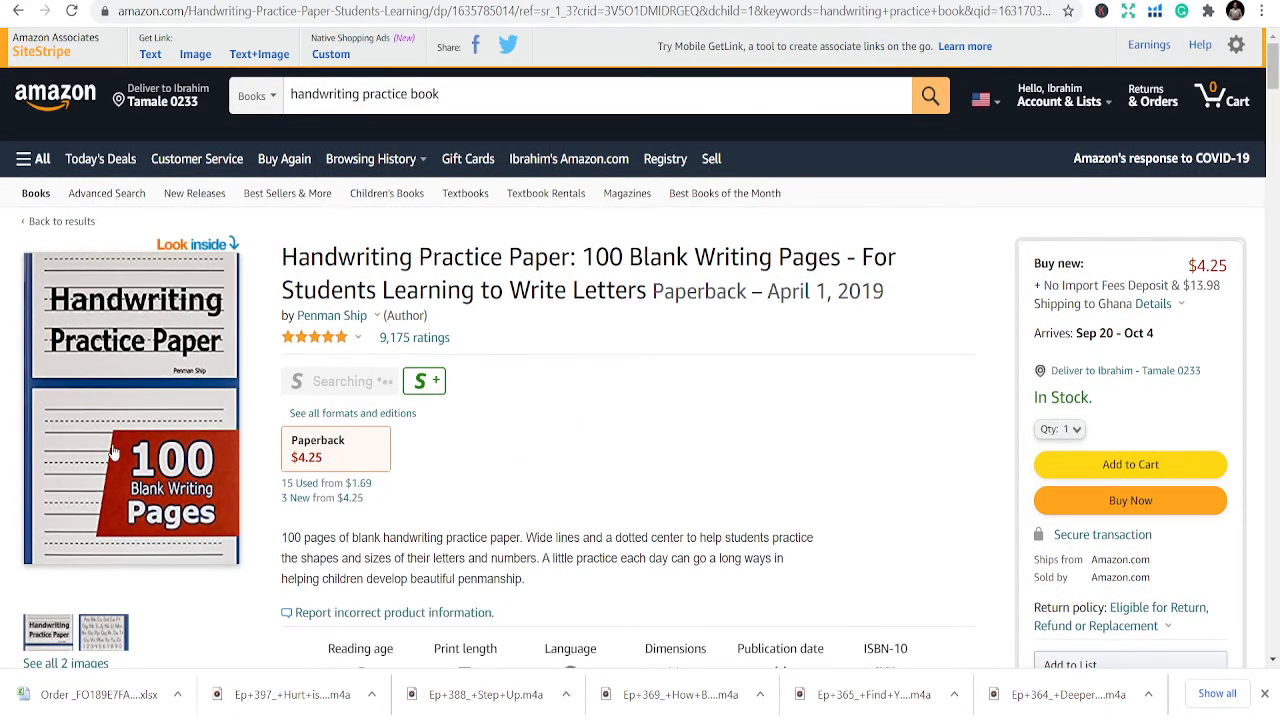
{"action": "left_click", "coordinate": [131, 405]}
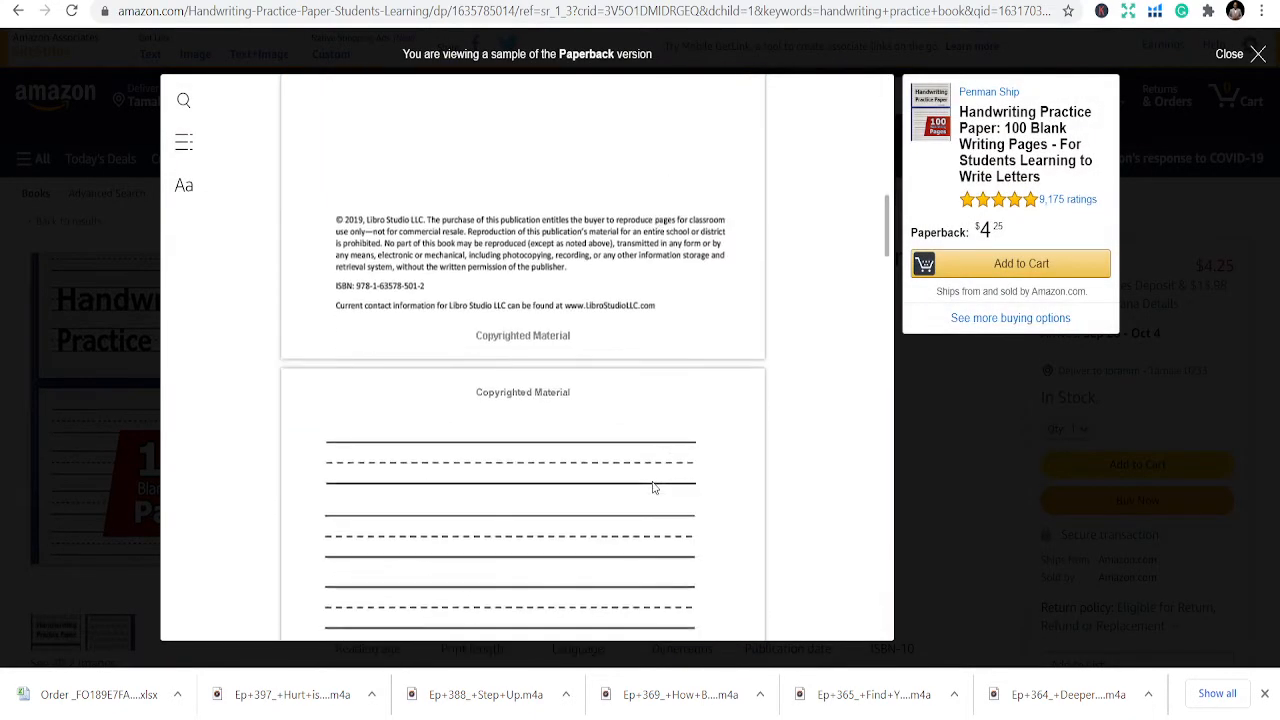
{"action": "scroll", "scroll_direction": "down", "scroll_amount": 3}
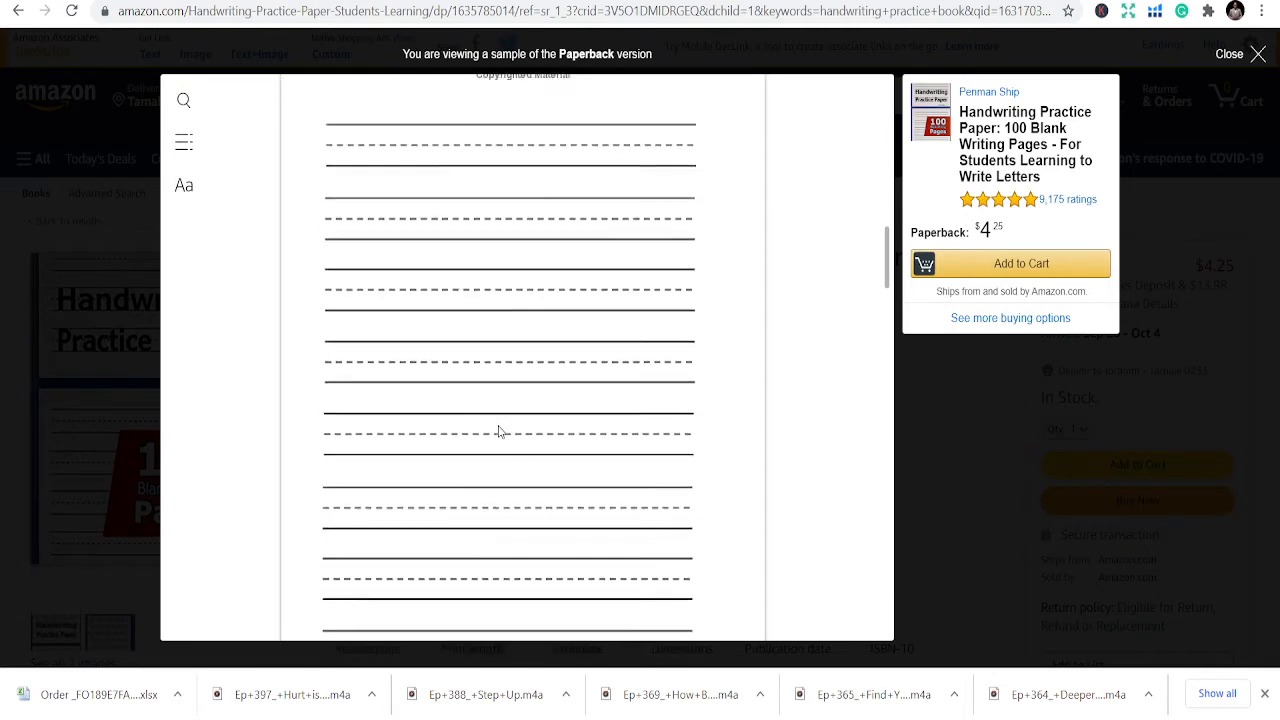
{"action": "scroll", "scroll_direction": "down", "scroll_amount": 3}
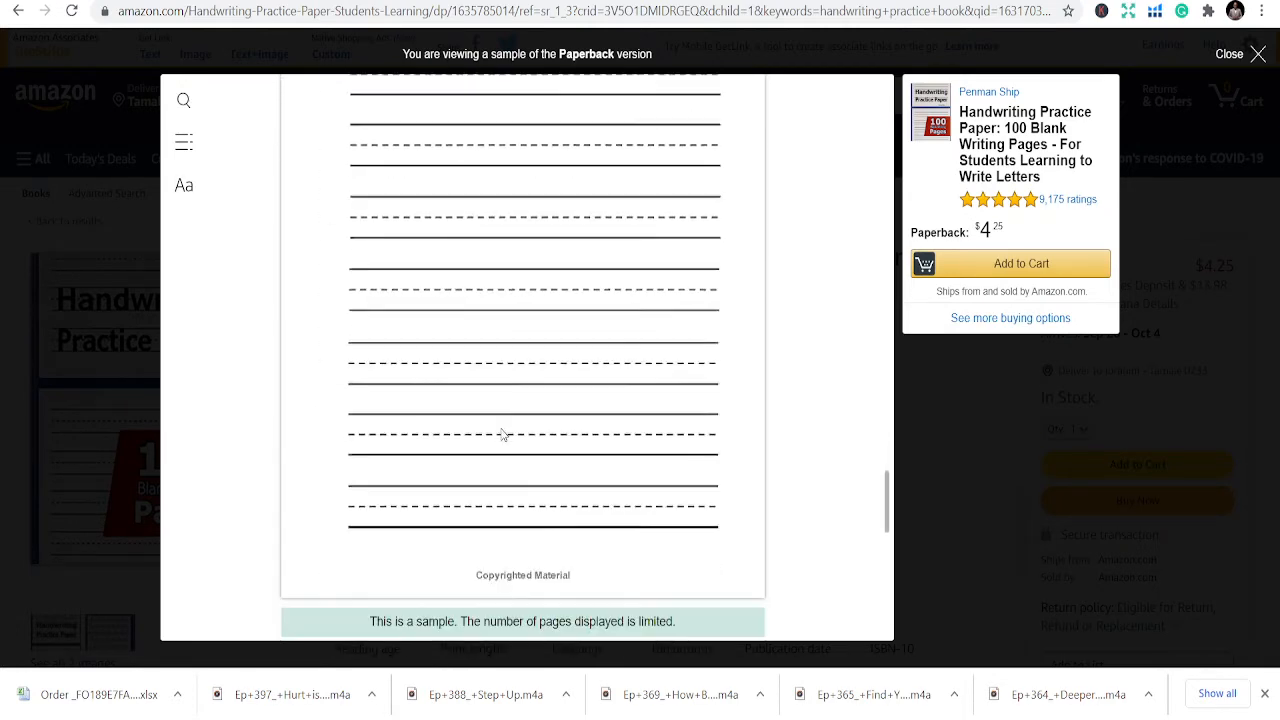
{"action": "scroll", "scroll_direction": "down", "scroll_amount": 3}
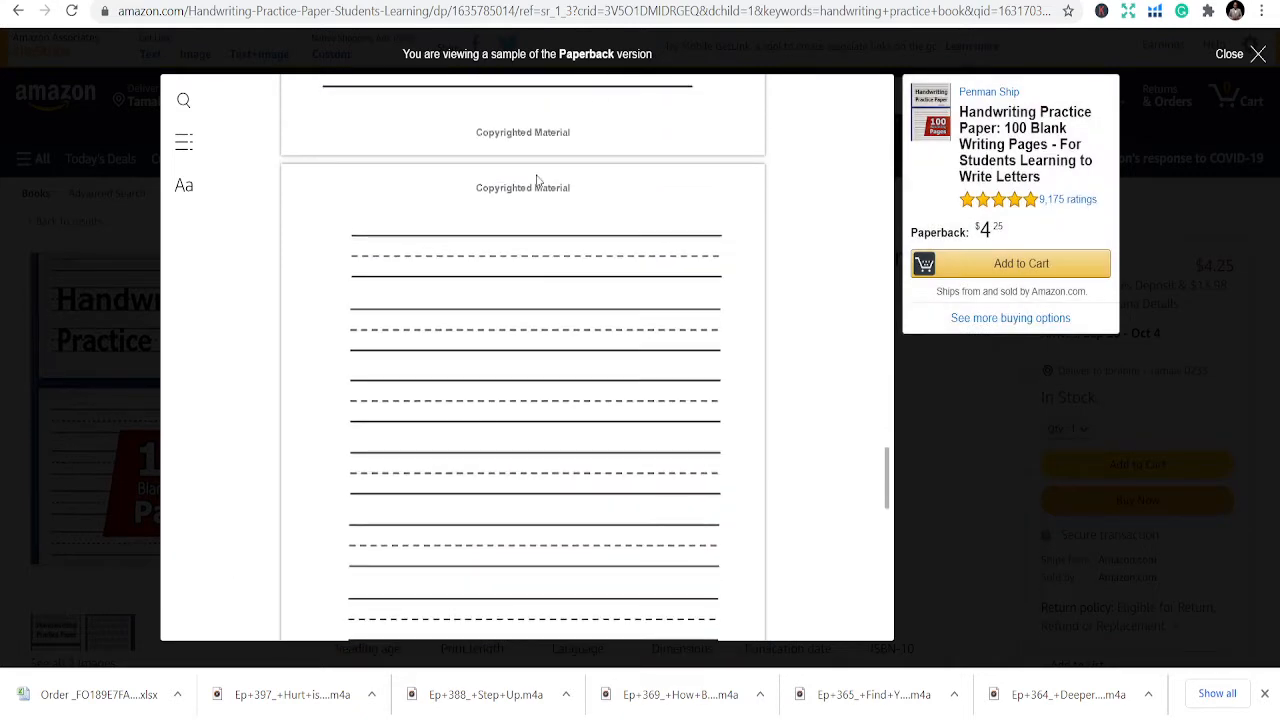
{"action": "mouse_move", "coordinate": [1220, 70]}
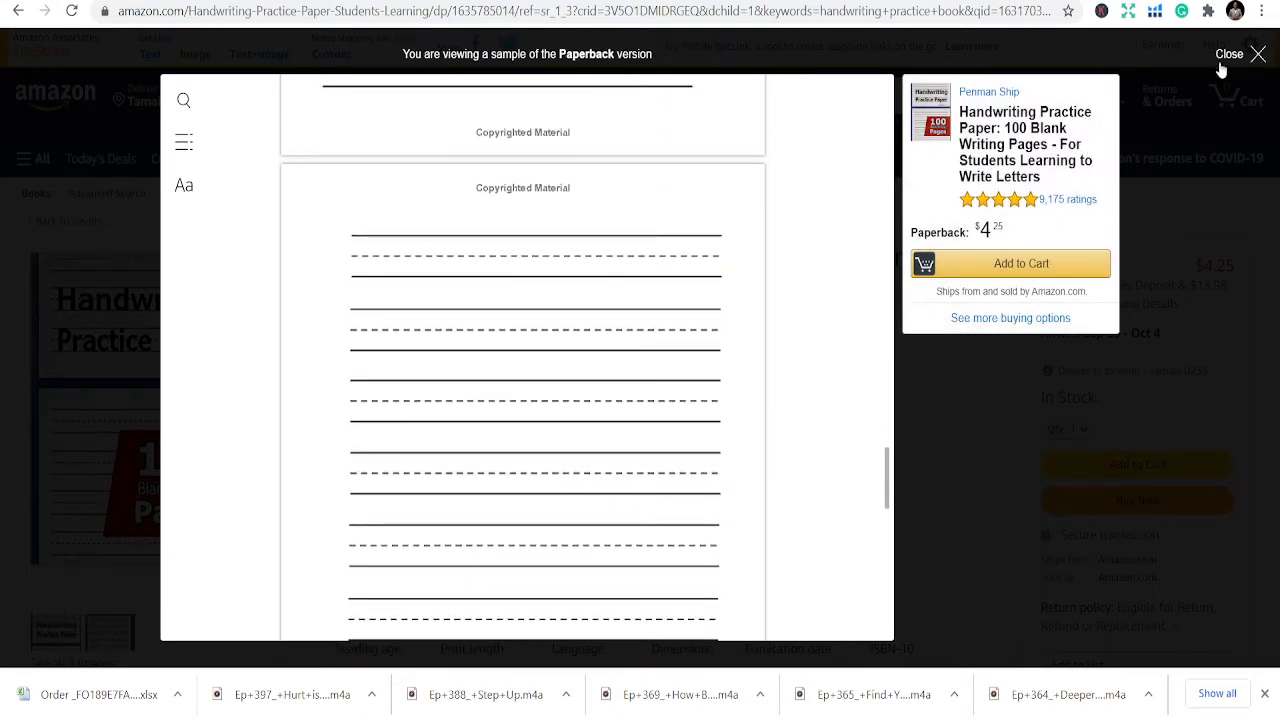
{"action": "scroll", "scroll_direction": "down", "scroll_amount": 3}
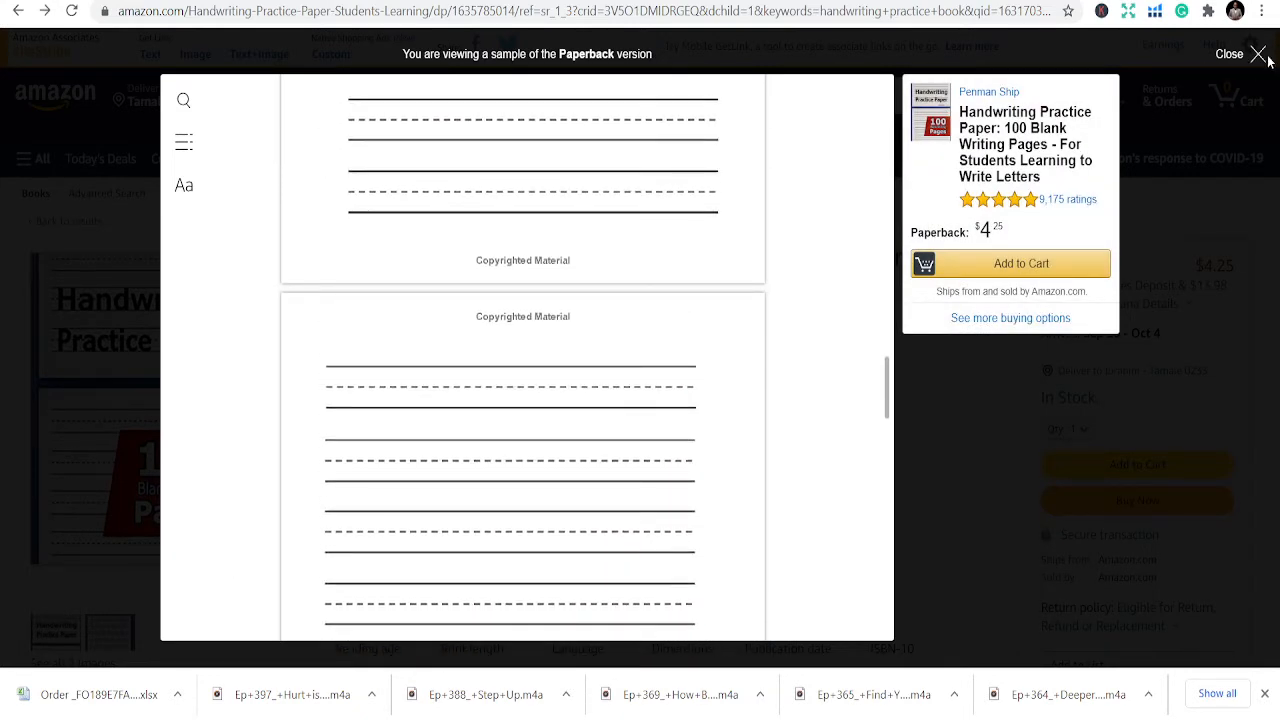
{"action": "left_click", "coordinate": [1229, 53]}
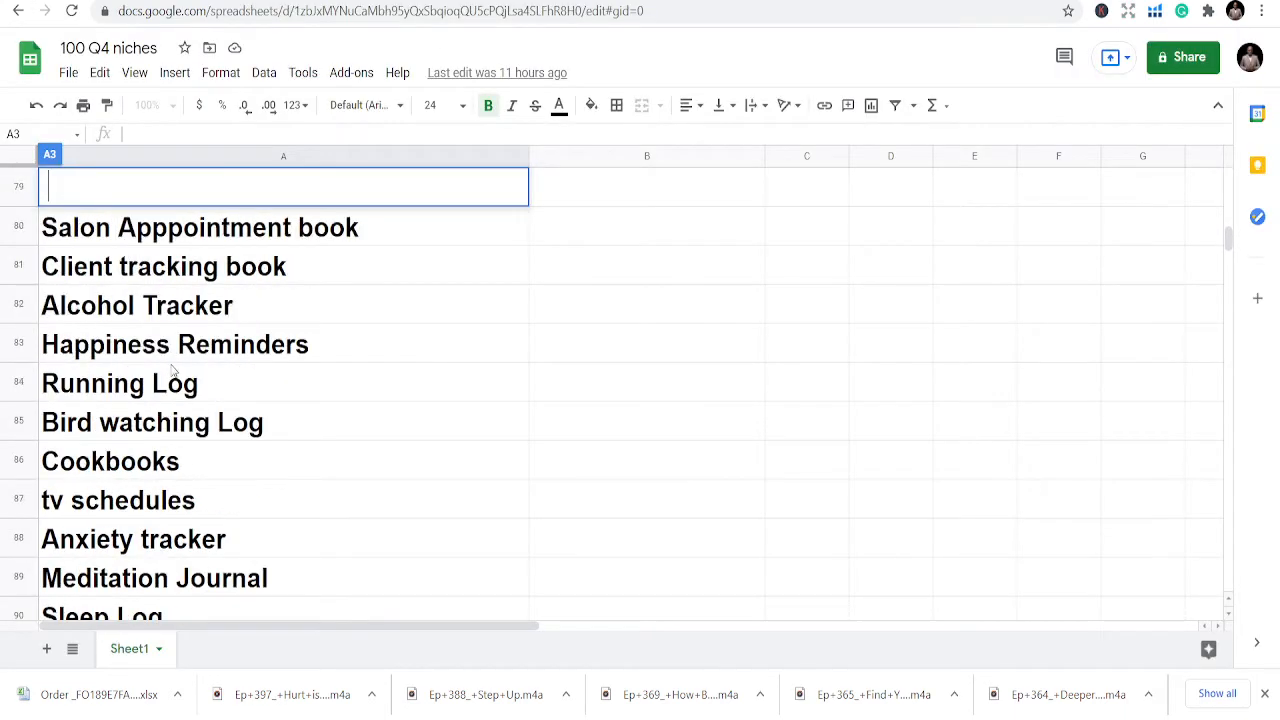
Step: Scroll down through the 100 Q4 niches spreadsheet to the end of the list
{"action": "scroll", "scroll_direction": "up", "scroll_amount": 3}
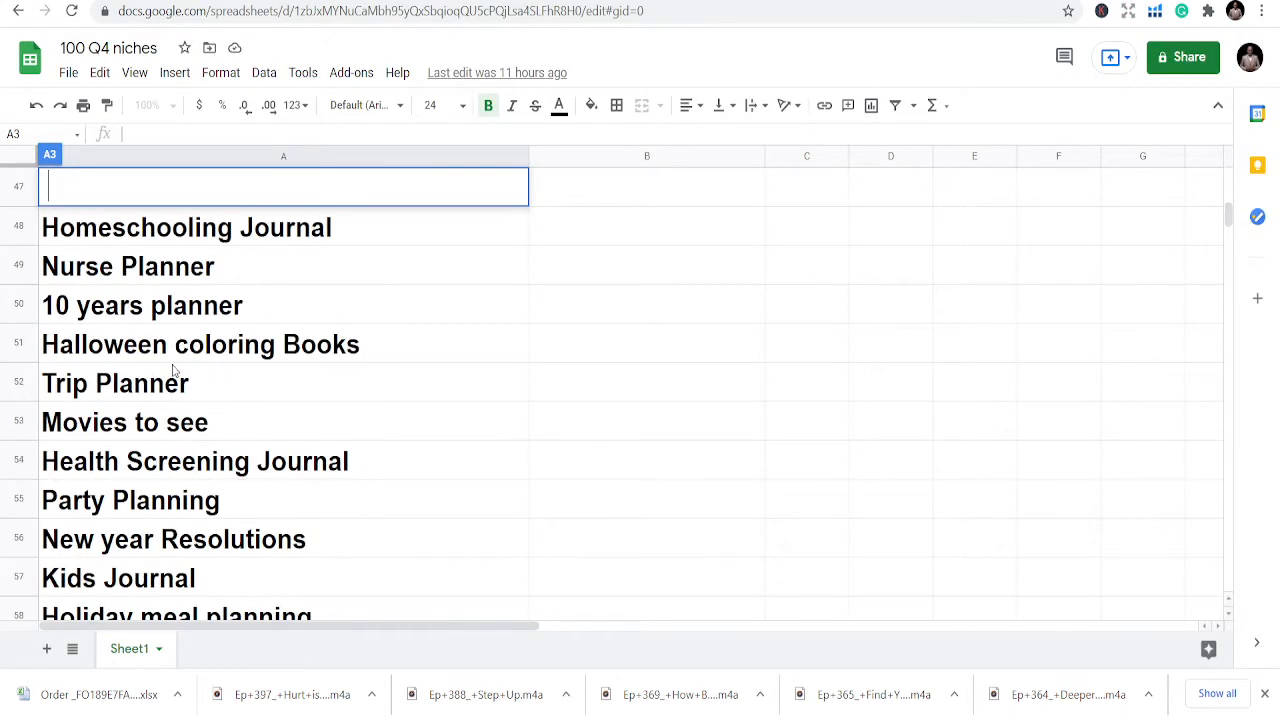
{"action": "scroll", "scroll_direction": "up", "scroll_amount": 3}
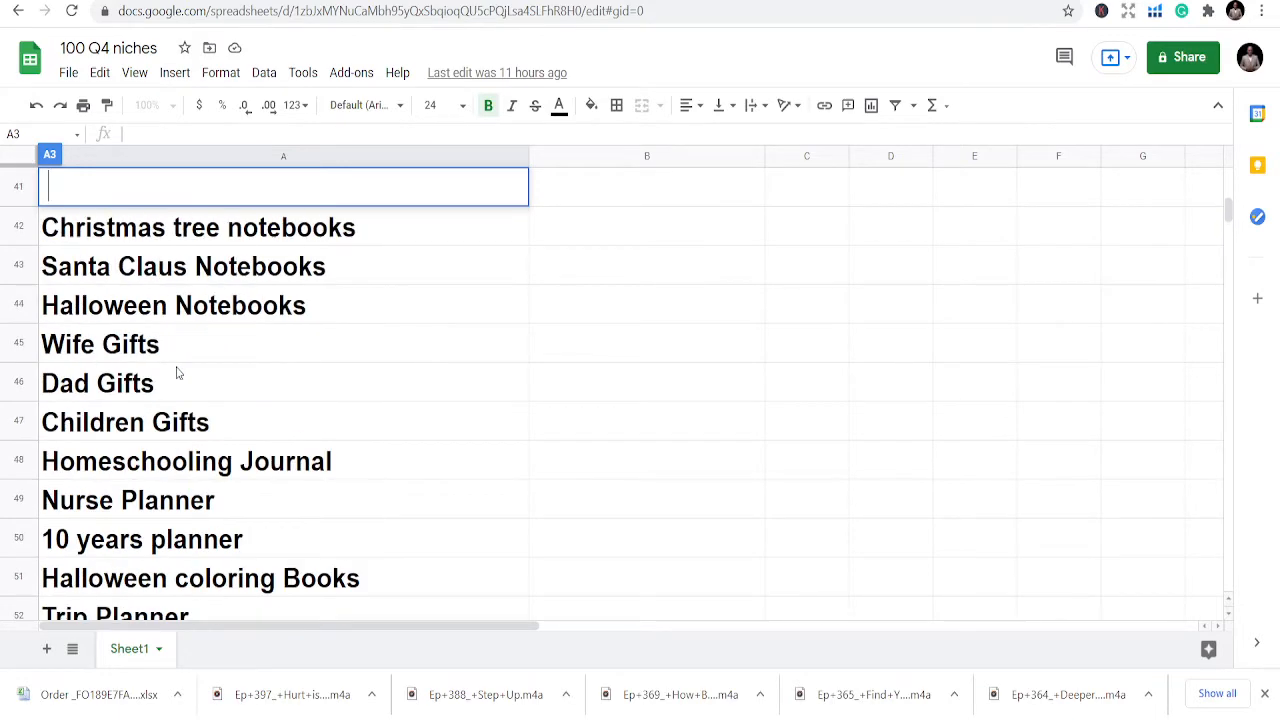
{"action": "scroll", "scroll_direction": "up", "scroll_amount": 3}
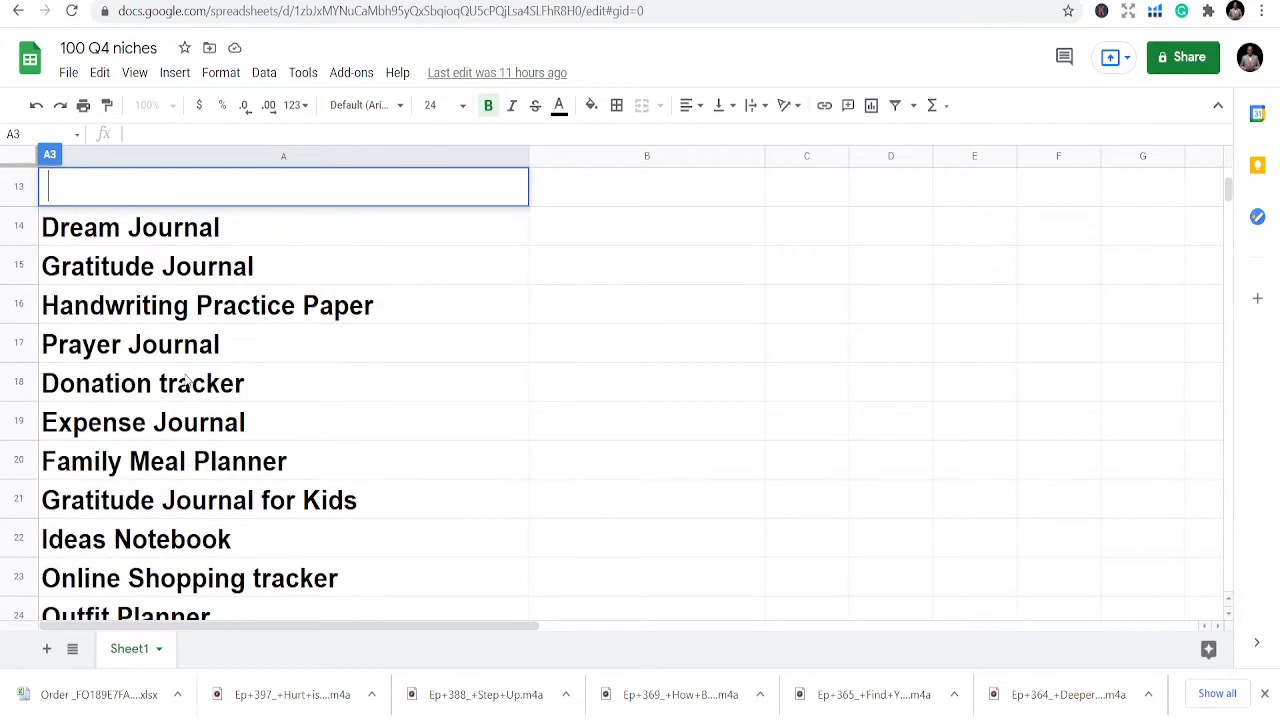
{"action": "scroll", "scroll_direction": "up", "scroll_amount": 3}
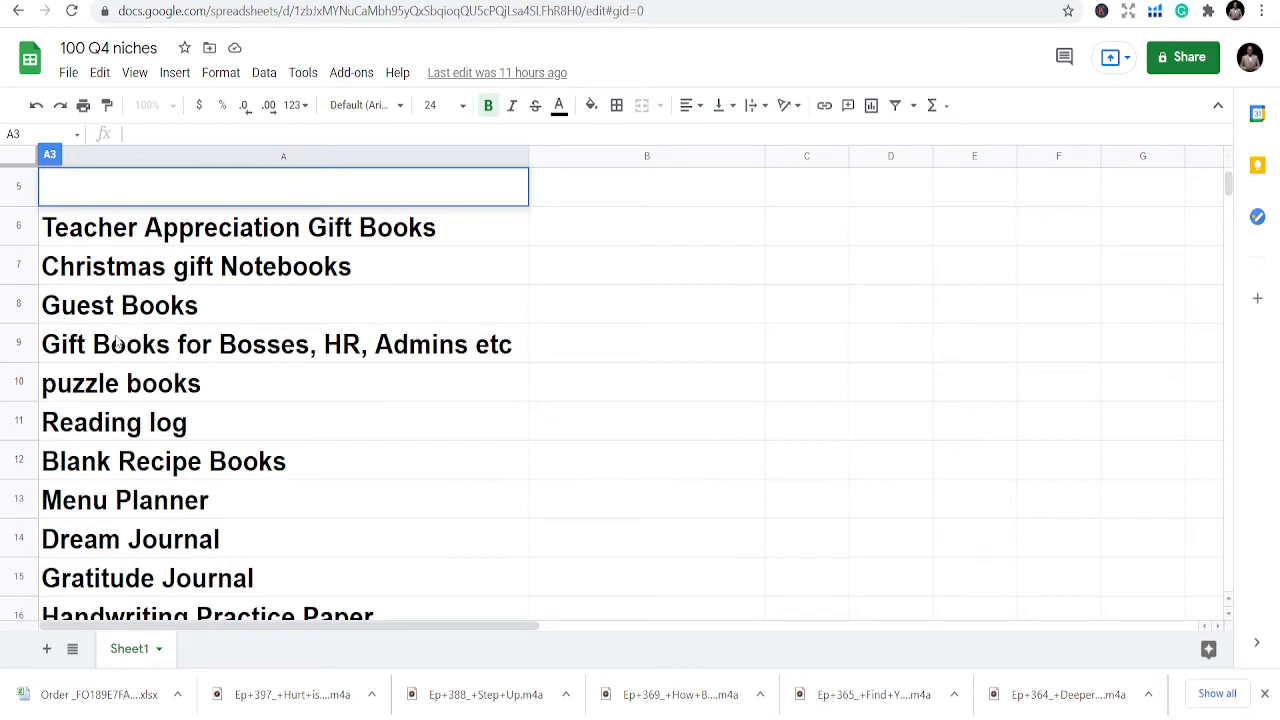
{"action": "scroll", "scroll_direction": "down", "scroll_amount": 3}
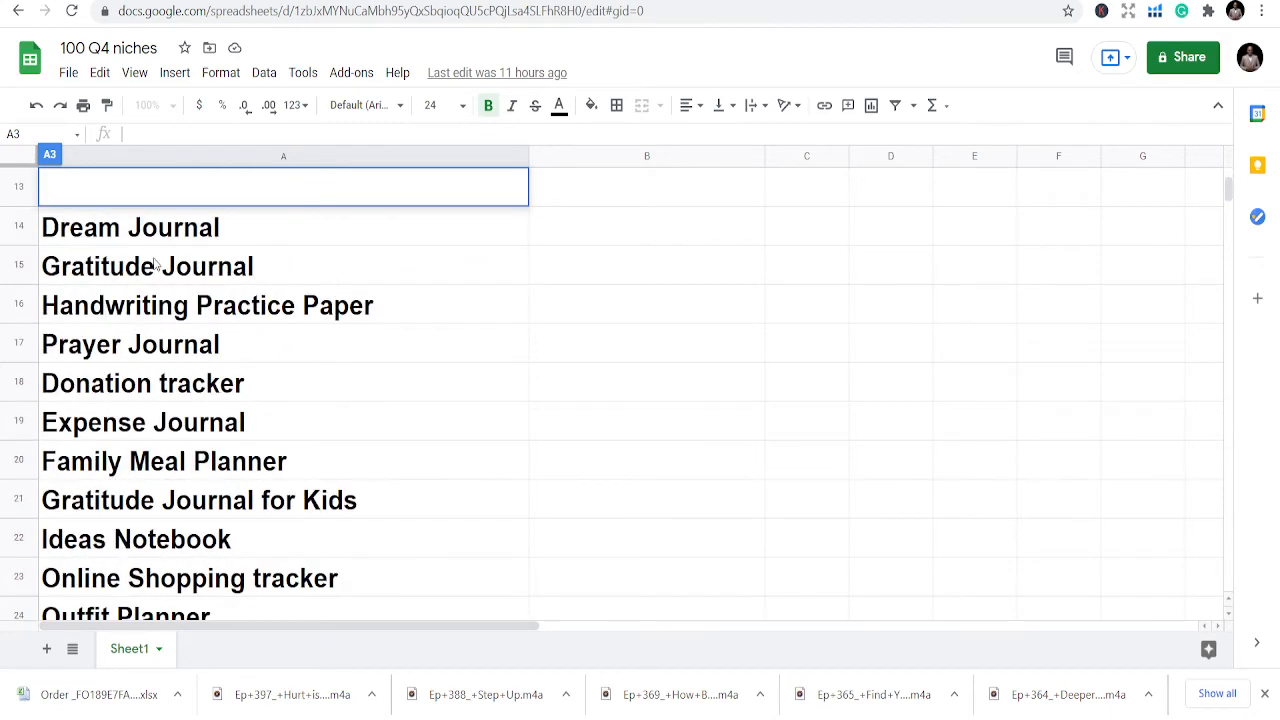
{"action": "scroll", "scroll_direction": "down", "scroll_amount": 3}
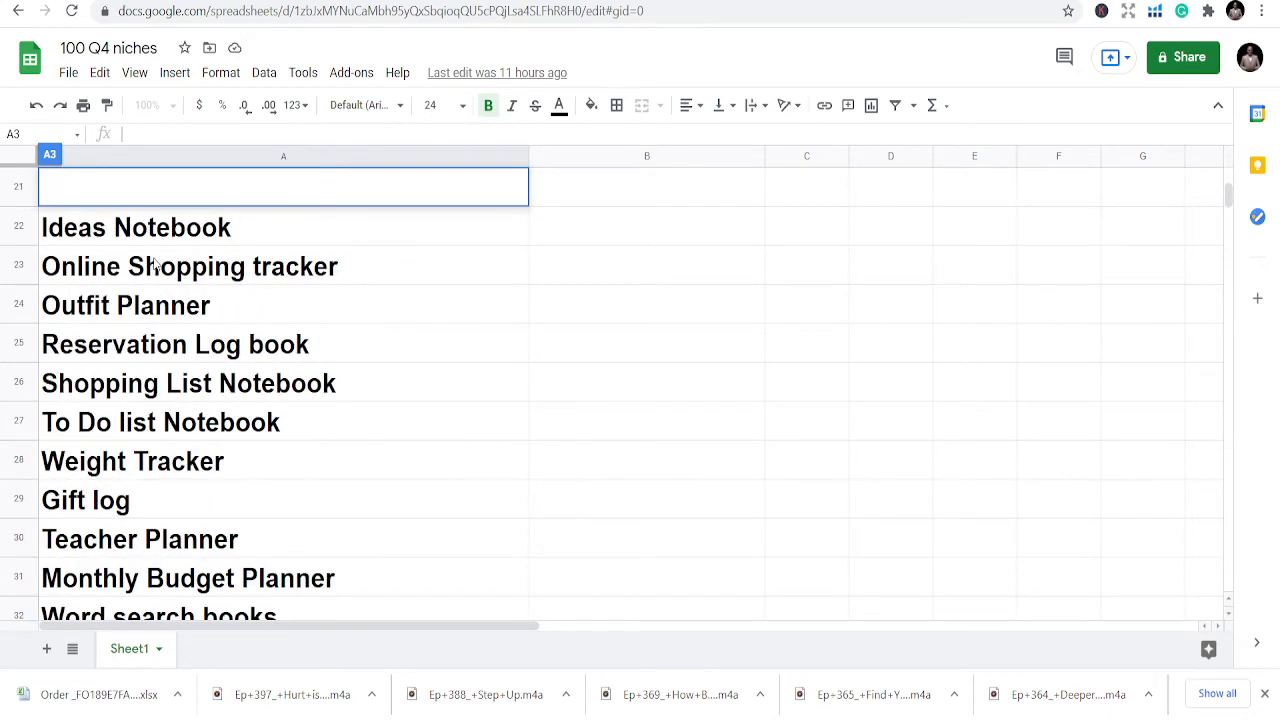
{"action": "scroll", "scroll_direction": "down", "scroll_amount": 3}
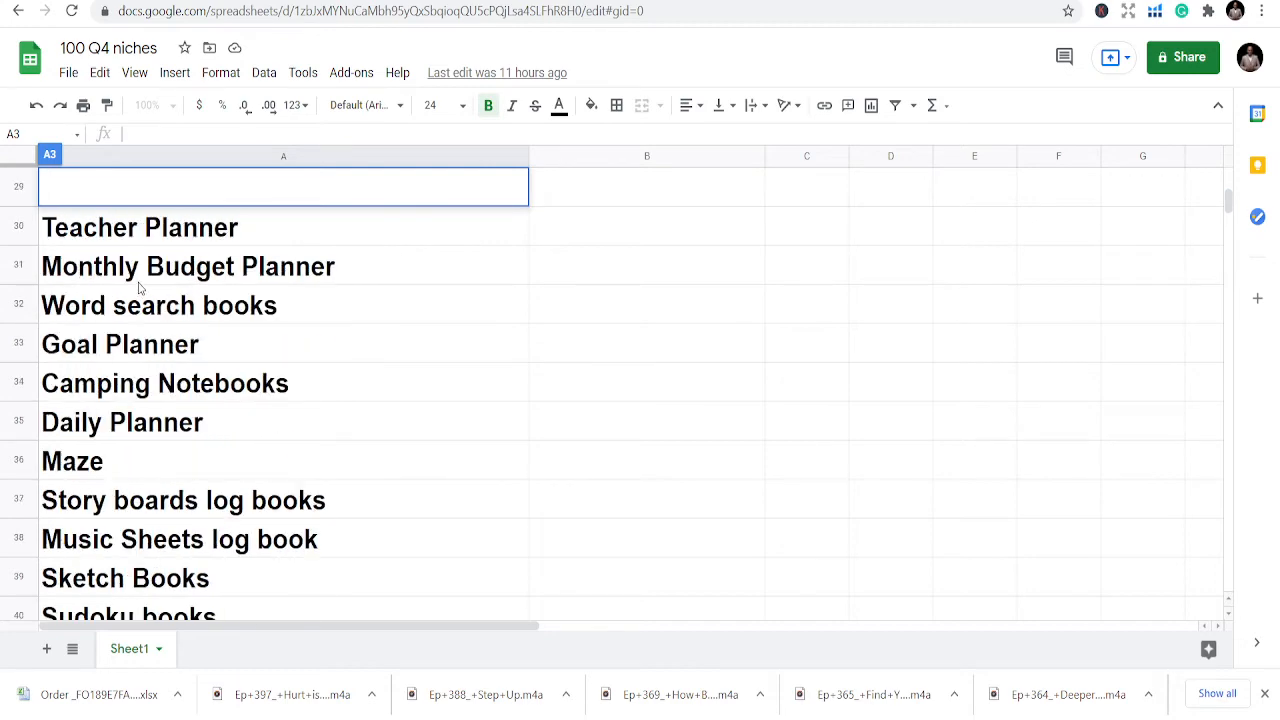
{"action": "scroll", "scroll_direction": "down", "scroll_amount": 3}
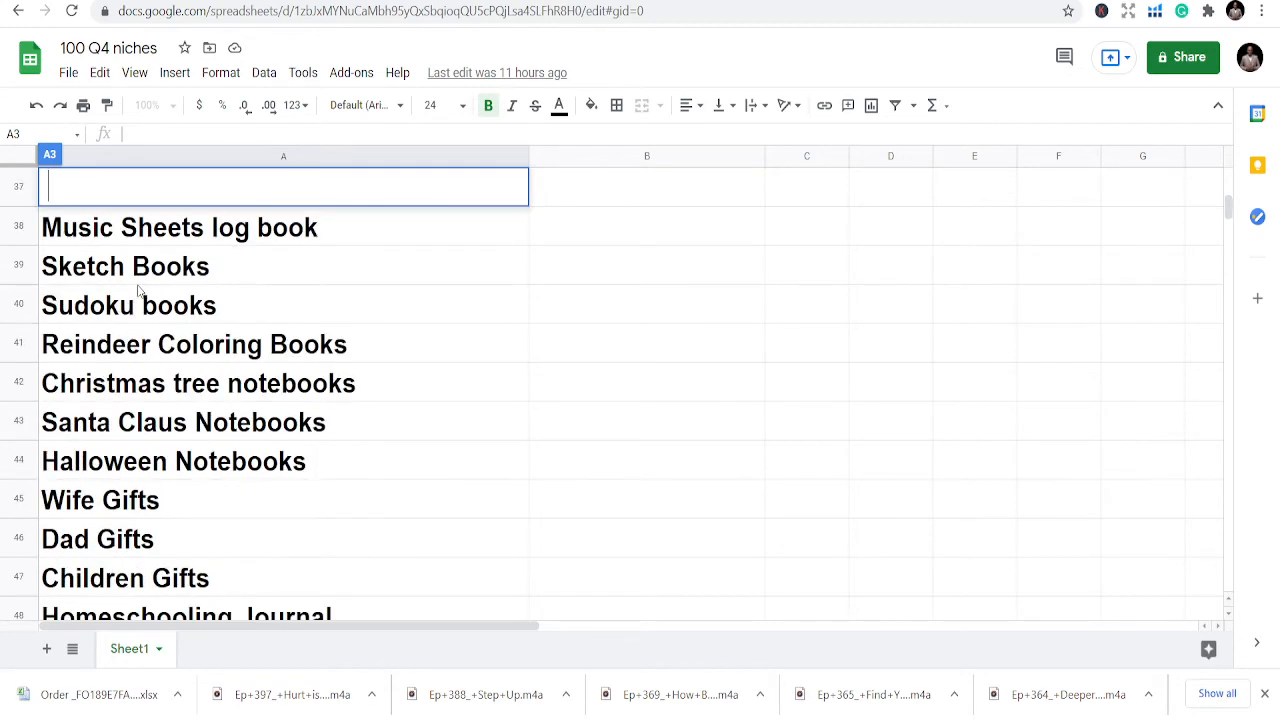
{"action": "scroll", "scroll_direction": "down", "scroll_amount": 3}
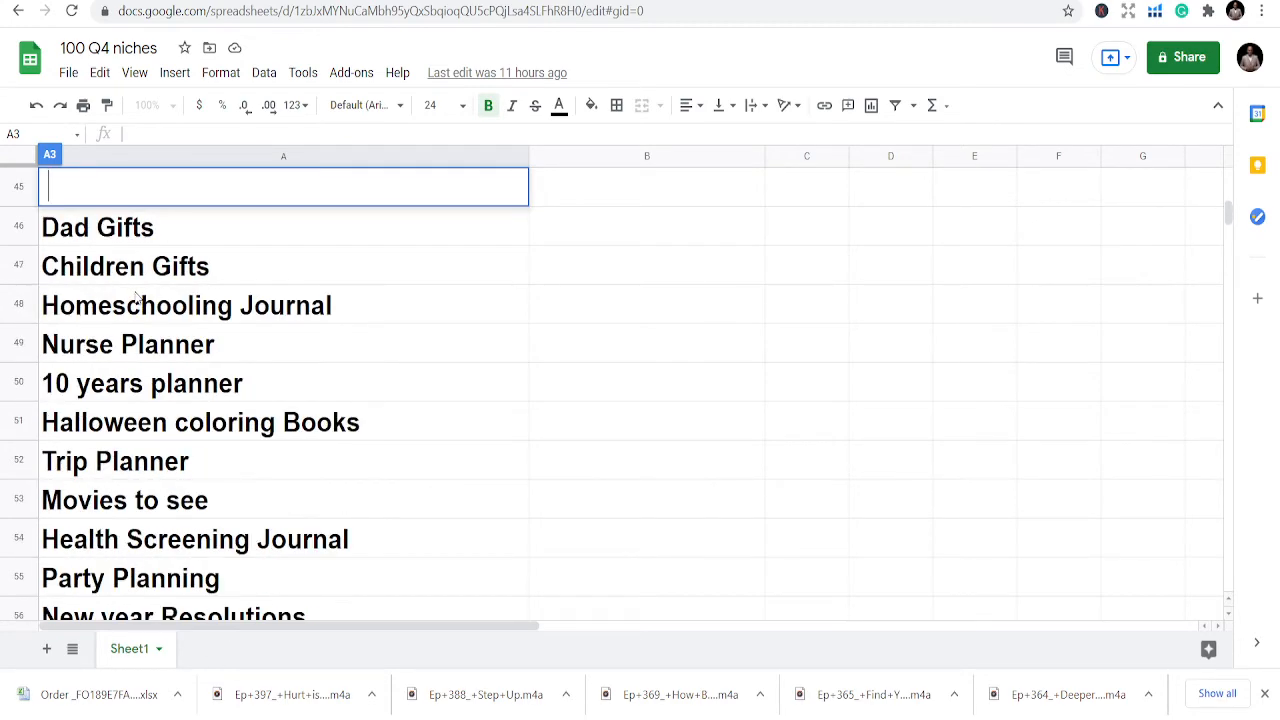
{"action": "scroll", "scroll_direction": "down", "scroll_amount": 3}
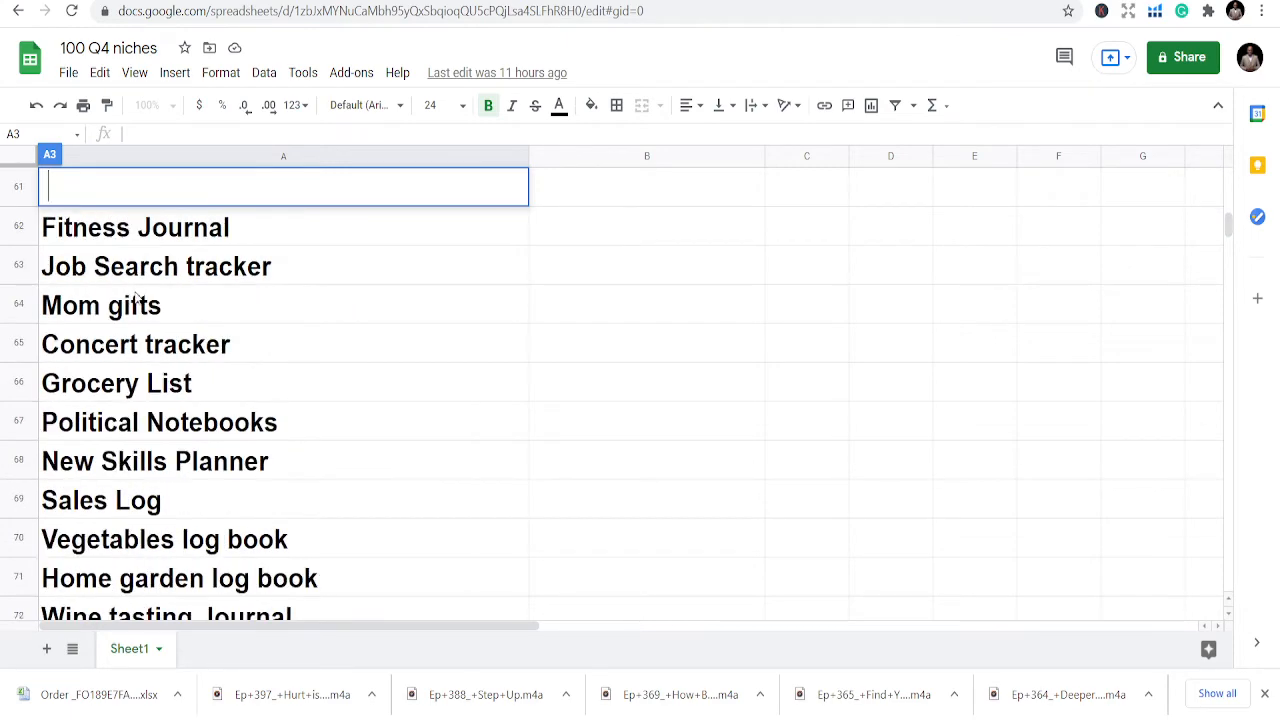
{"action": "scroll", "scroll_direction": "down", "scroll_amount": 3}
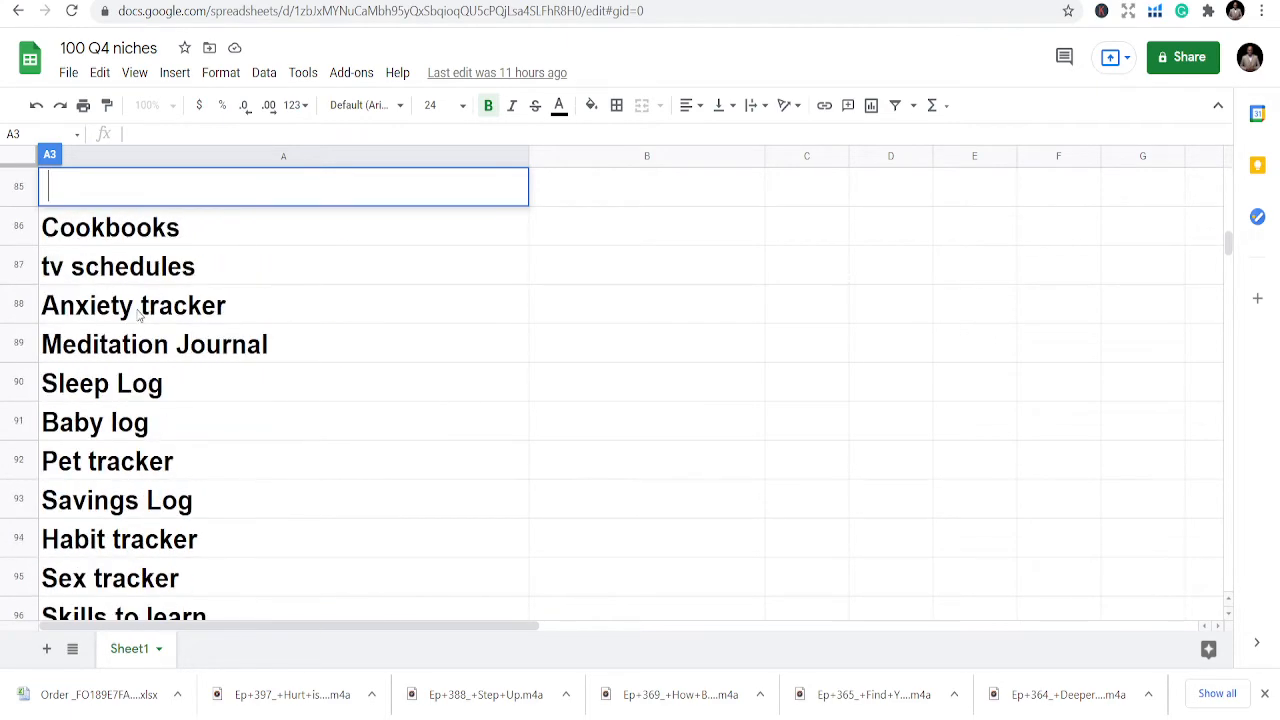
{"action": "scroll", "scroll_direction": "down", "scroll_amount": 3}
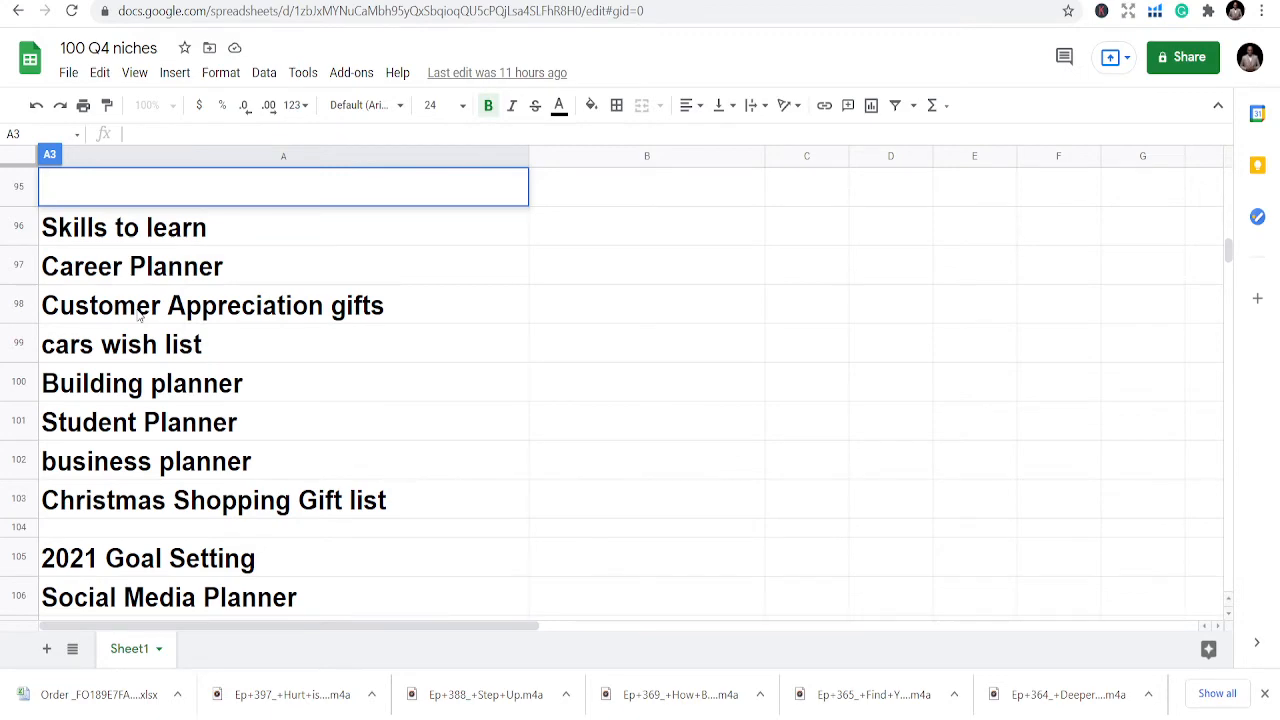
{"action": "scroll", "scroll_direction": "down", "scroll_amount": 3}
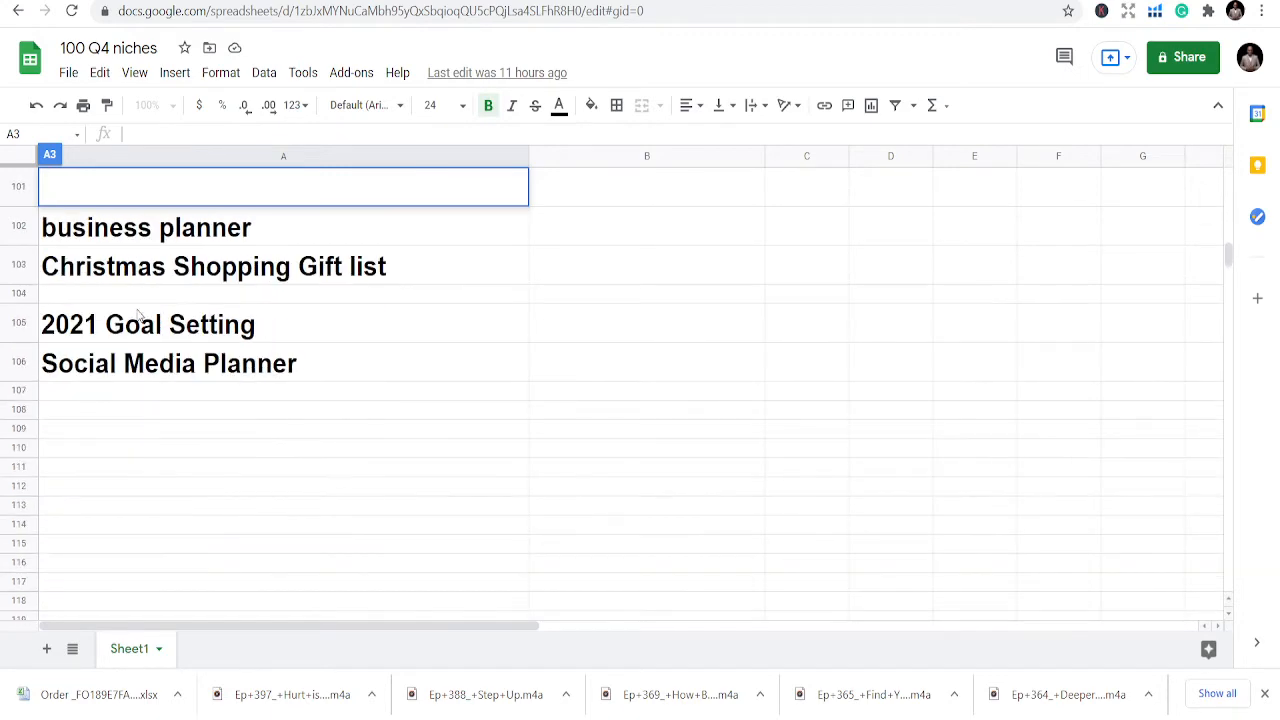
Step: Scroll back up the niche list, then go to creativefabrica.com
{"action": "scroll", "scroll_direction": "up", "scroll_amount": 3}
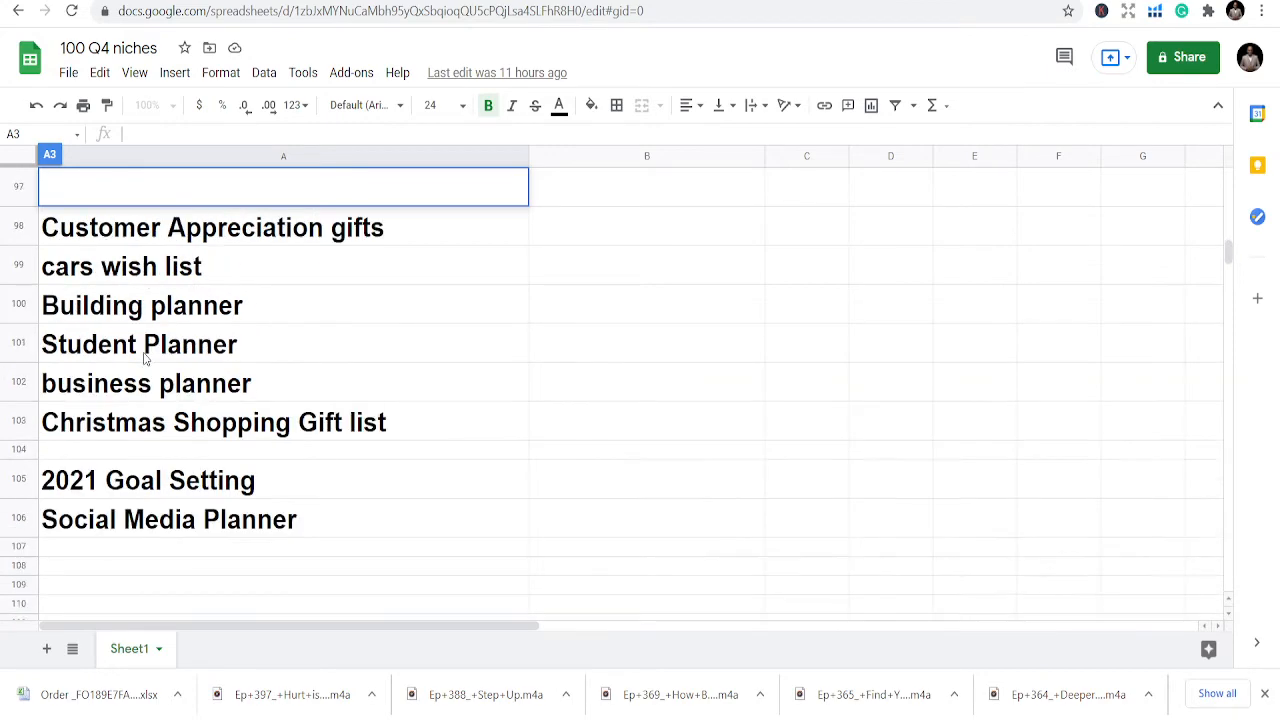
{"action": "scroll", "scroll_direction": "up", "scroll_amount": 3}
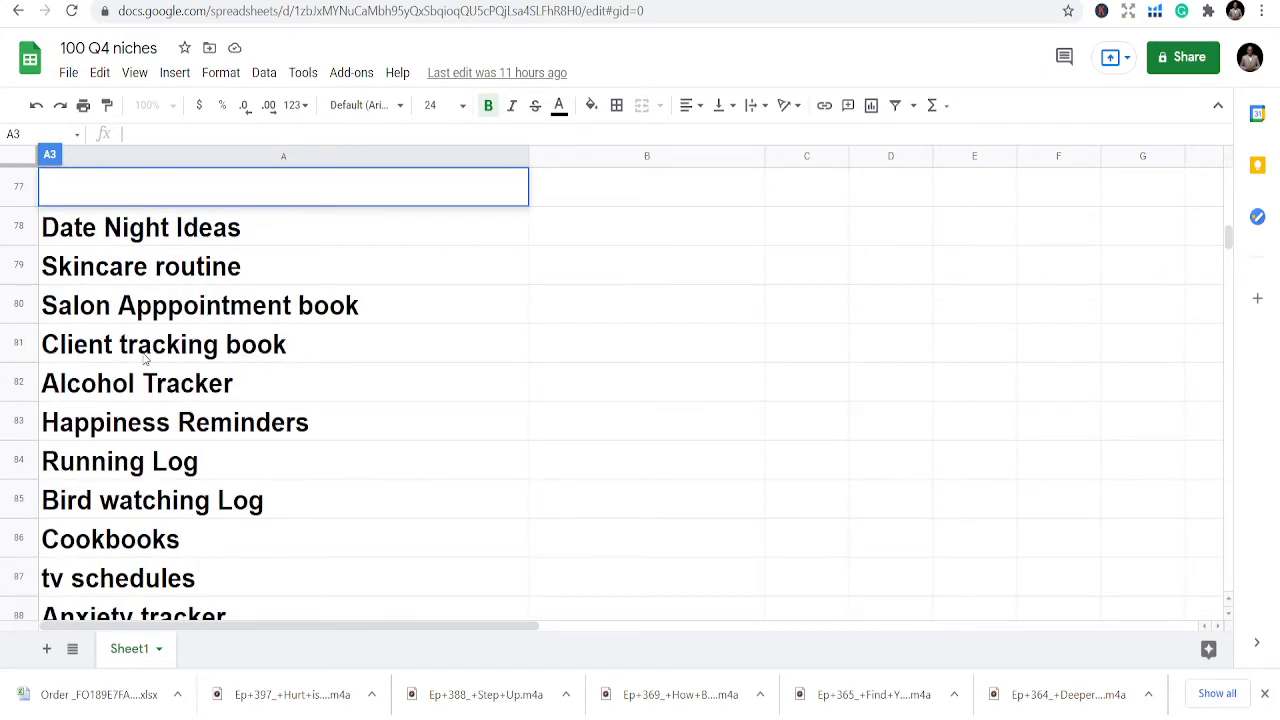
{"action": "scroll", "scroll_direction": "up", "scroll_amount": 3}
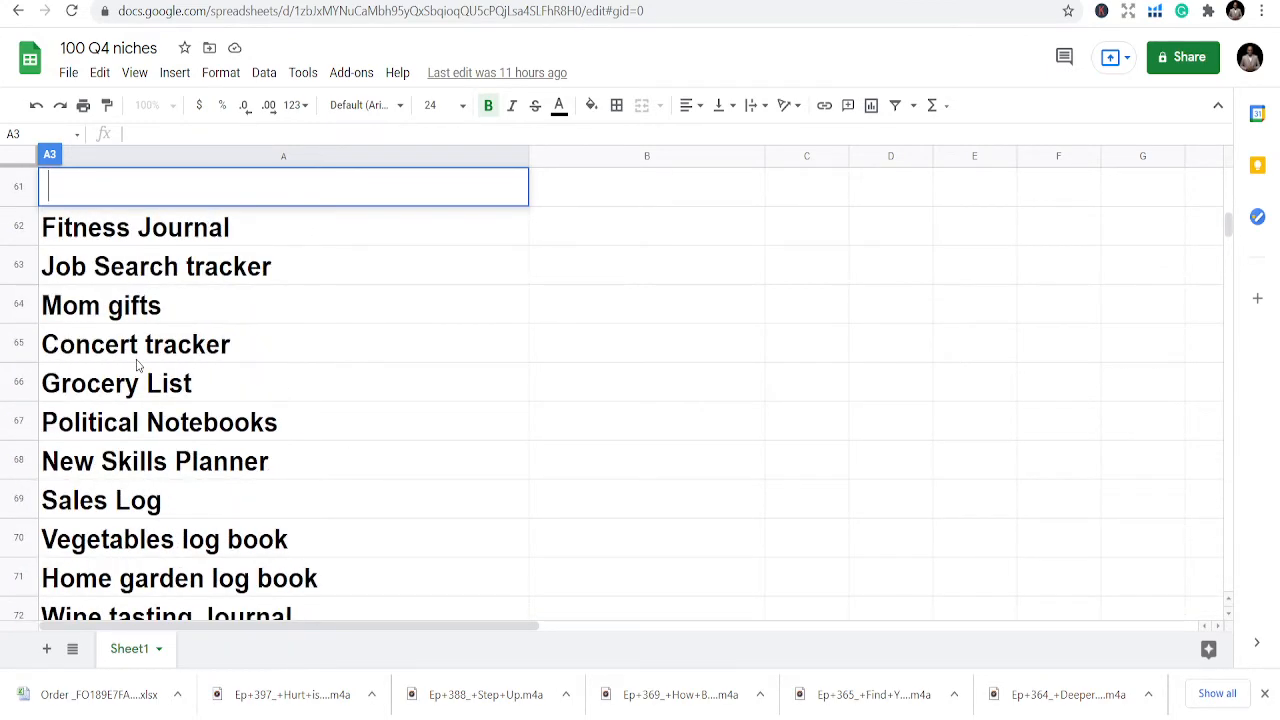
{"action": "scroll", "scroll_direction": "up", "scroll_amount": 3}
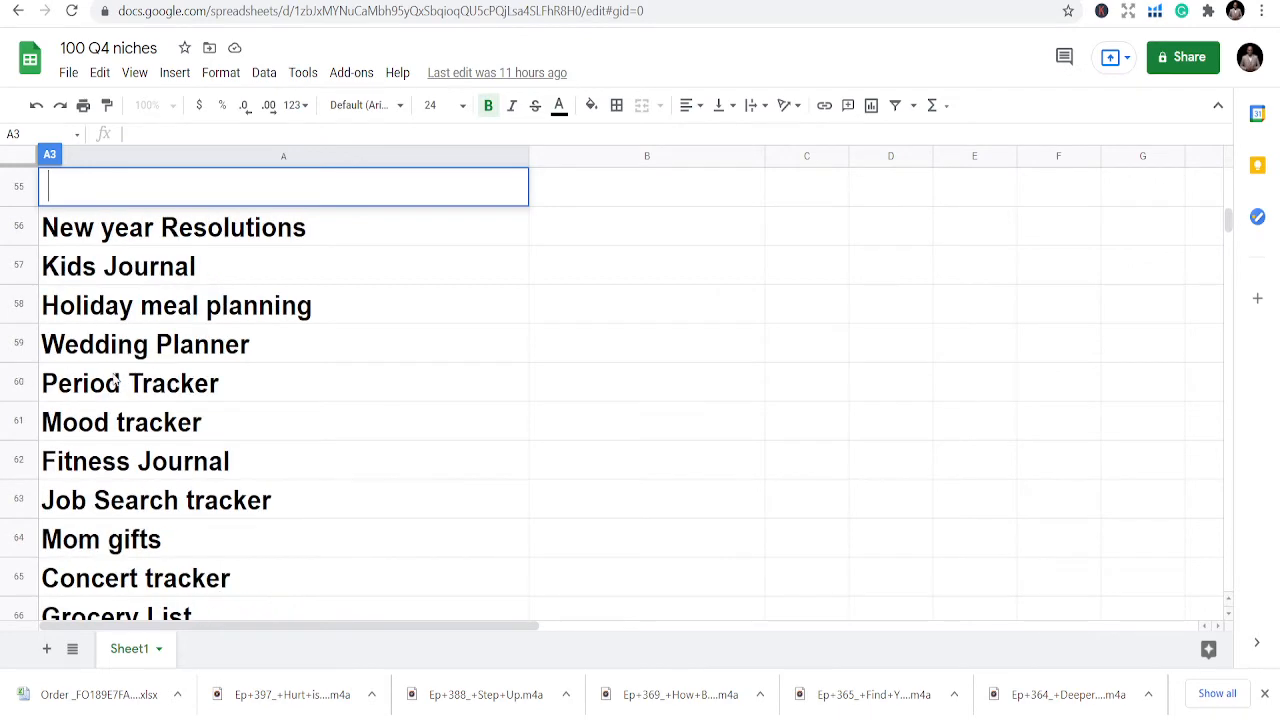
{"action": "scroll", "scroll_direction": "up", "scroll_amount": 3}
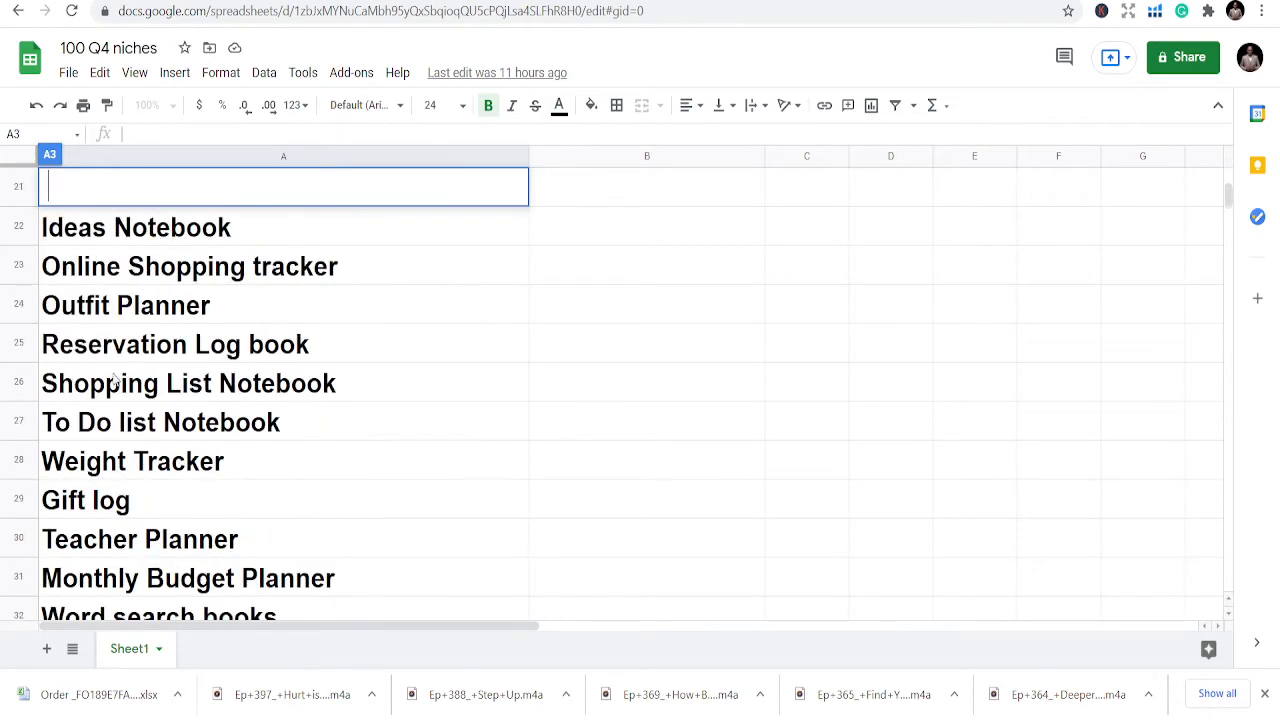
{"action": "scroll", "scroll_direction": "up", "scroll_amount": 3}
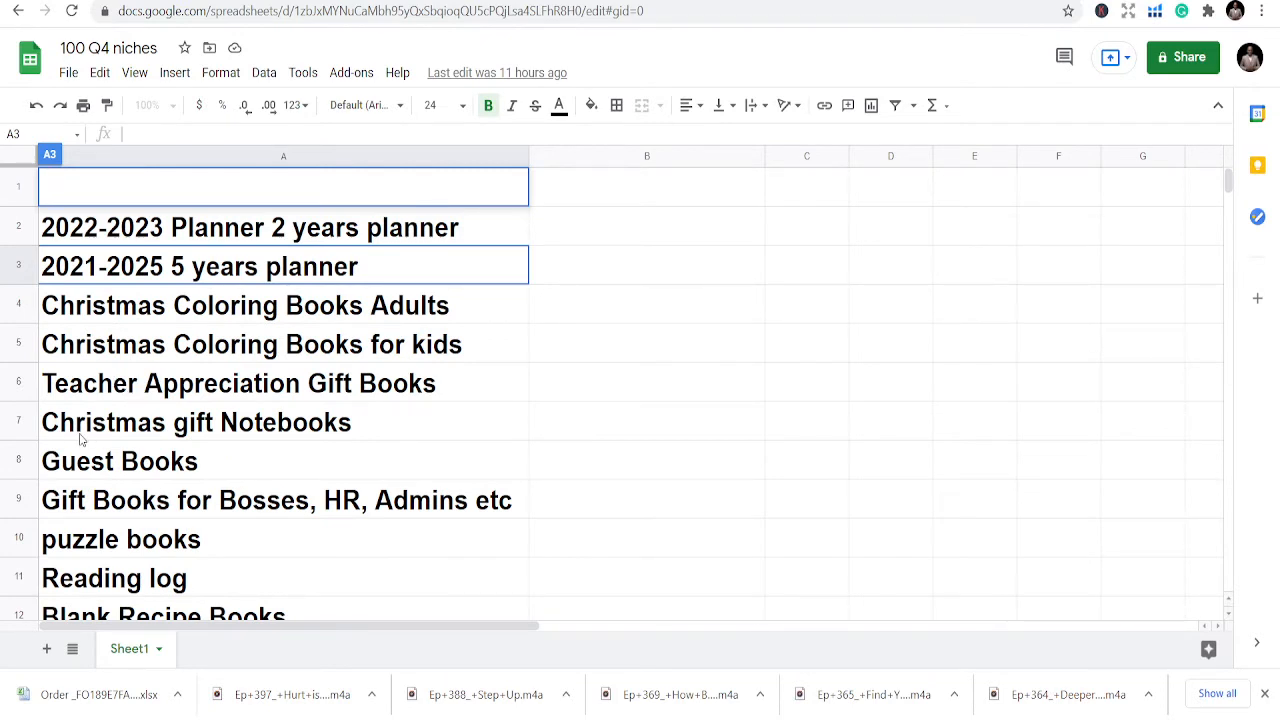
{"action": "scroll", "scroll_direction": "down", "scroll_amount": 3}
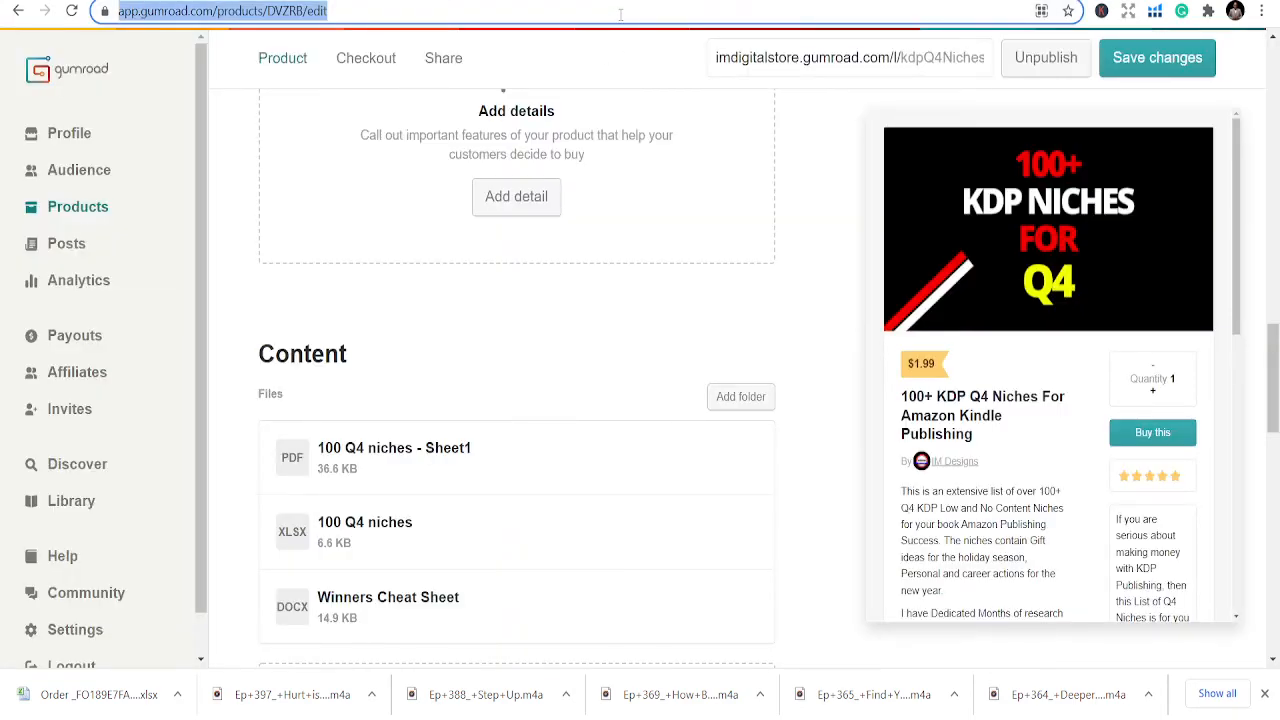
{"action": "type", "text": "creativefabrica.com"}
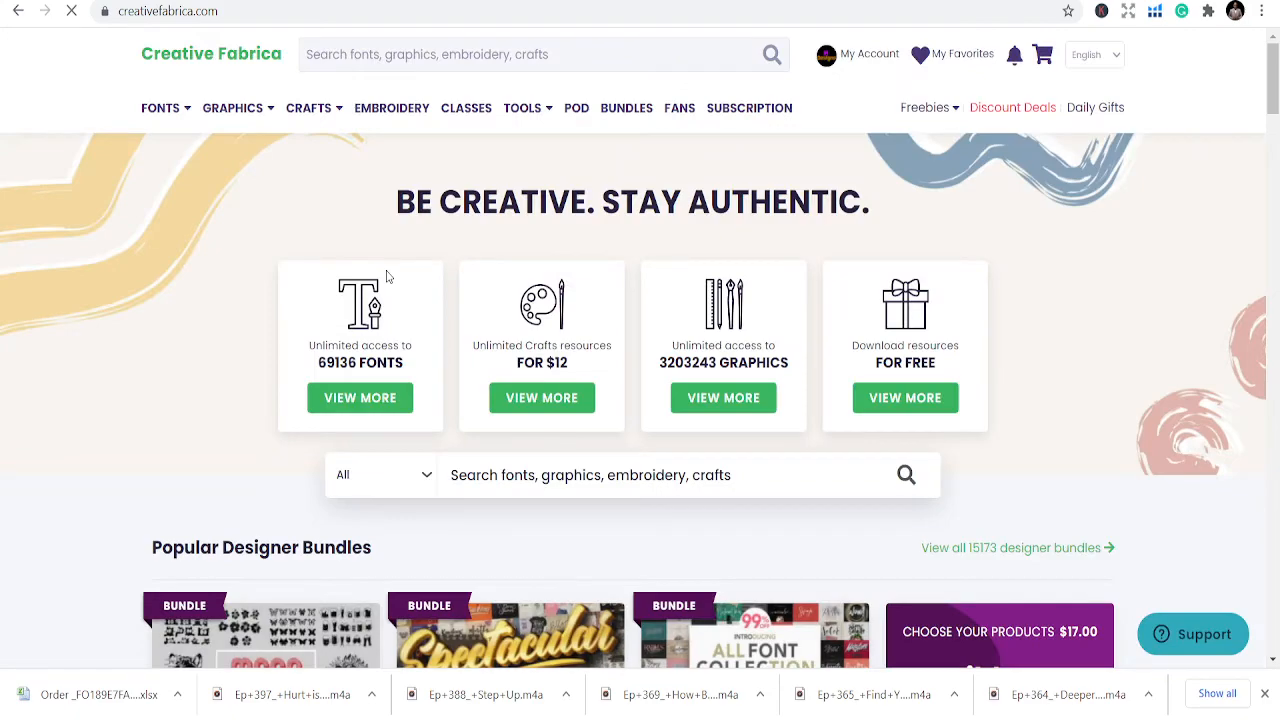
Step: Open Creative Fabrica's Graphics menu listing categories such as coloring books and KDP Interiors
{"action": "left_click", "coordinate": [232, 108]}
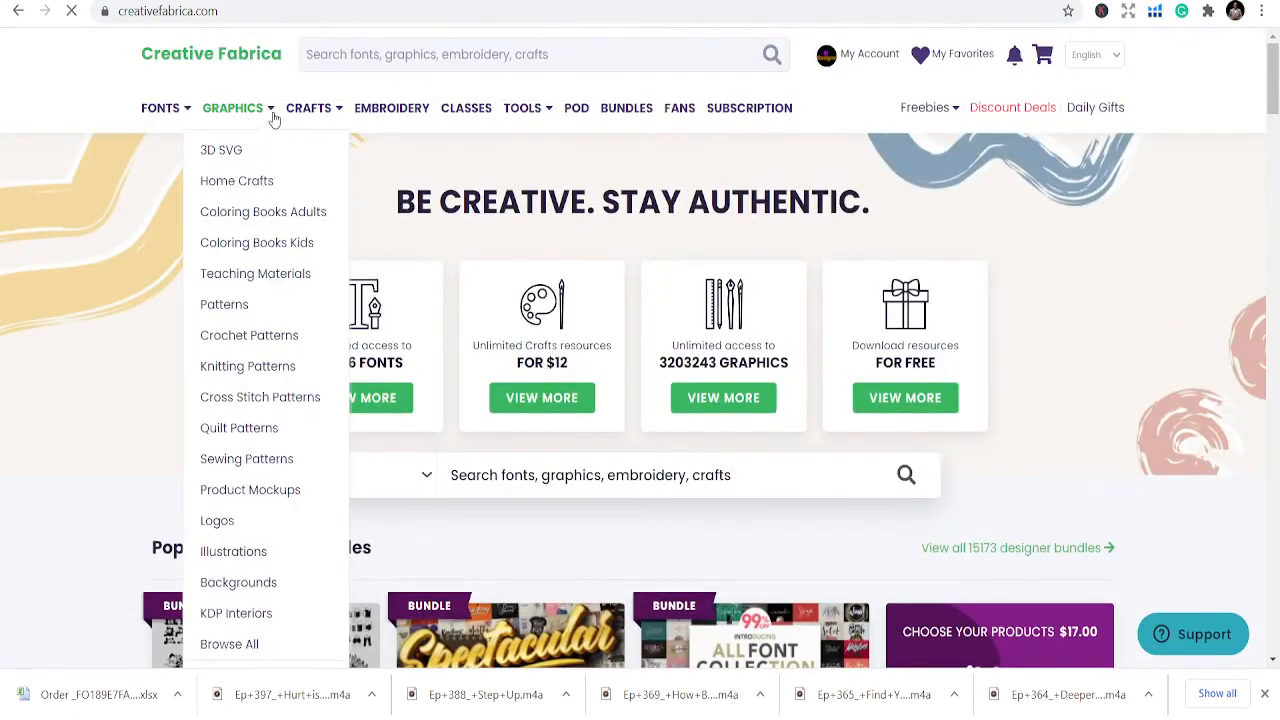
{"action": "mouse_move", "coordinate": [263, 211]}
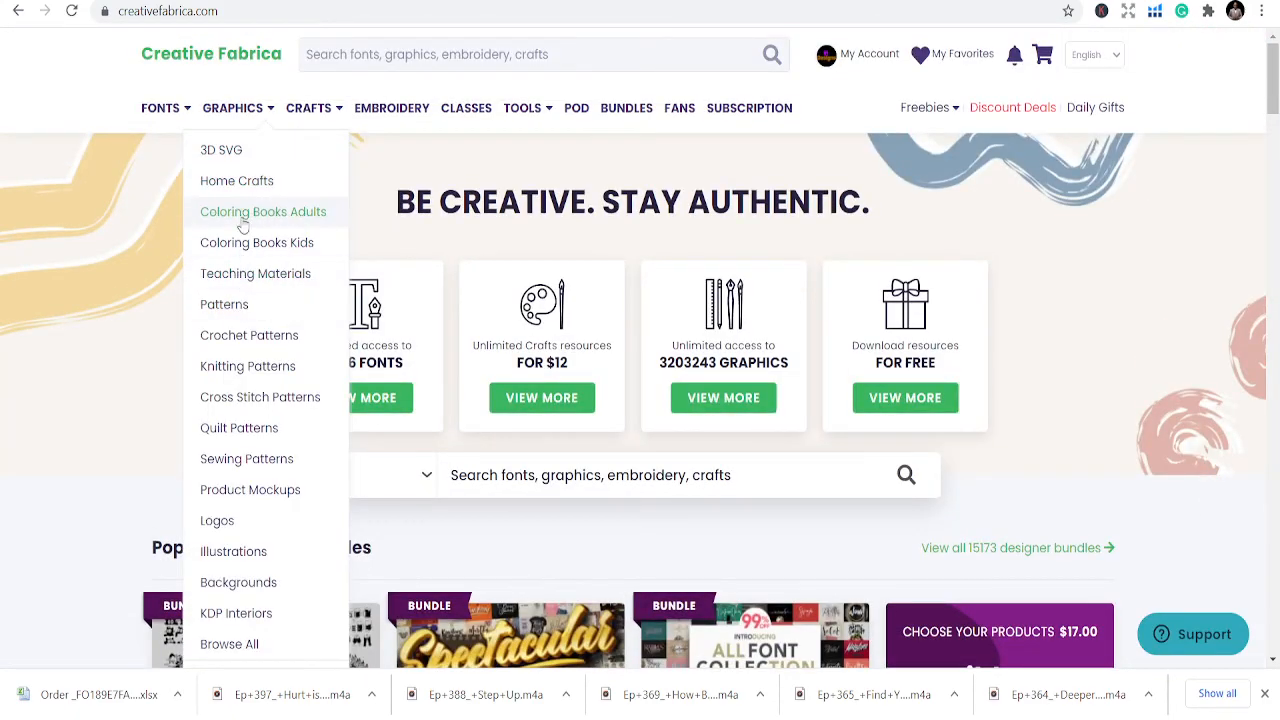
{"action": "mouse_move", "coordinate": [249, 335]}
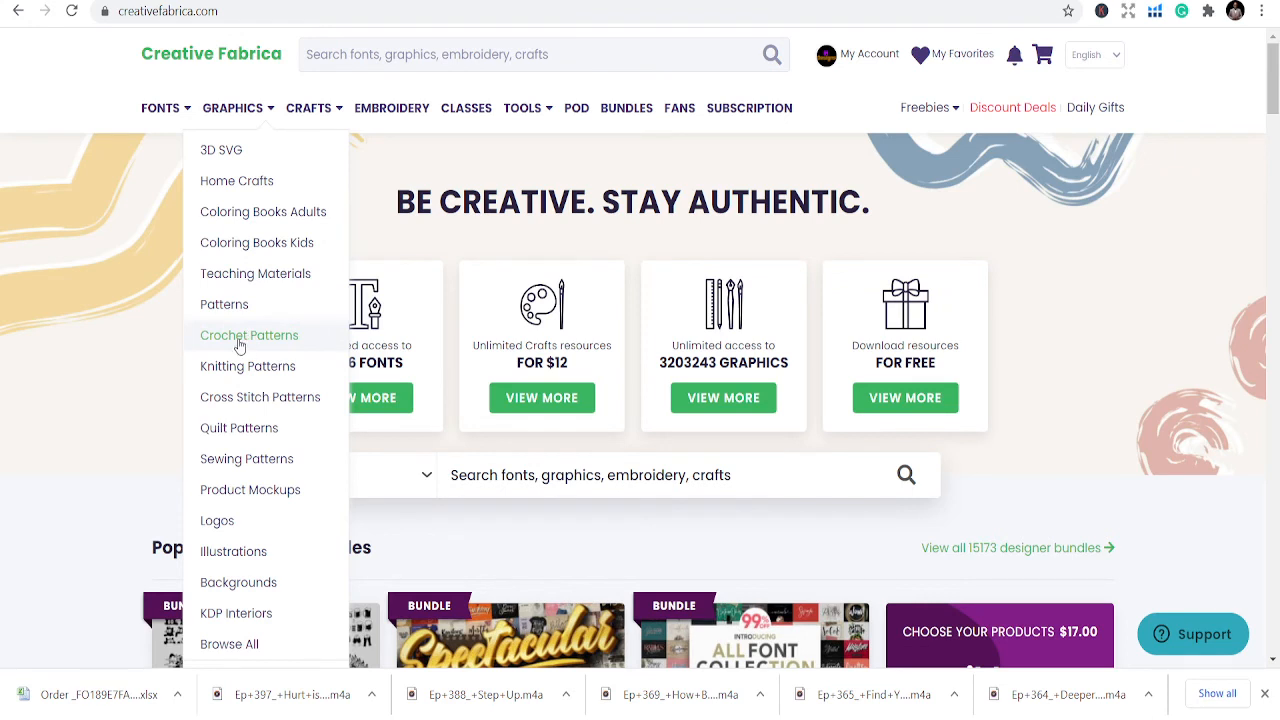
{"action": "mouse_move", "coordinate": [248, 366]}
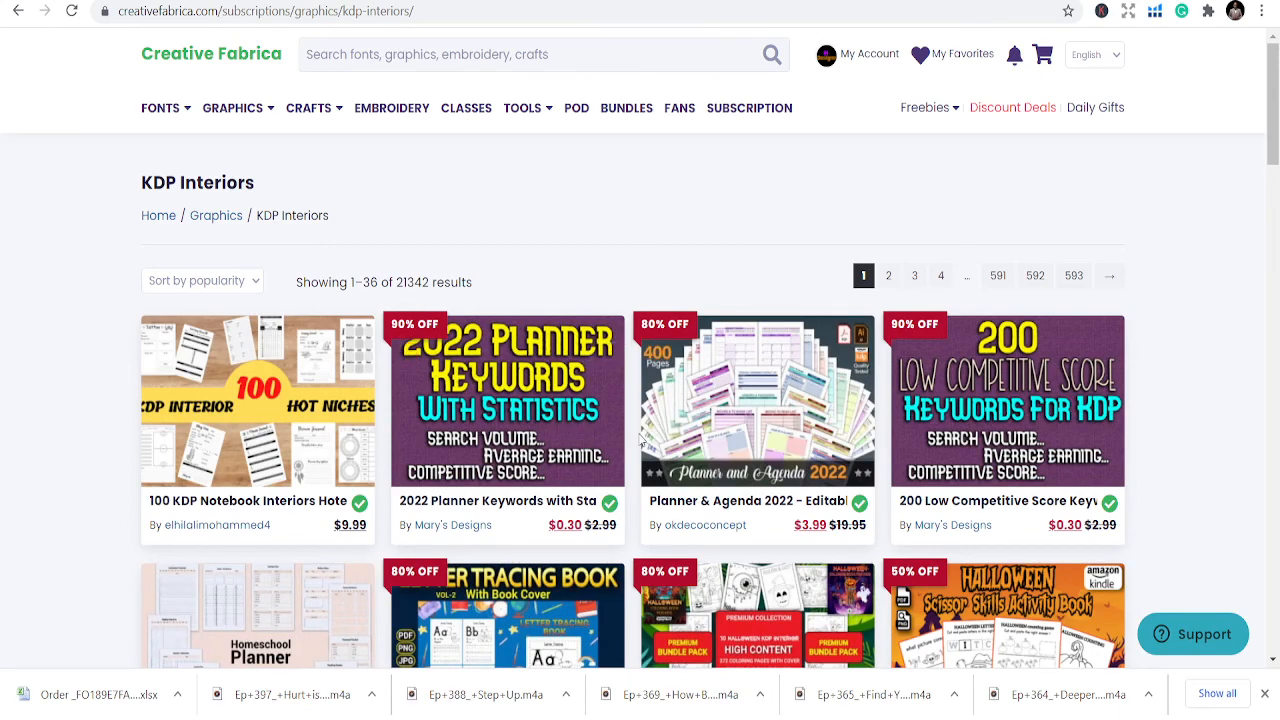
{"action": "scroll", "scroll_direction": "down", "scroll_amount": 3}
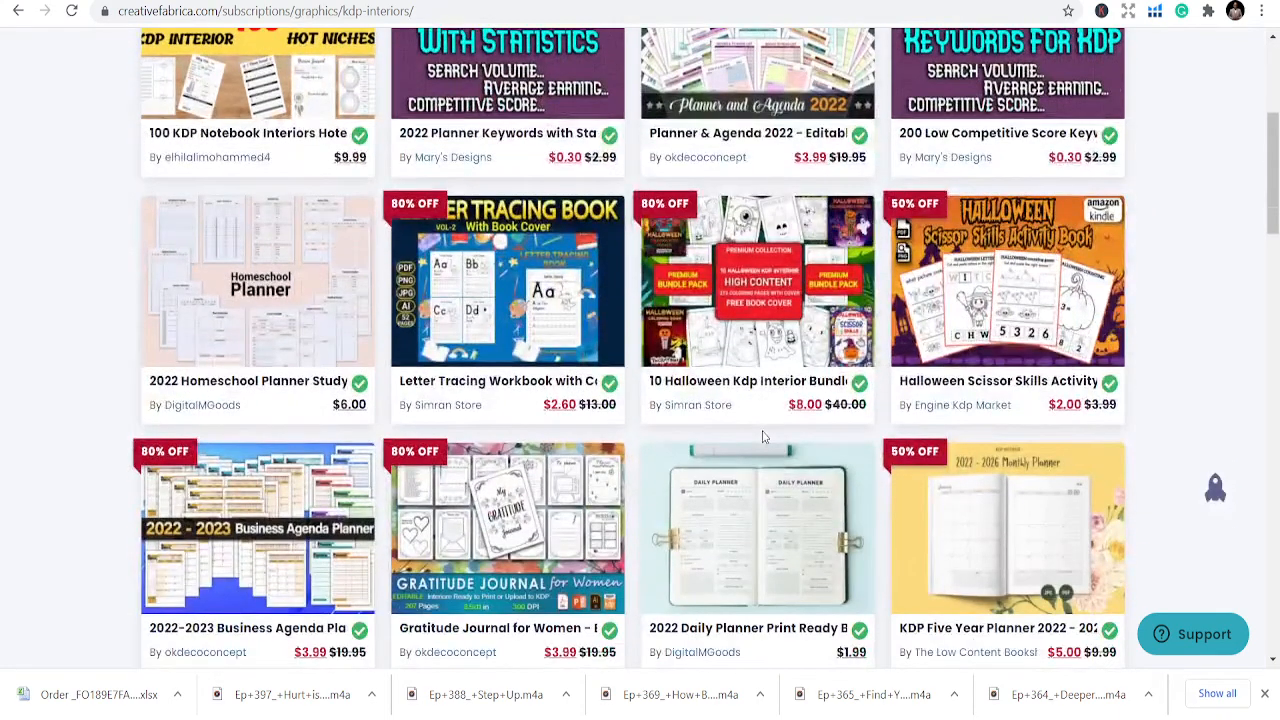
{"action": "scroll", "scroll_direction": "up", "scroll_amount": 3}
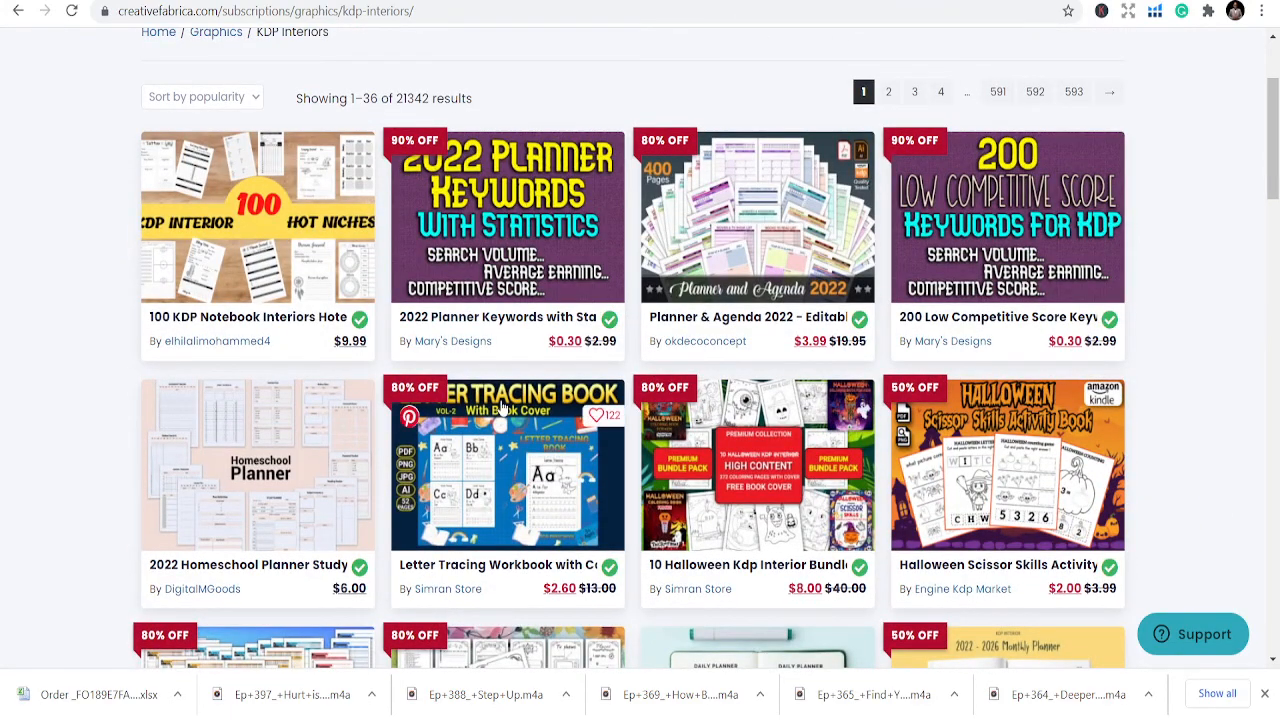
{"action": "mouse_move", "coordinate": [758, 378]}
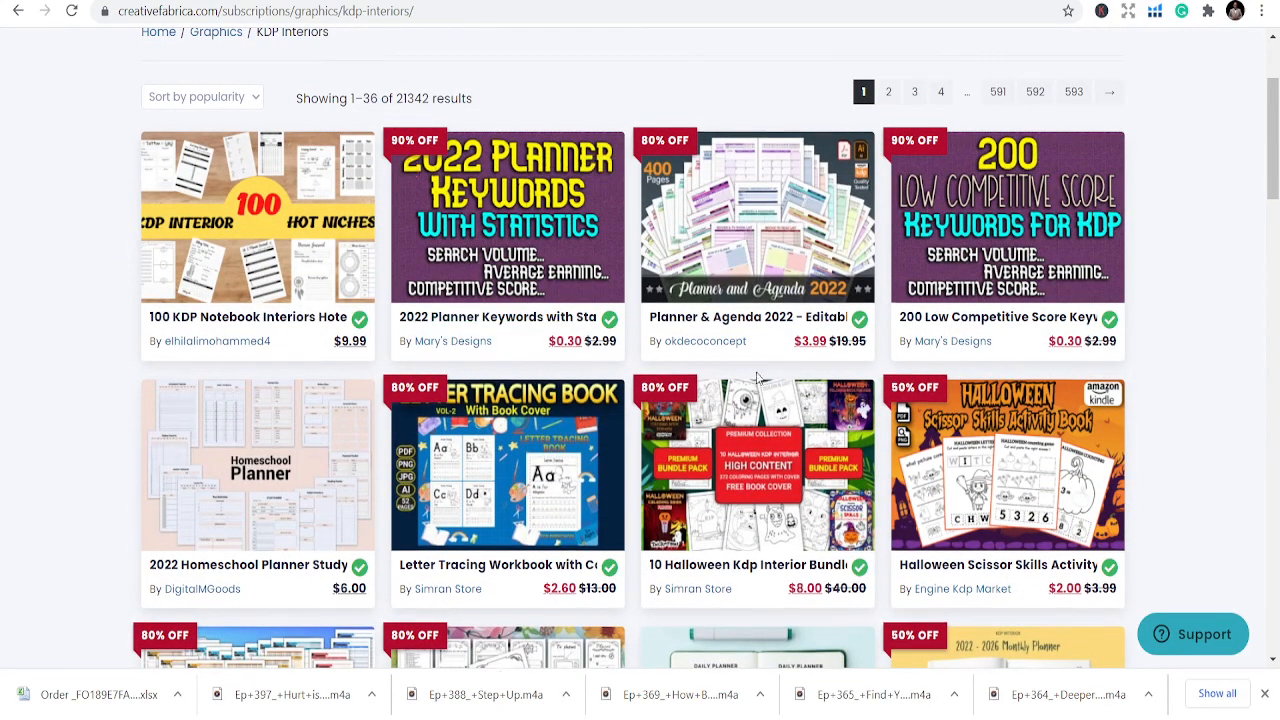
{"action": "scroll", "scroll_direction": "down", "scroll_amount": 3}
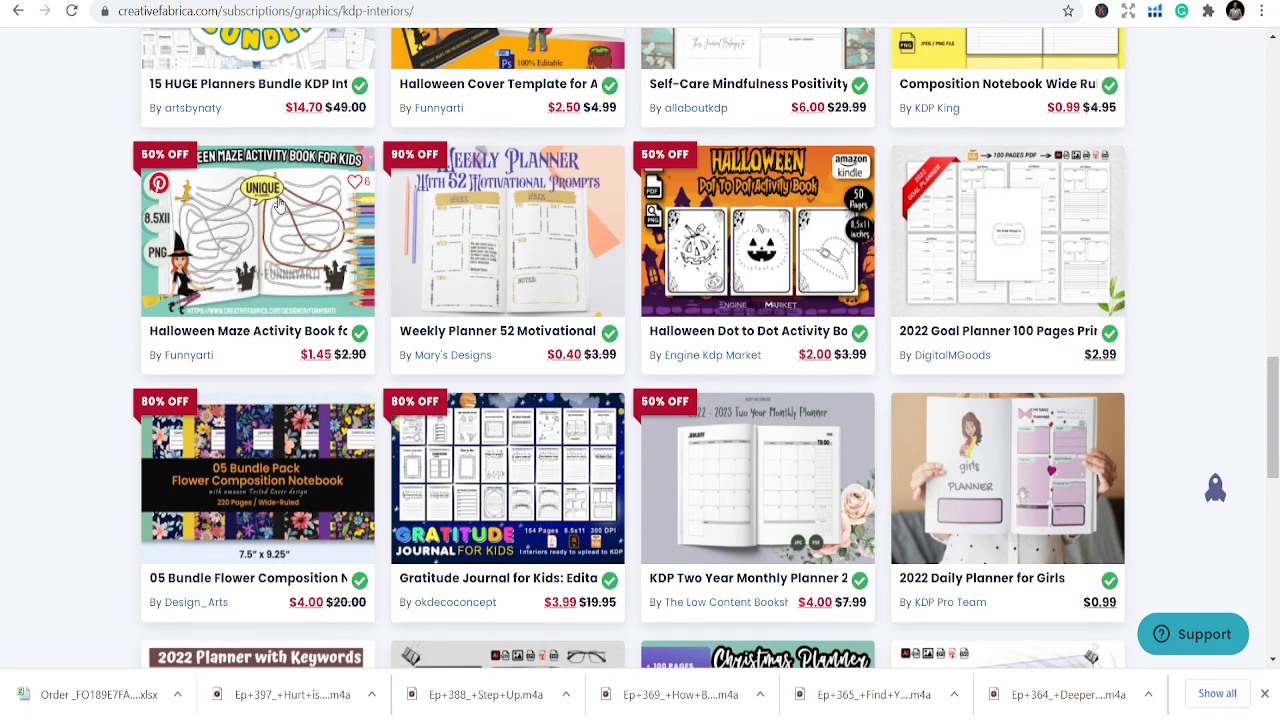
{"action": "mouse_move", "coordinate": [465, 188]}
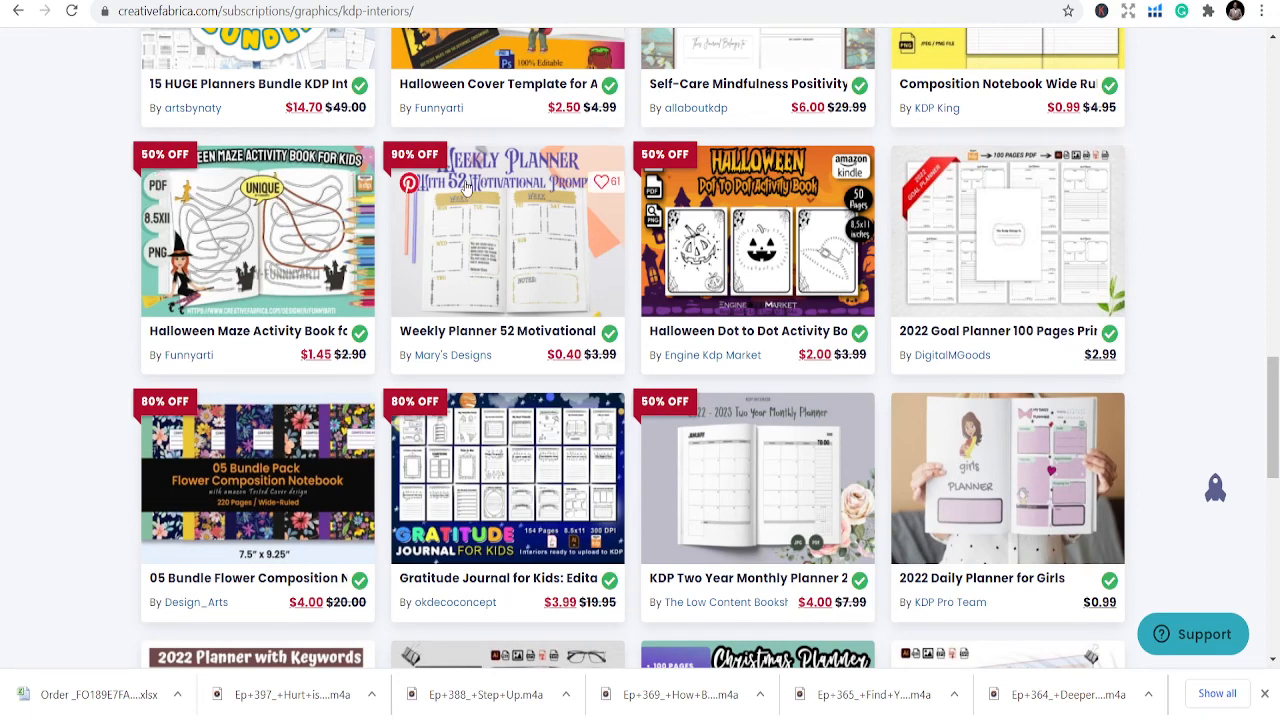
{"action": "mouse_move", "coordinate": [603, 150]}
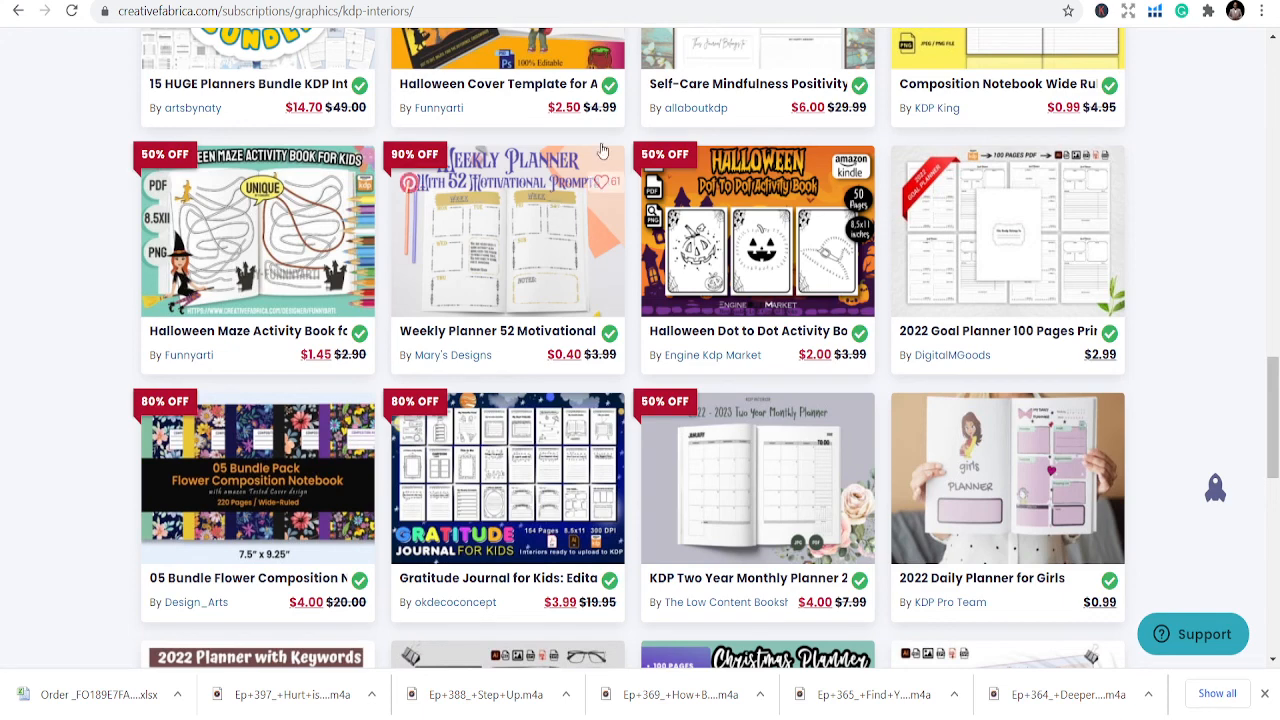
{"action": "mouse_move", "coordinate": [603, 150]}
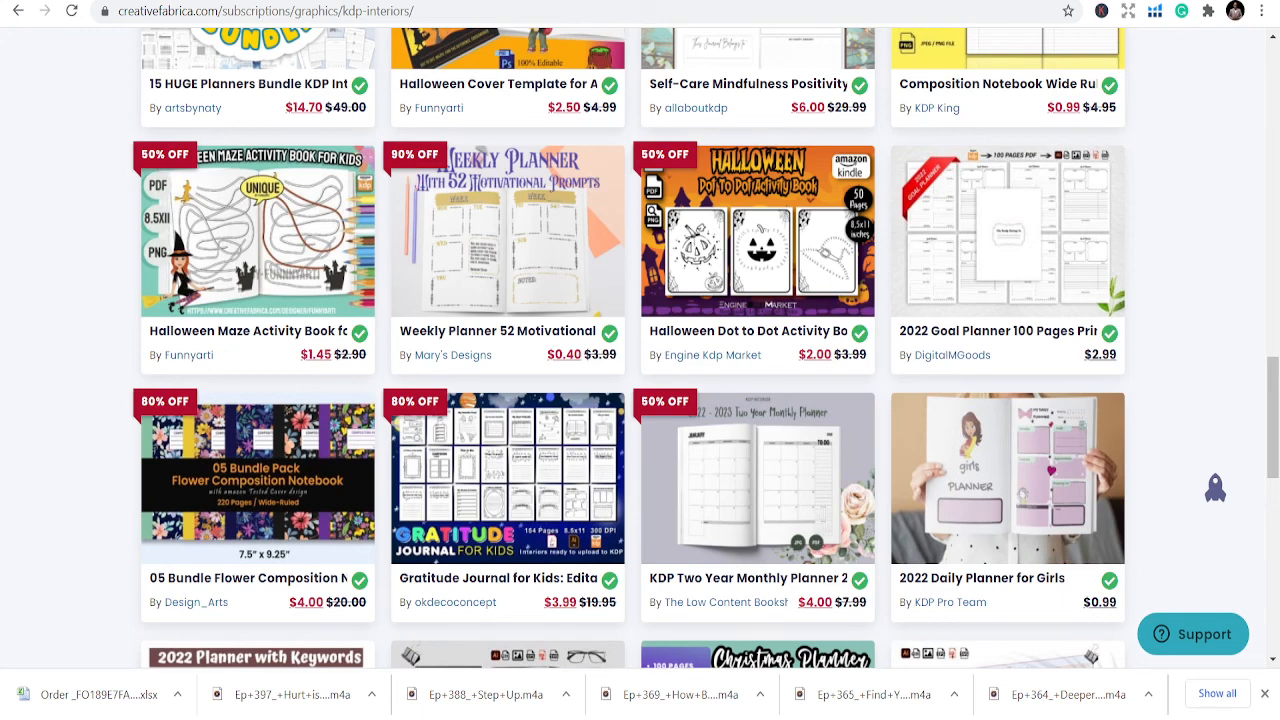